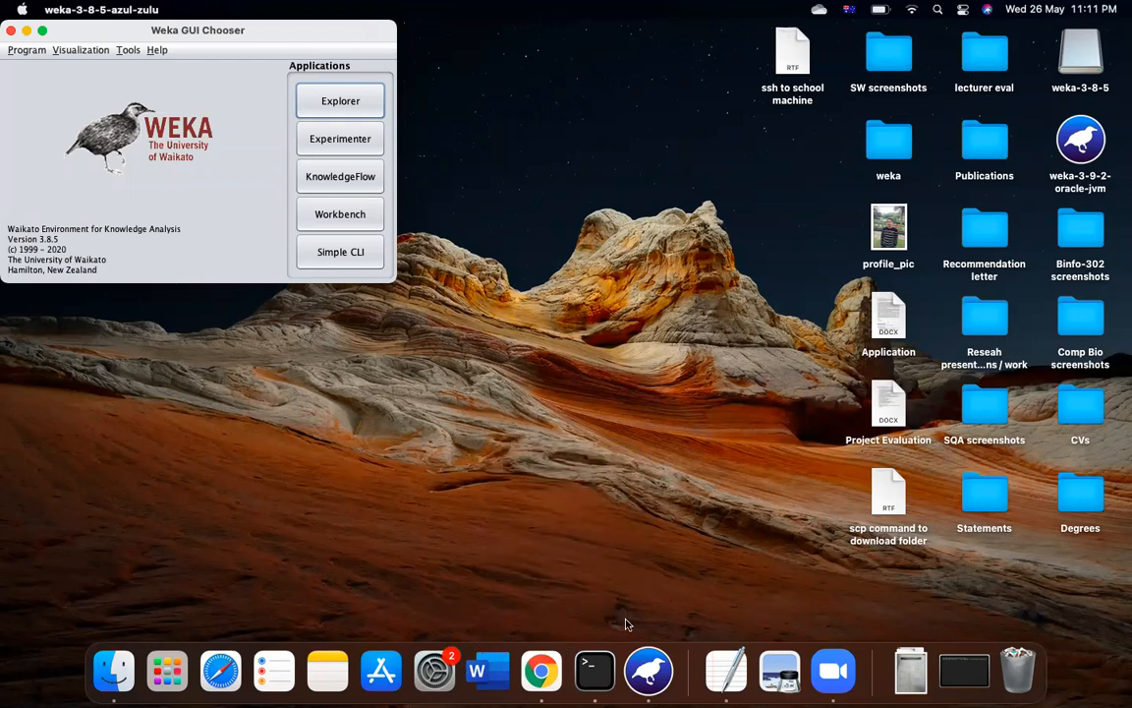
{"action": "mouse_move", "coordinate": [521, 514]}
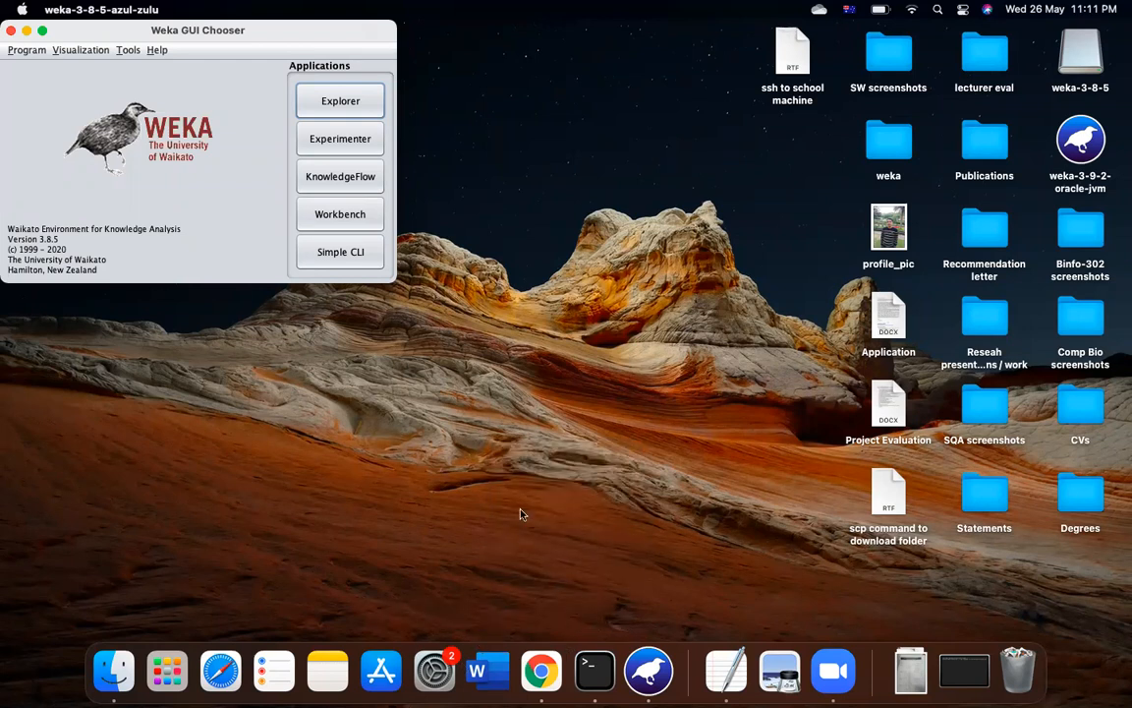
Step: Load Breast.arff from HighDimensionalDataset/Breast in the Explorer and scroll to the Class attribute
{"action": "left_click", "coordinate": [521, 514]}
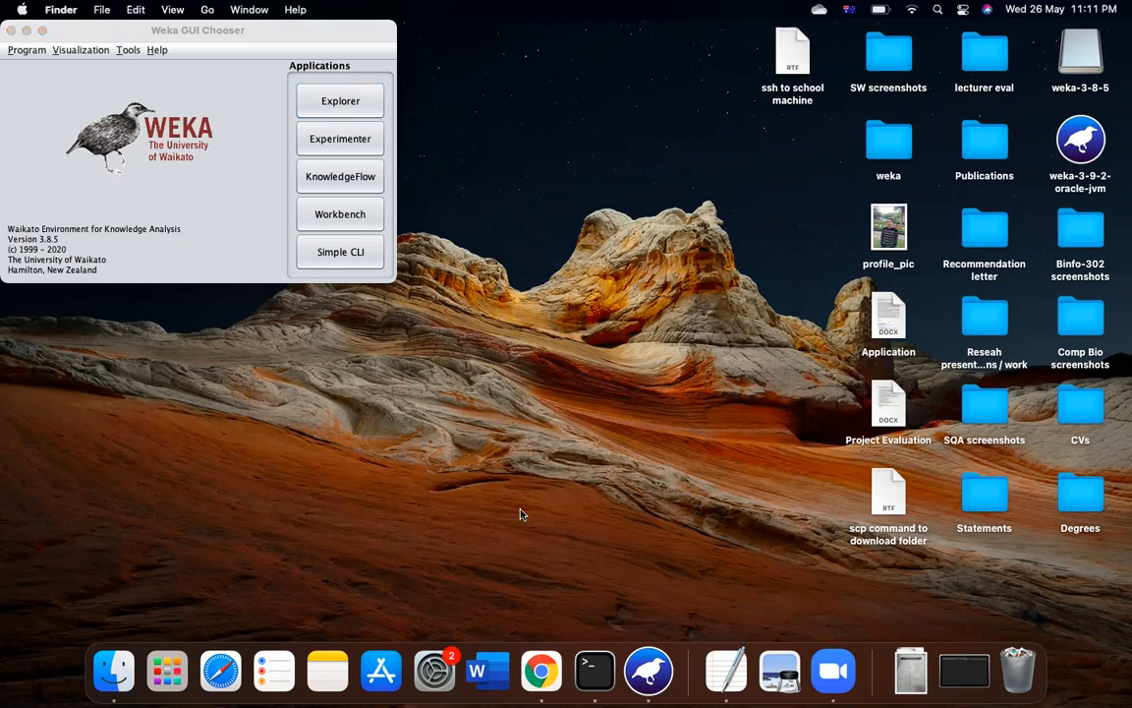
{"action": "mouse_move", "coordinate": [295, 194]}
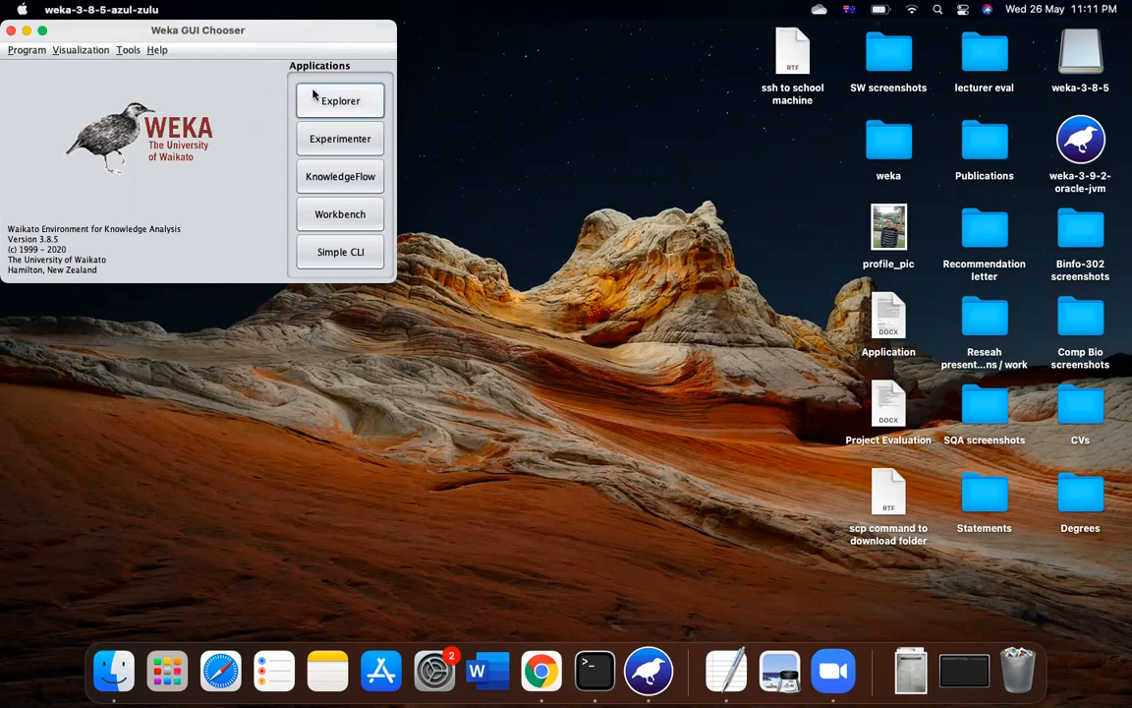
{"action": "left_click", "coordinate": [341, 100]}
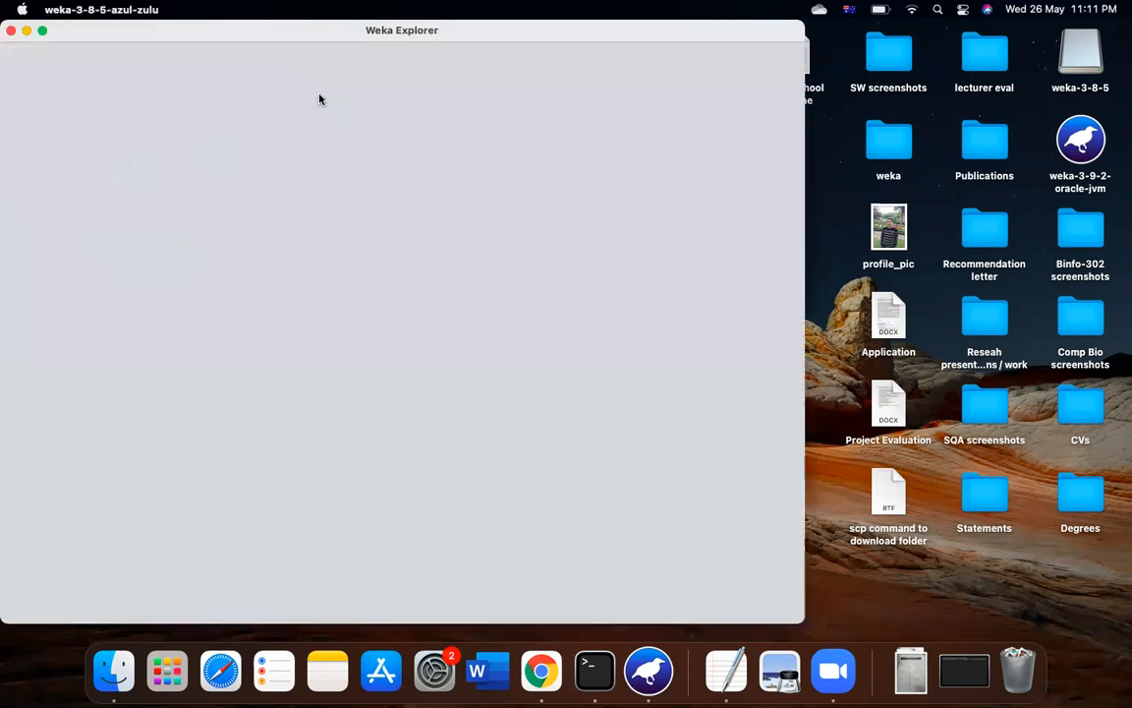
{"action": "left_click", "coordinate": [60, 83]}
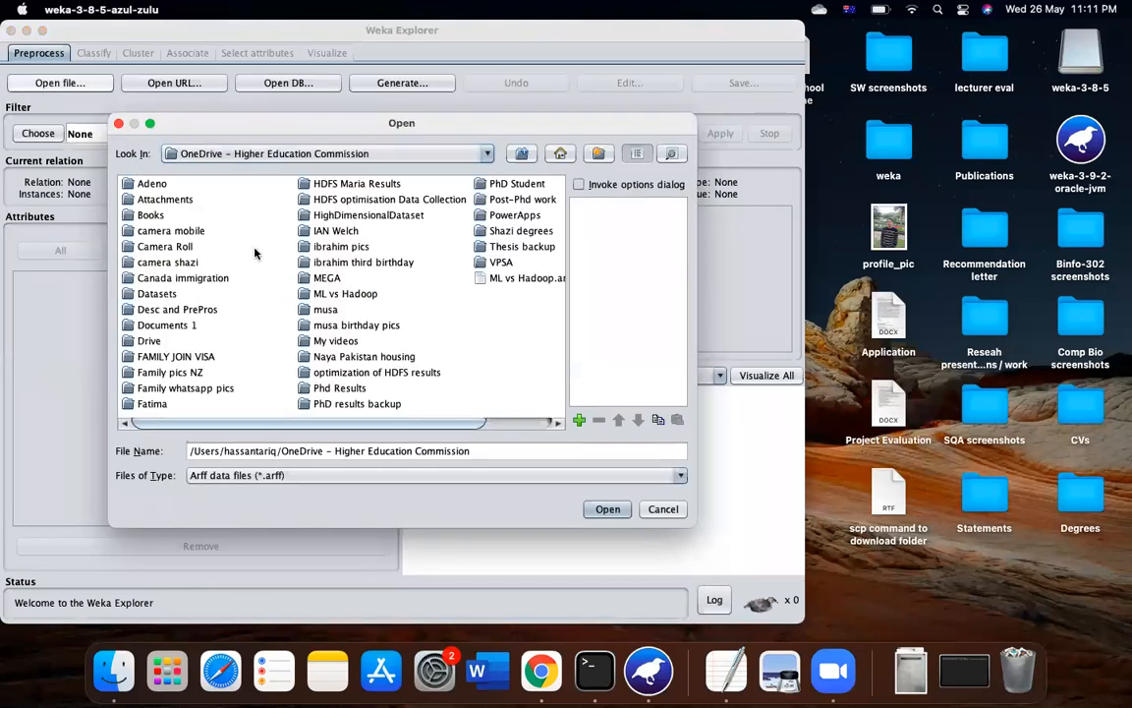
{"action": "left_click", "coordinate": [369, 214]}
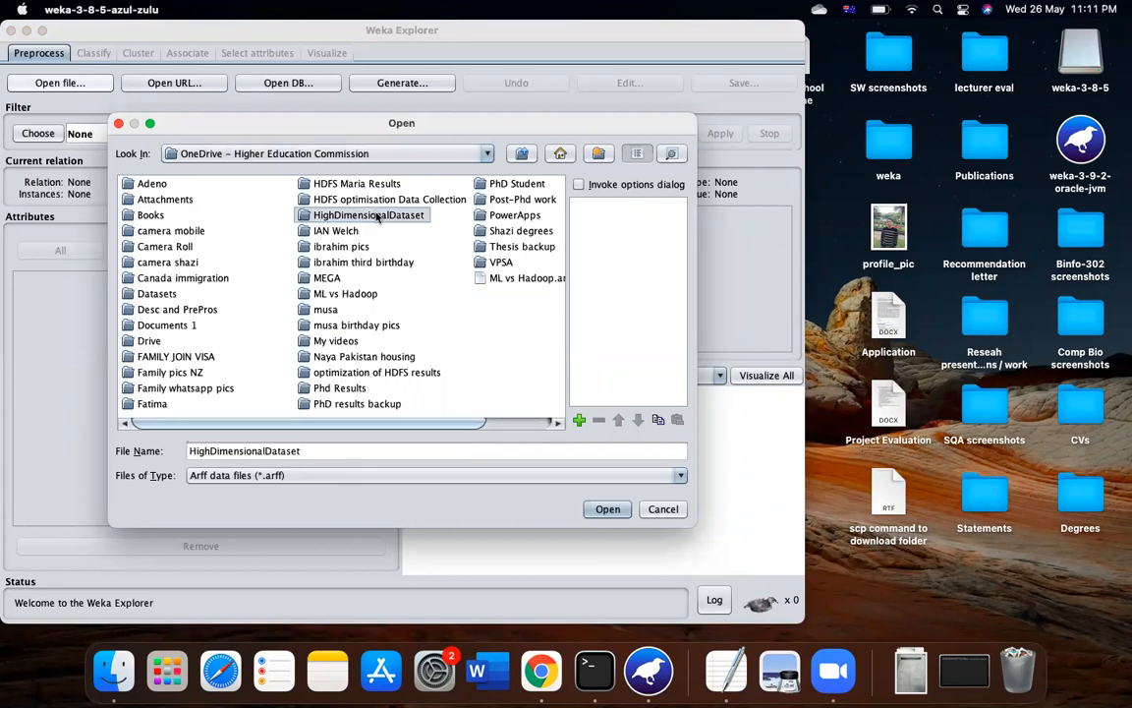
{"action": "double_click", "coordinate": [369, 214]}
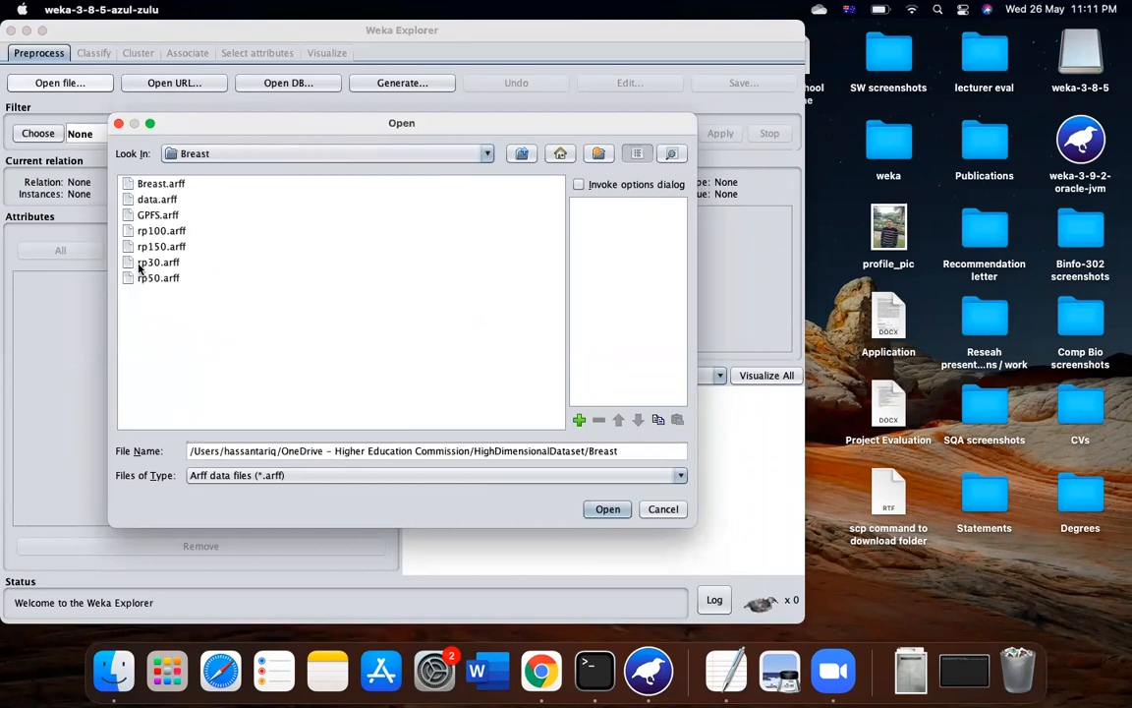
{"action": "left_click", "coordinate": [608, 509]}
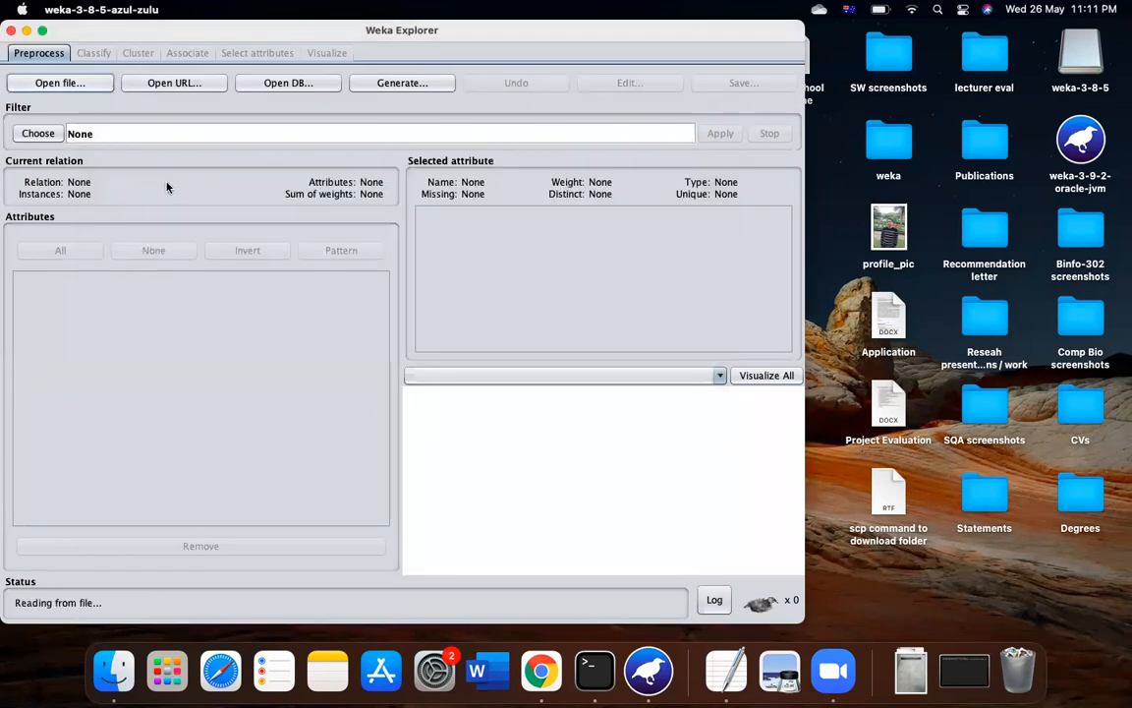
{"action": "mouse_move", "coordinate": [196, 221]}
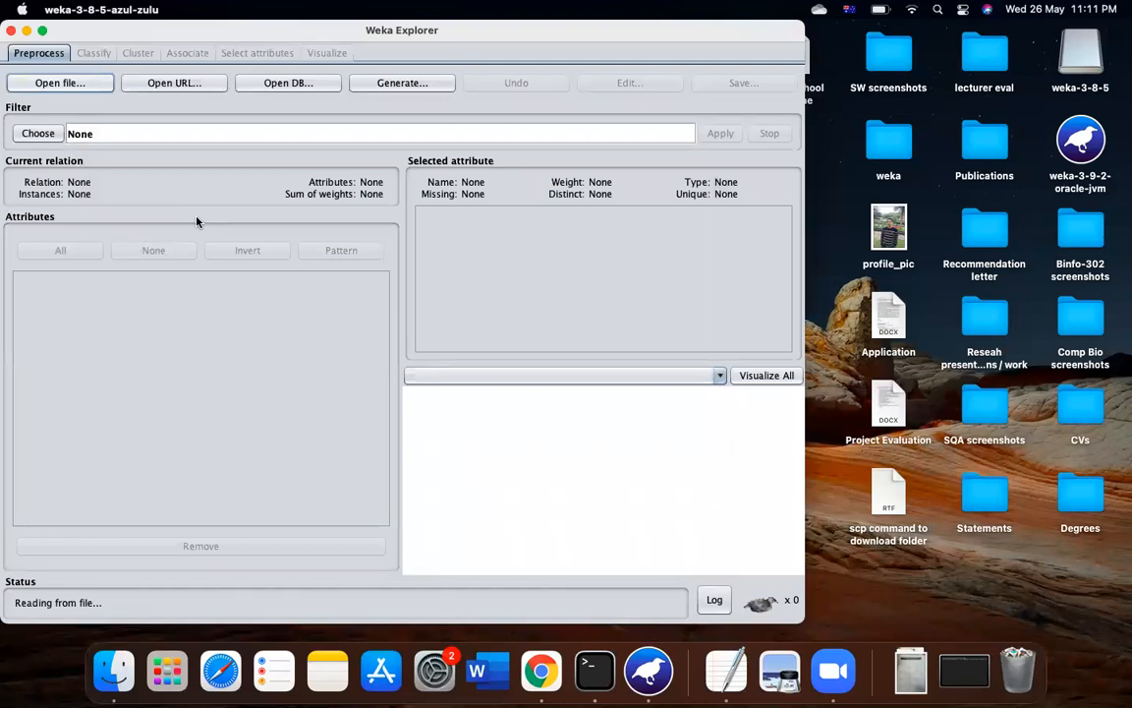
{"action": "left_click", "coordinate": [60, 83]}
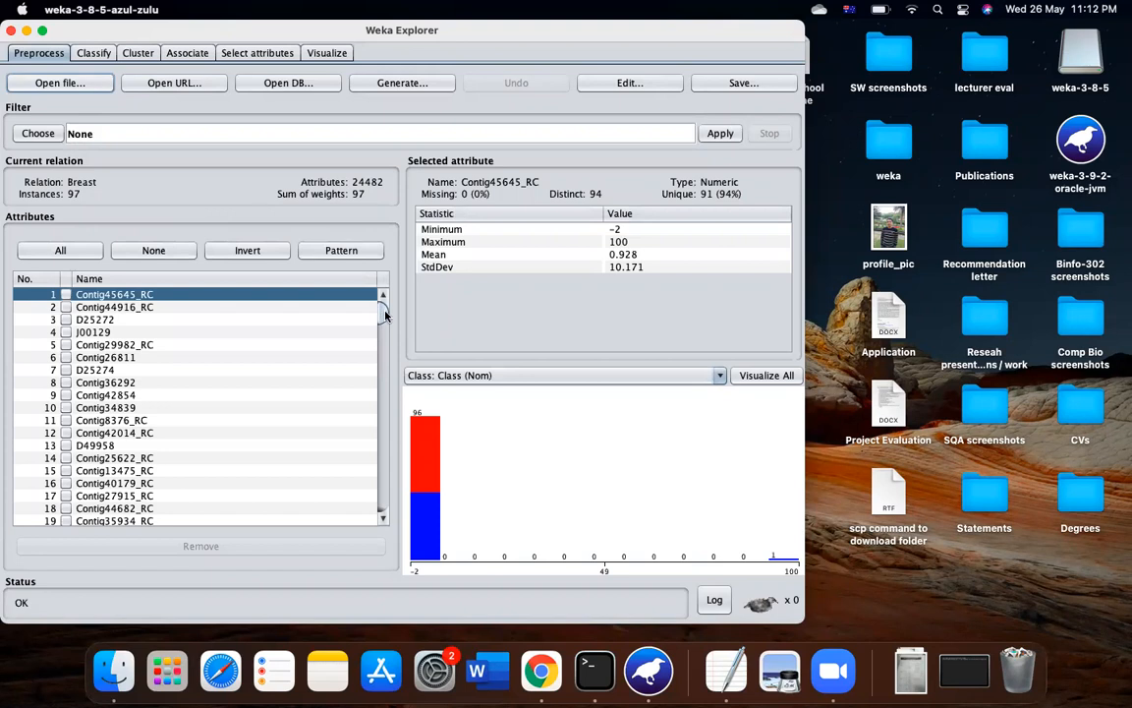
{"action": "scroll", "scroll_direction": "down", "scroll_amount": 3}
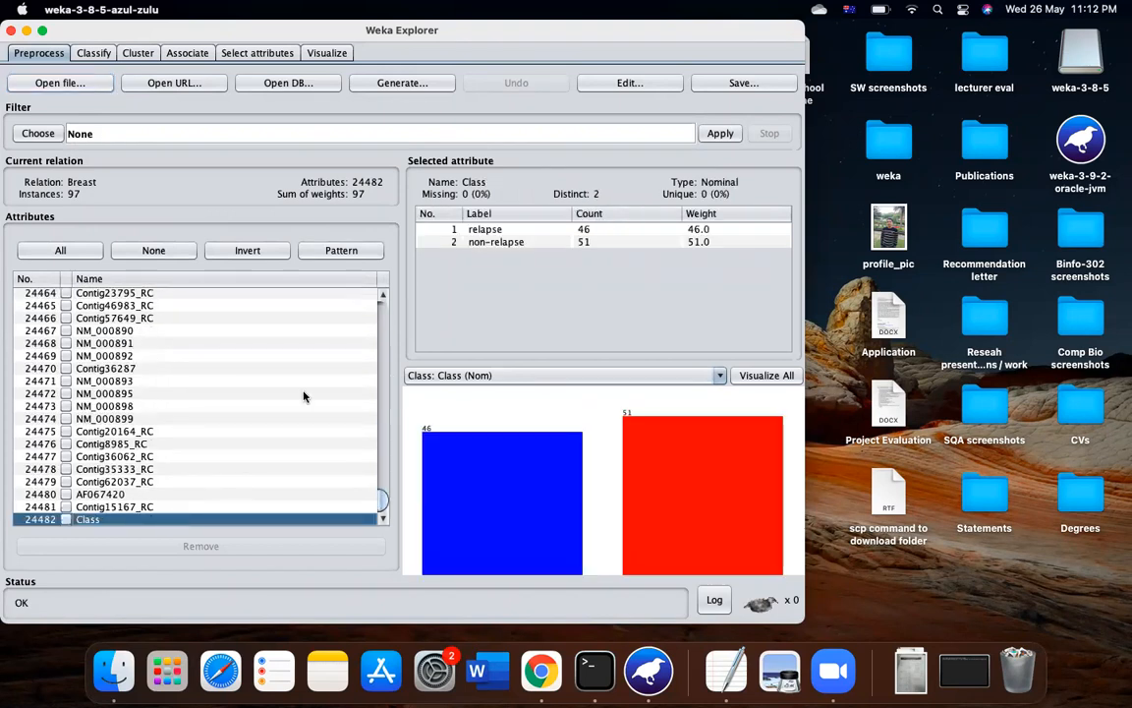
{"action": "mouse_move", "coordinate": [312, 384]}
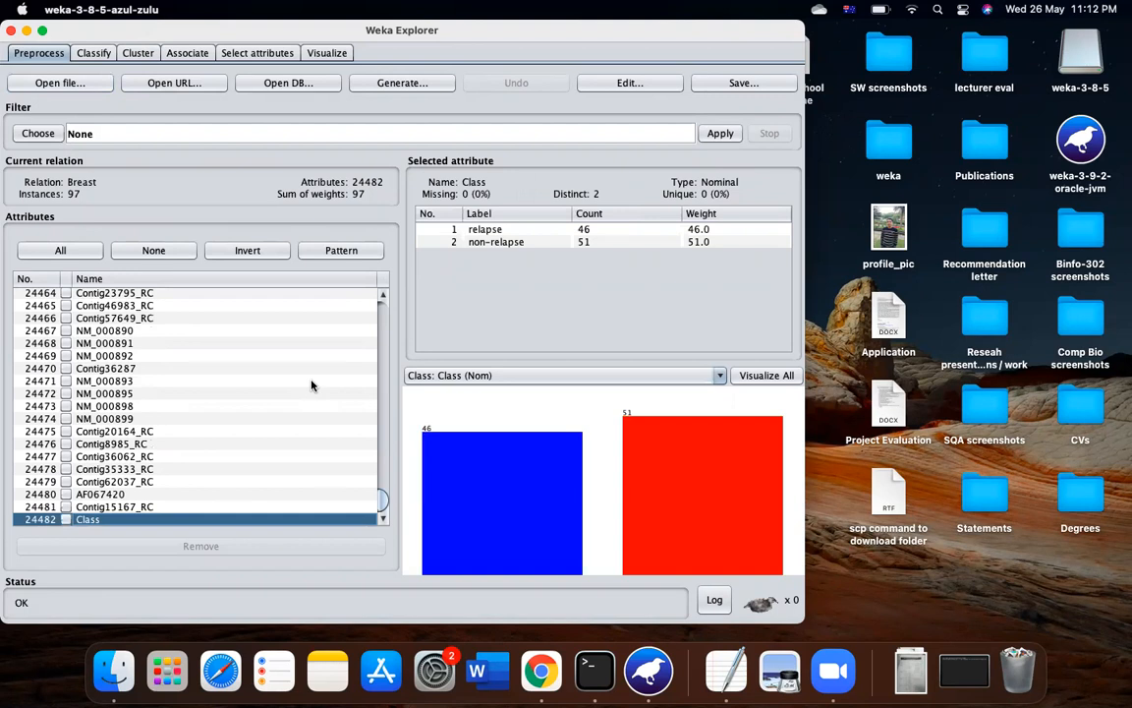
{"action": "mouse_move", "coordinate": [529, 405]}
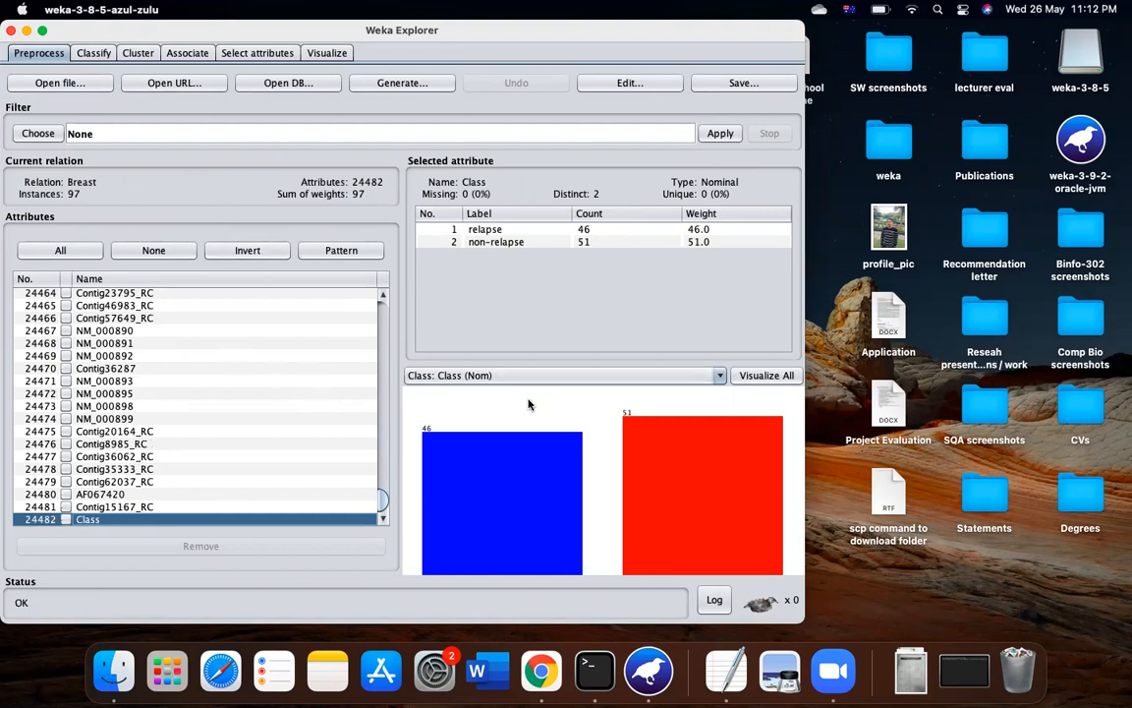
{"action": "mouse_move", "coordinate": [357, 200]}
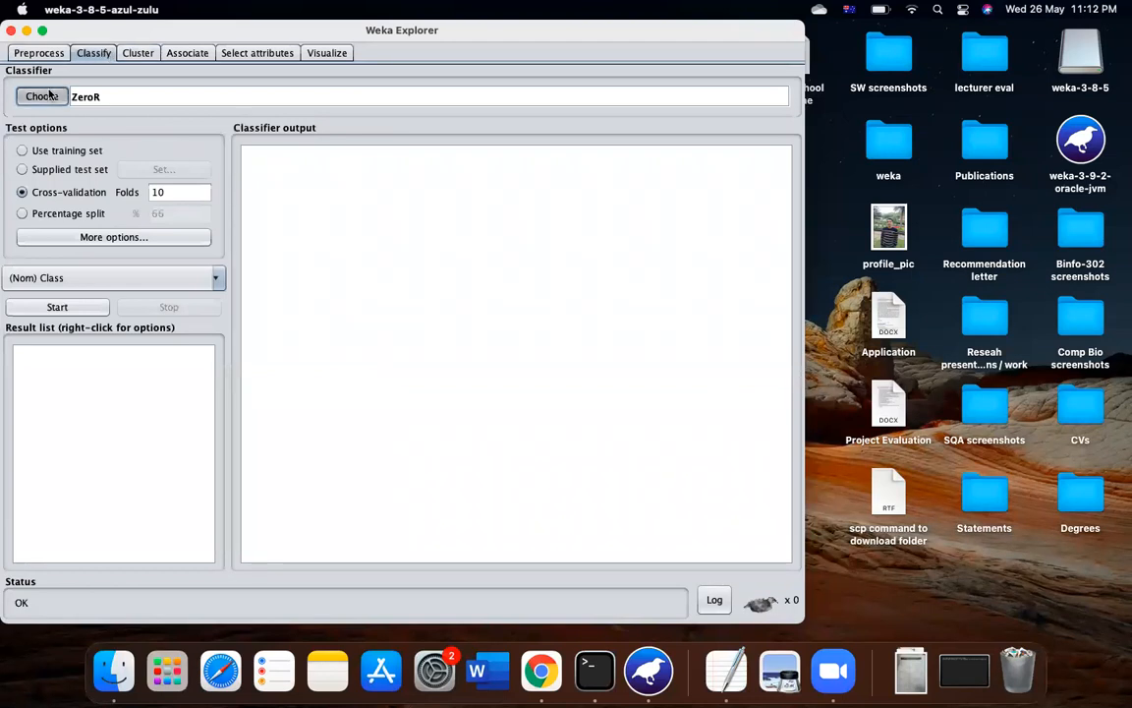
Step: Run J48 with 10-fold cross-validation on Breast, getting 61 of 97 correct
{"action": "left_click", "coordinate": [41, 96]}
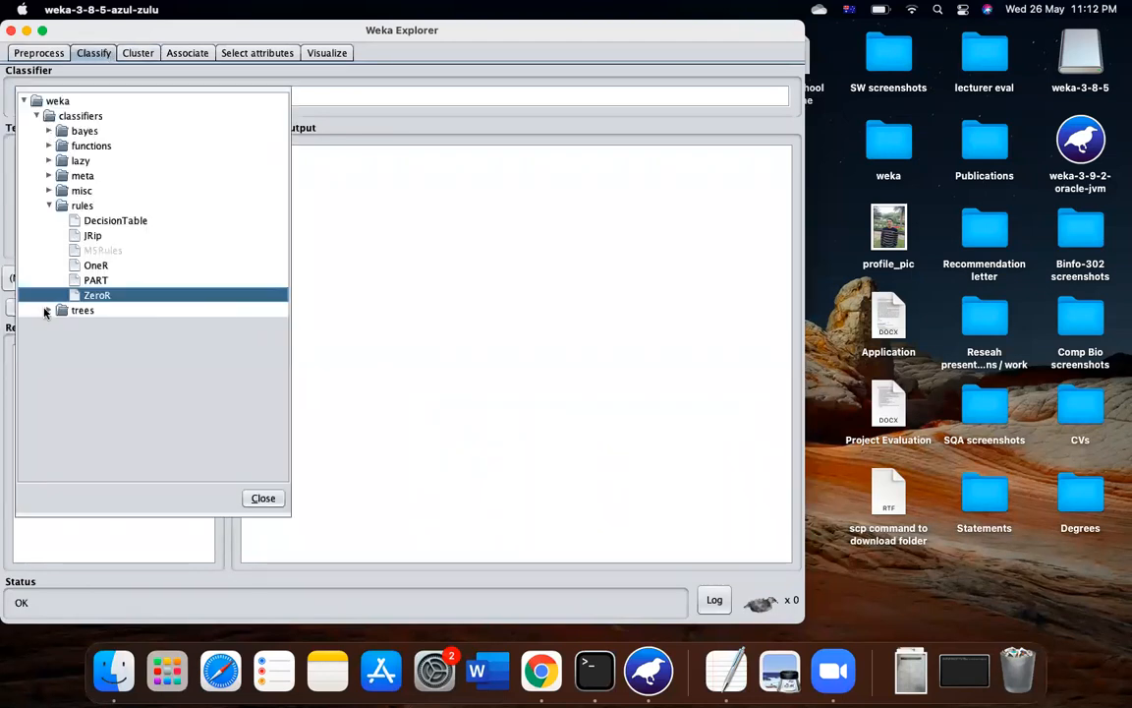
{"action": "left_click", "coordinate": [49, 310]}
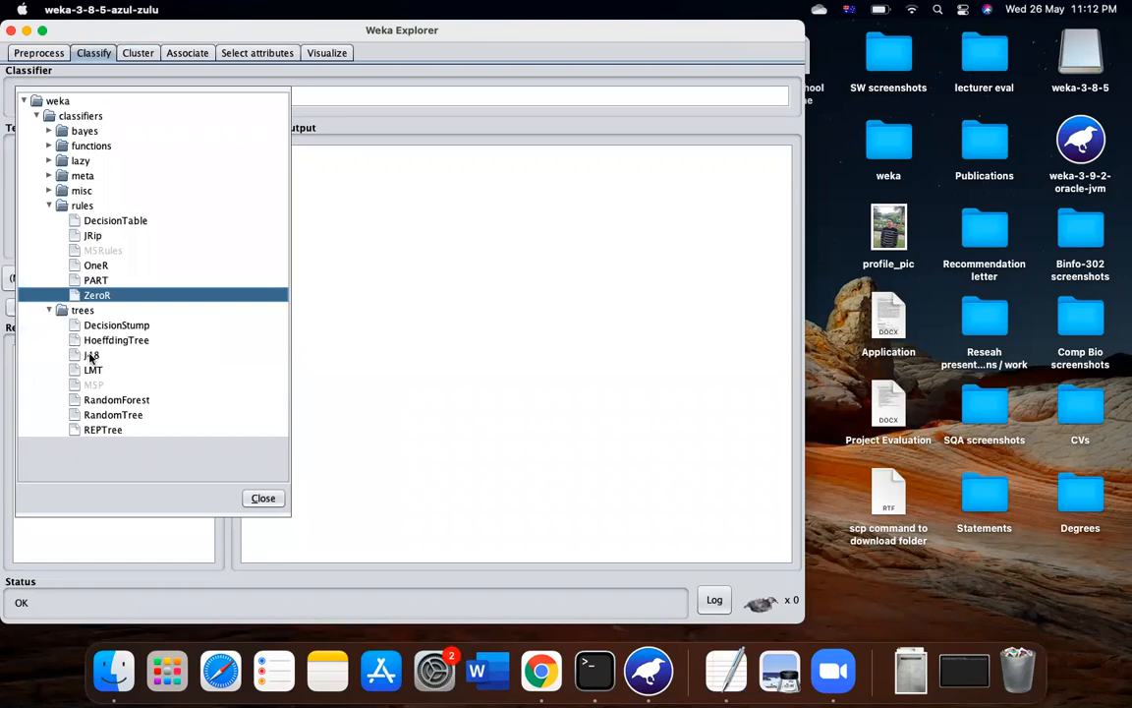
{"action": "left_click", "coordinate": [93, 355]}
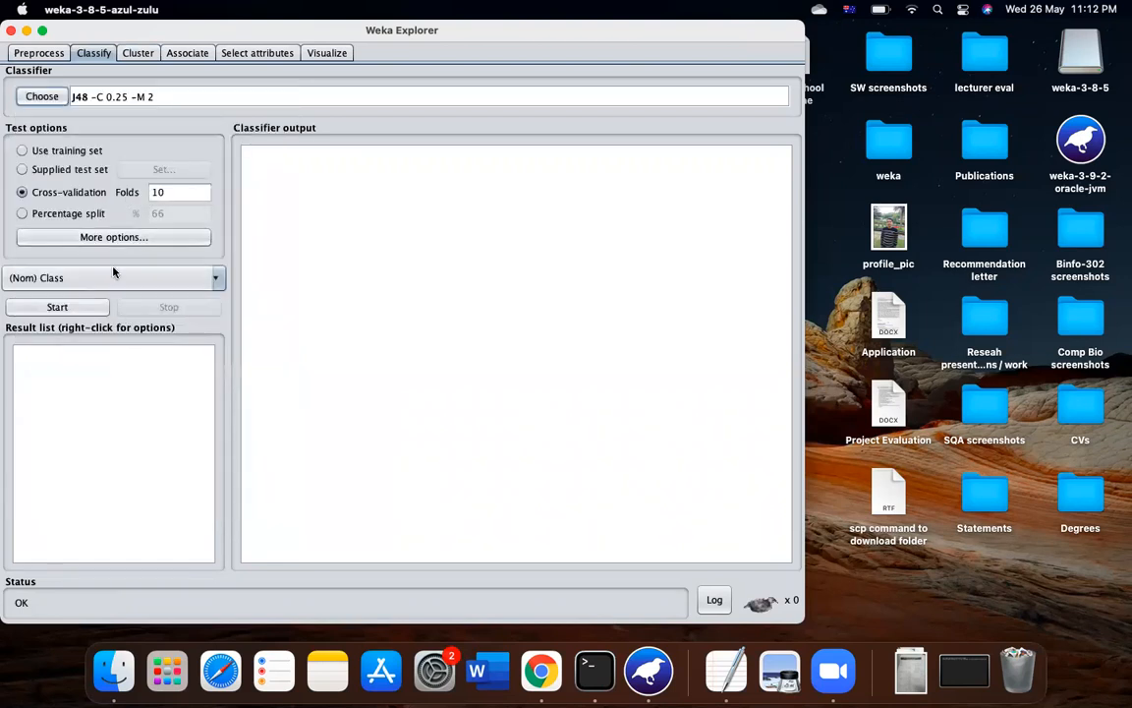
{"action": "left_click", "coordinate": [57, 307]}
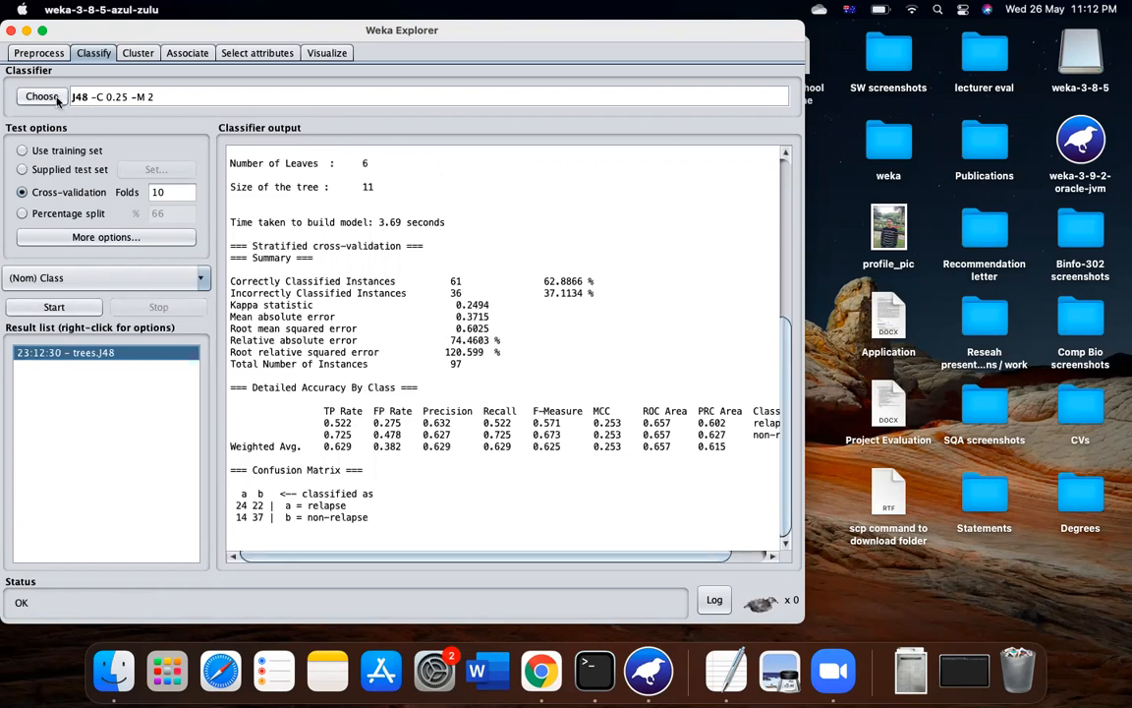
Step: Choose AttributeSelectedClassifier as the classifier and open its settings
{"action": "left_click", "coordinate": [42, 97]}
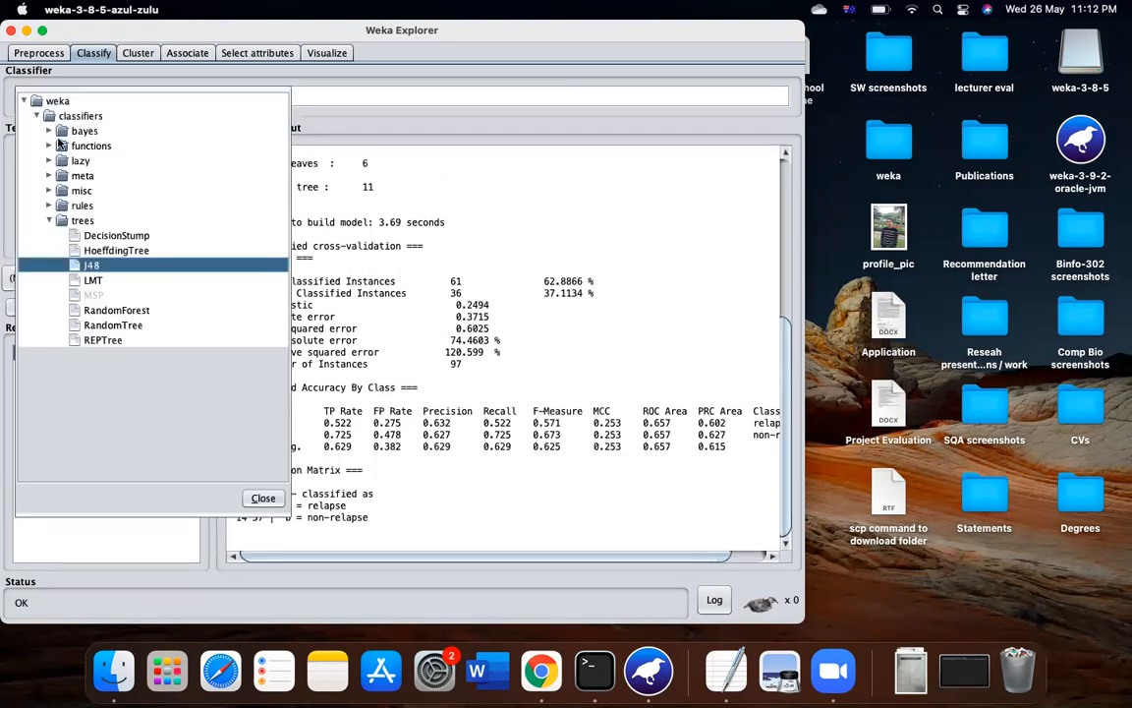
{"action": "left_click", "coordinate": [50, 175]}
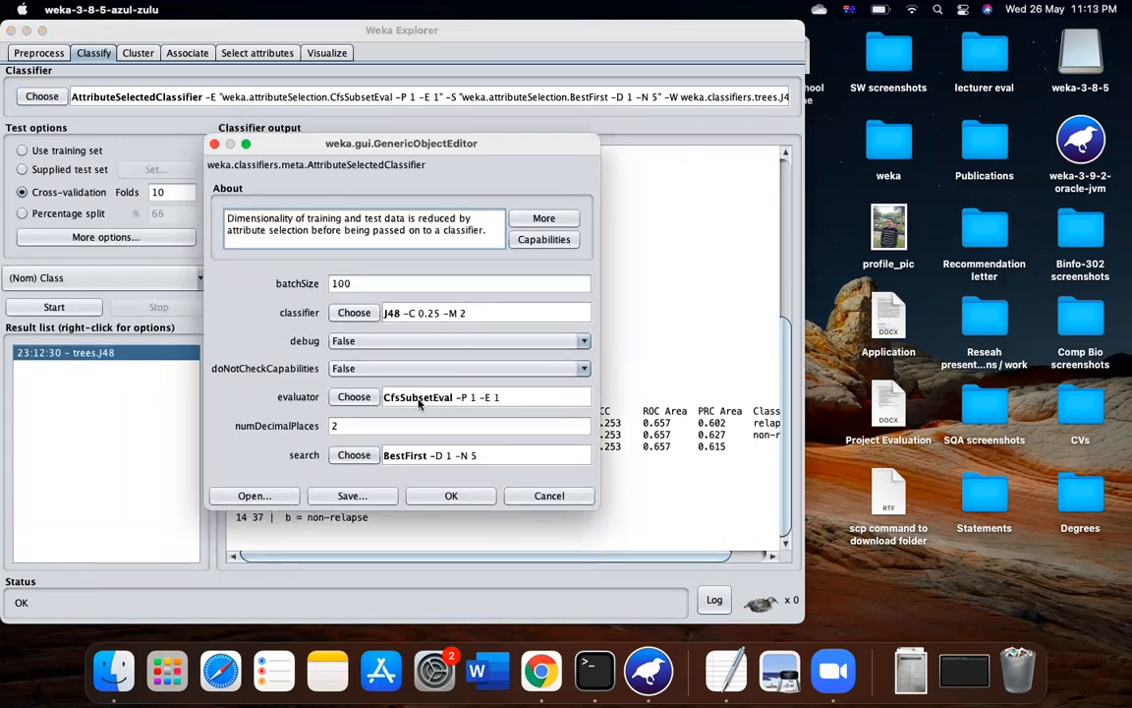
{"action": "left_click", "coordinate": [354, 396]}
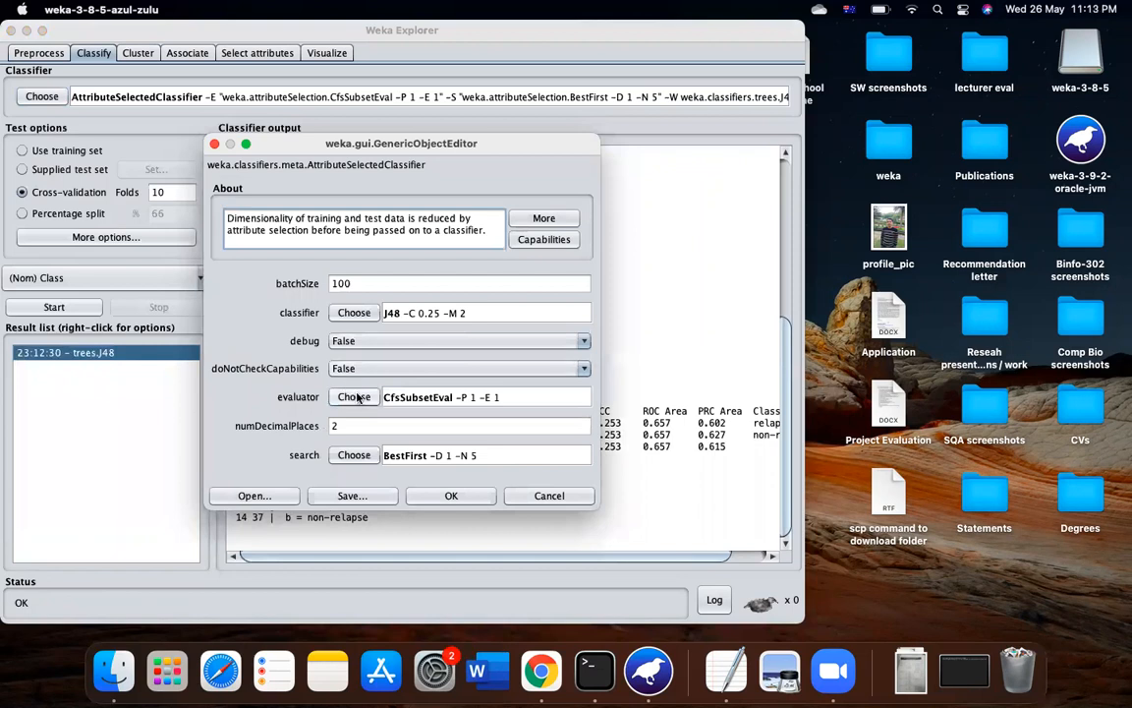
Step: Use InfoGainAttributeEval with Ranker keeping the top 50 attributes, then cross-validate
{"action": "left_click", "coordinate": [354, 396]}
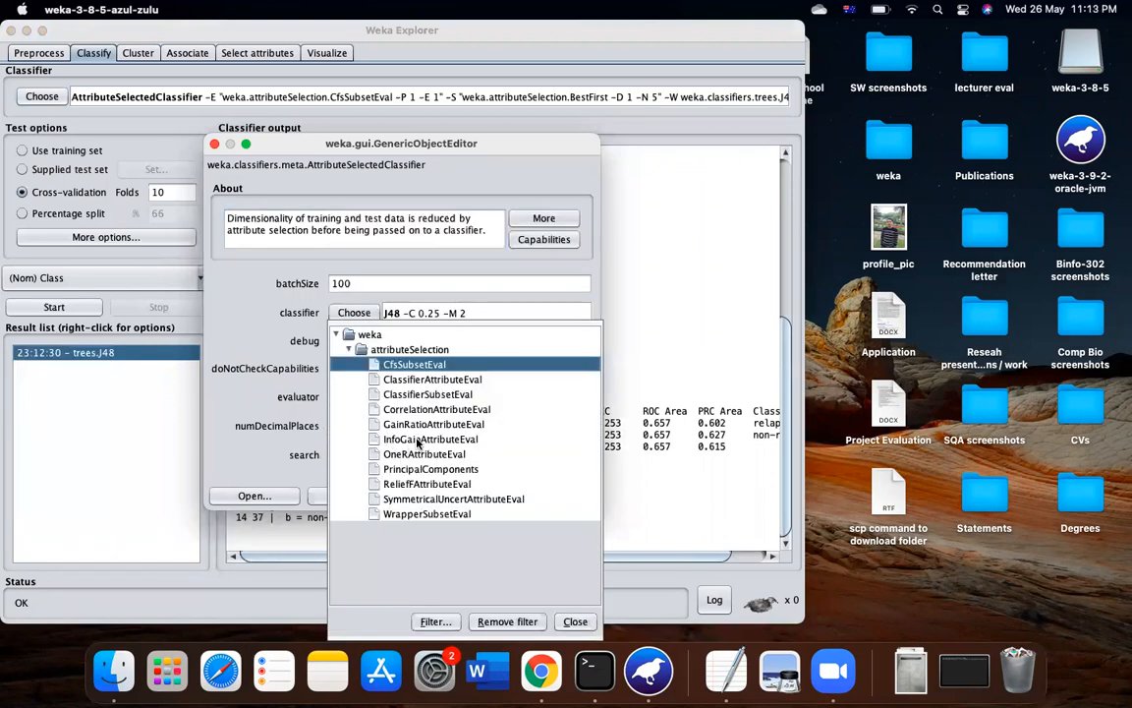
{"action": "left_click", "coordinate": [430, 440]}
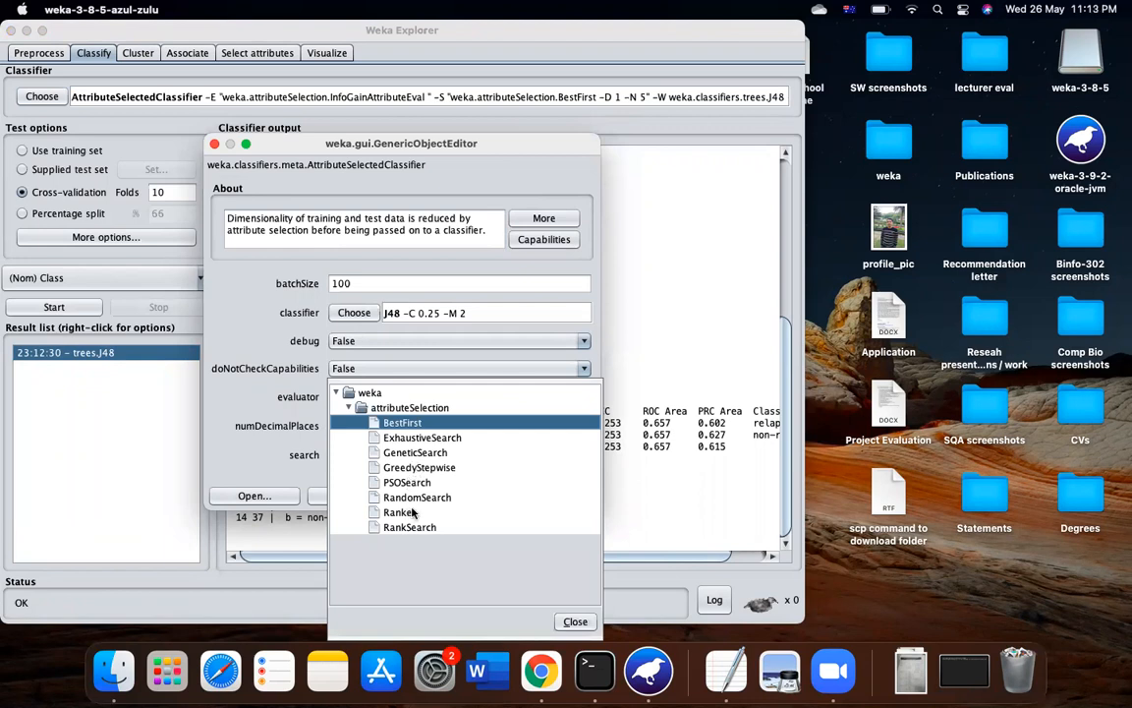
{"action": "left_click", "coordinate": [399, 512]}
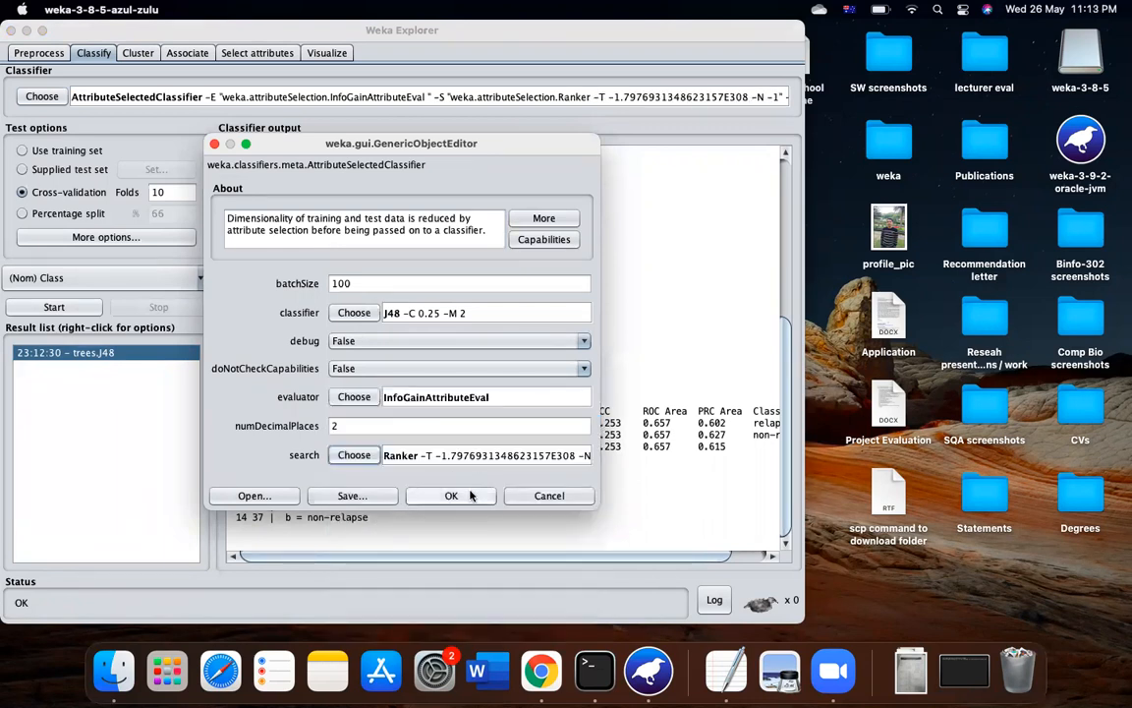
{"action": "left_click", "coordinate": [354, 454]}
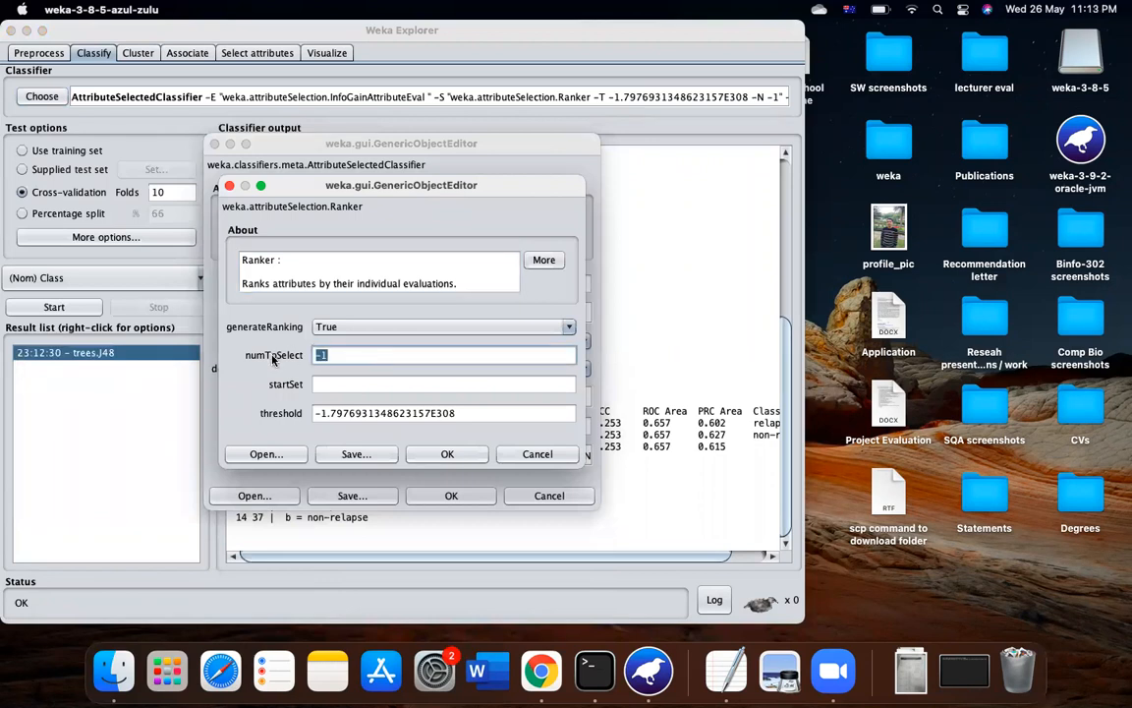
{"action": "type", "text": "50"}
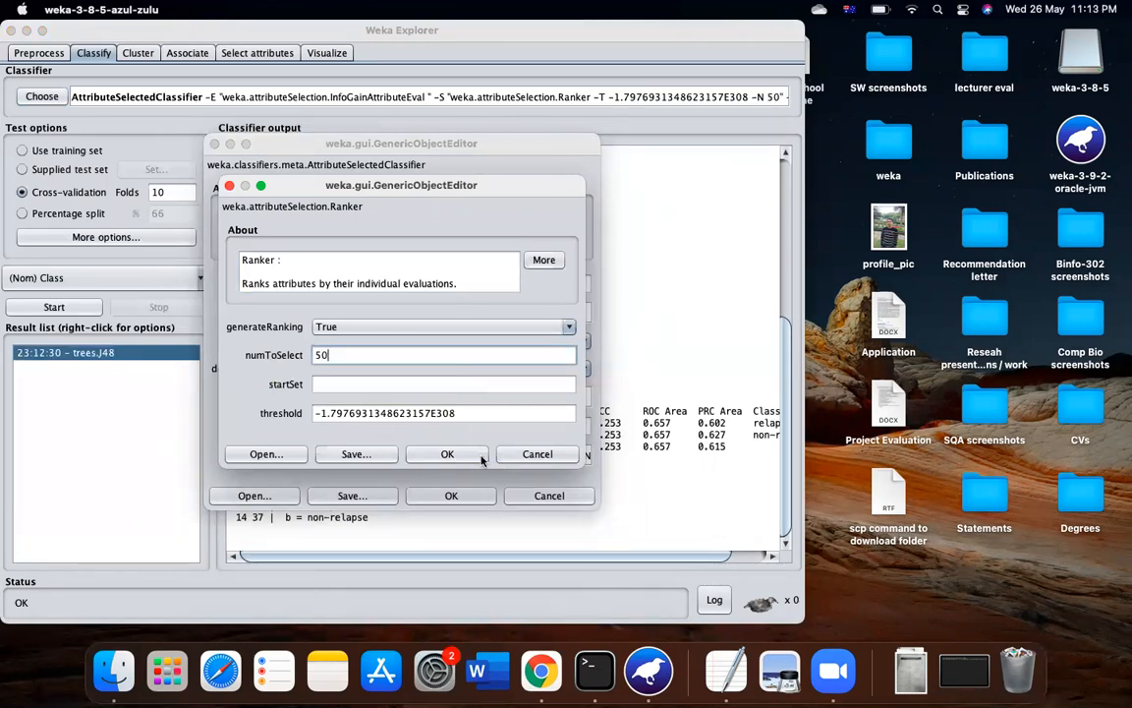
{"action": "left_click", "coordinate": [447, 454]}
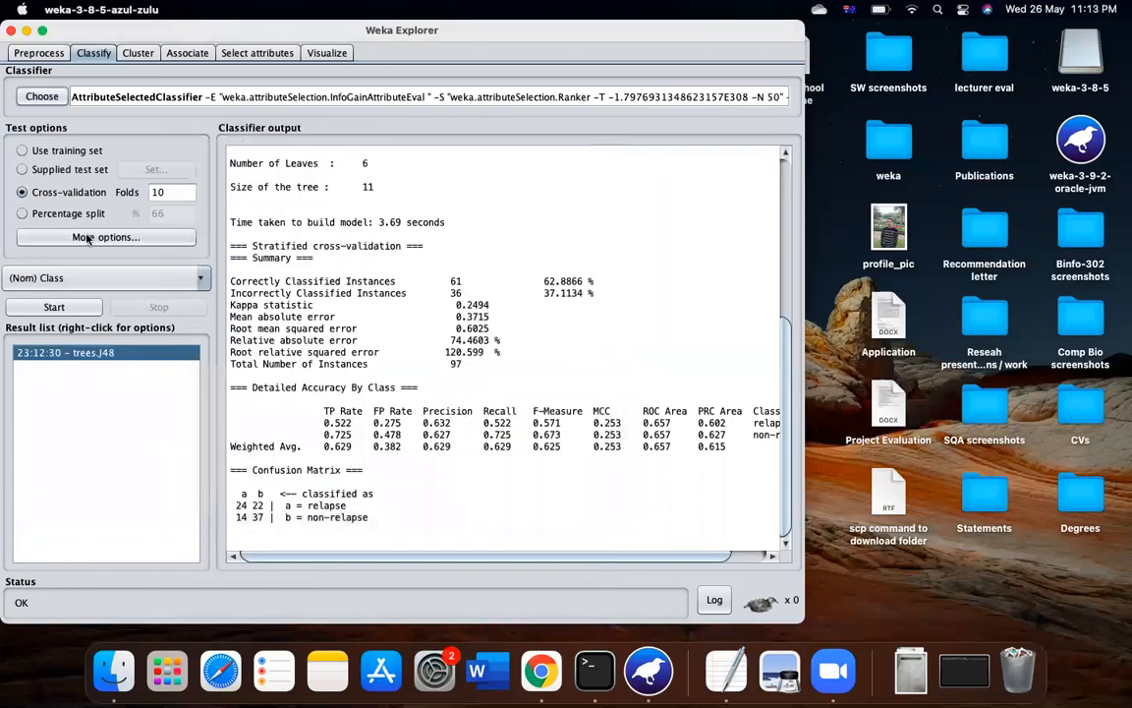
{"action": "mouse_move", "coordinate": [113, 204]}
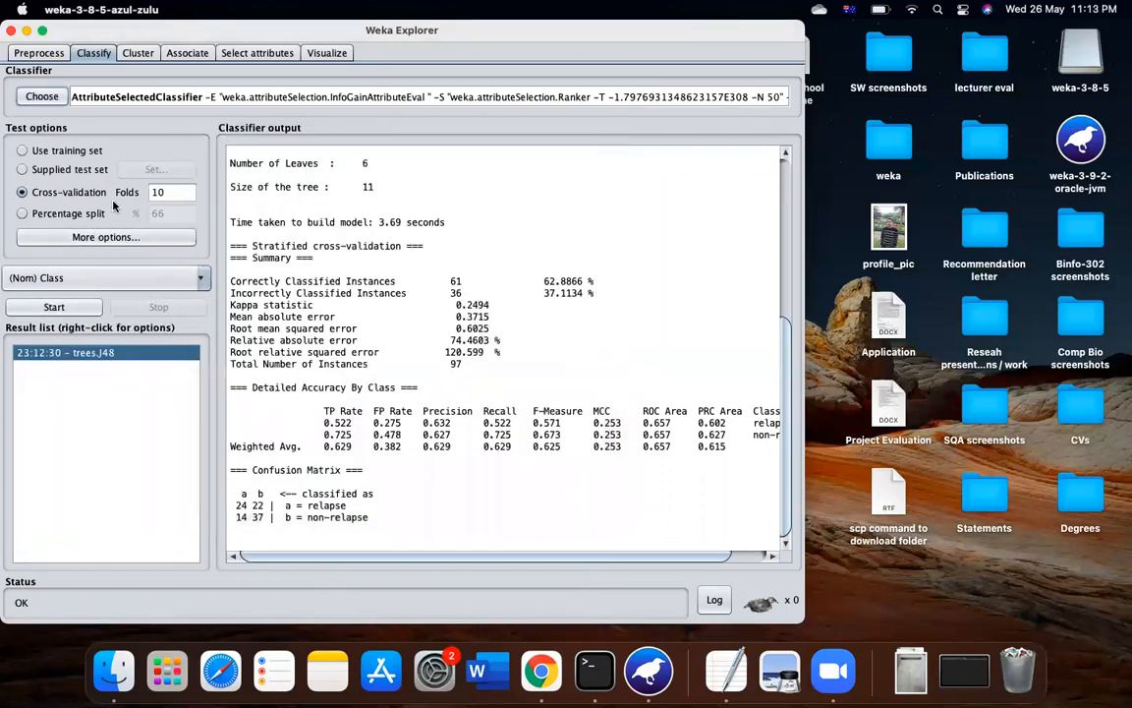
{"action": "mouse_move", "coordinate": [54, 306]}
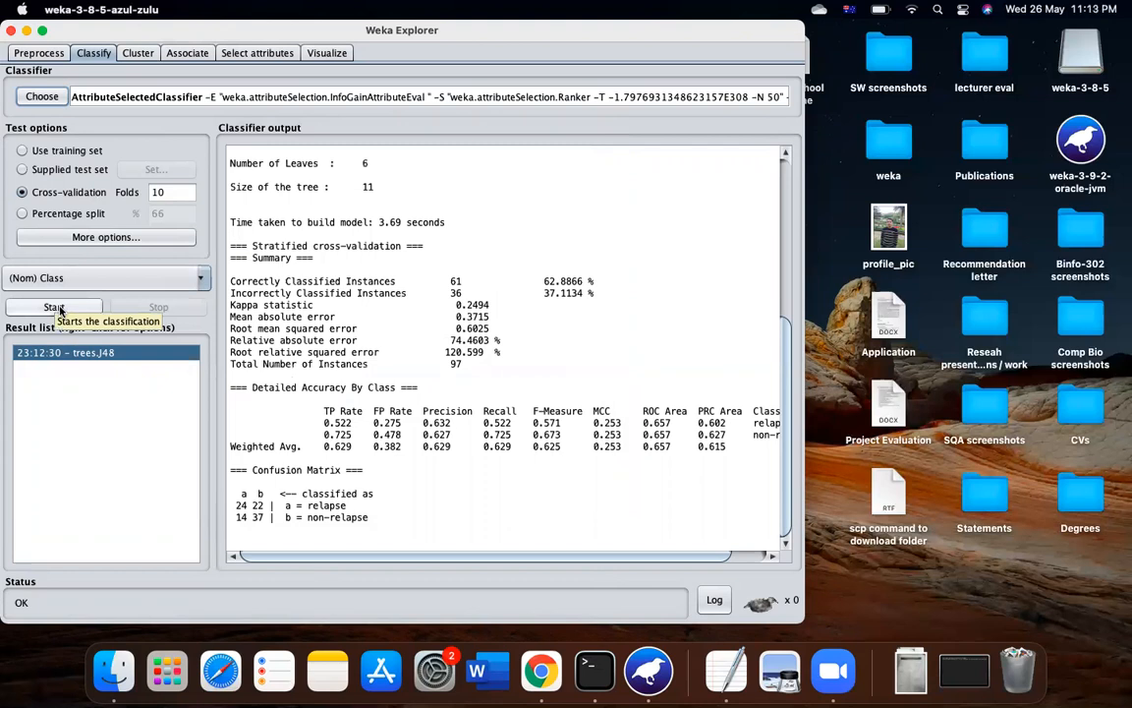
{"action": "left_click", "coordinate": [54, 307]}
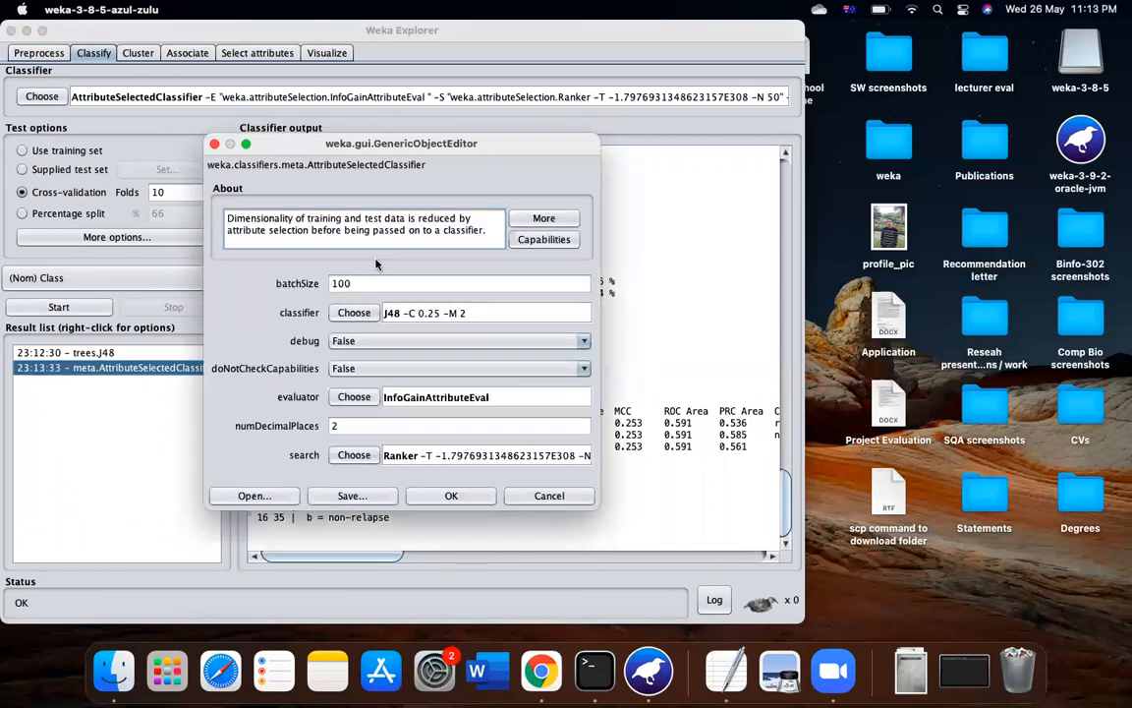
Step: Rerun with GainRatioAttributeEval as evaluator (64 of 97 correct), then minimise the Explorer
{"action": "left_click", "coordinate": [354, 396]}
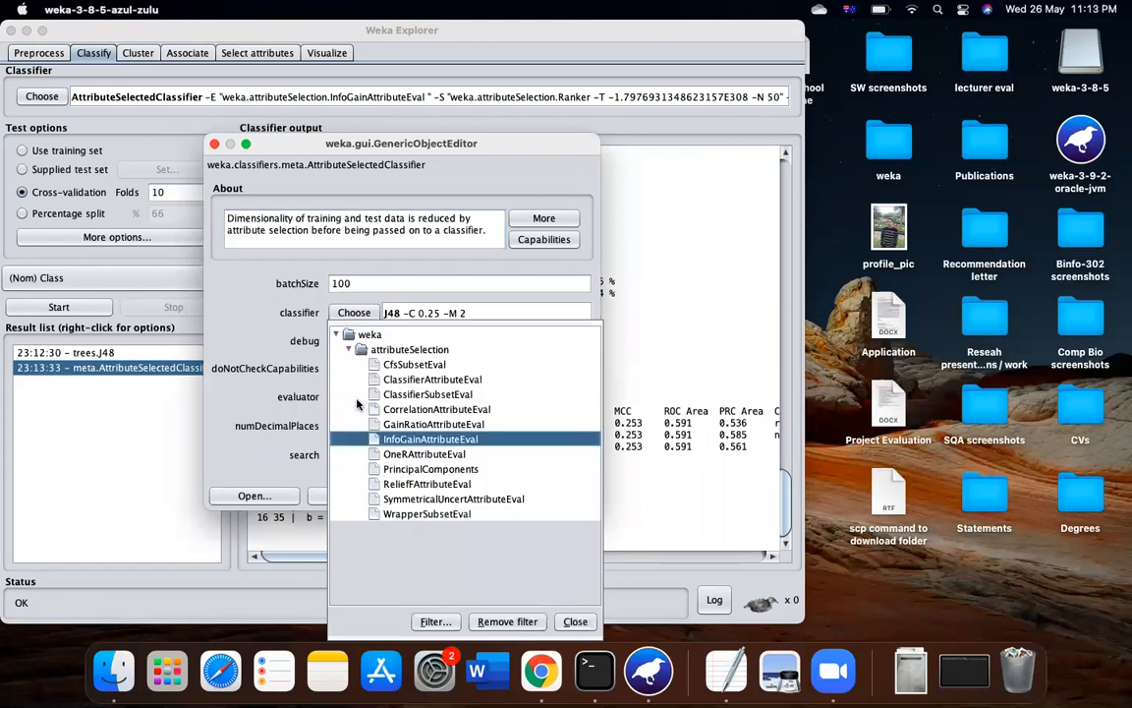
{"action": "mouse_move", "coordinate": [420, 429]}
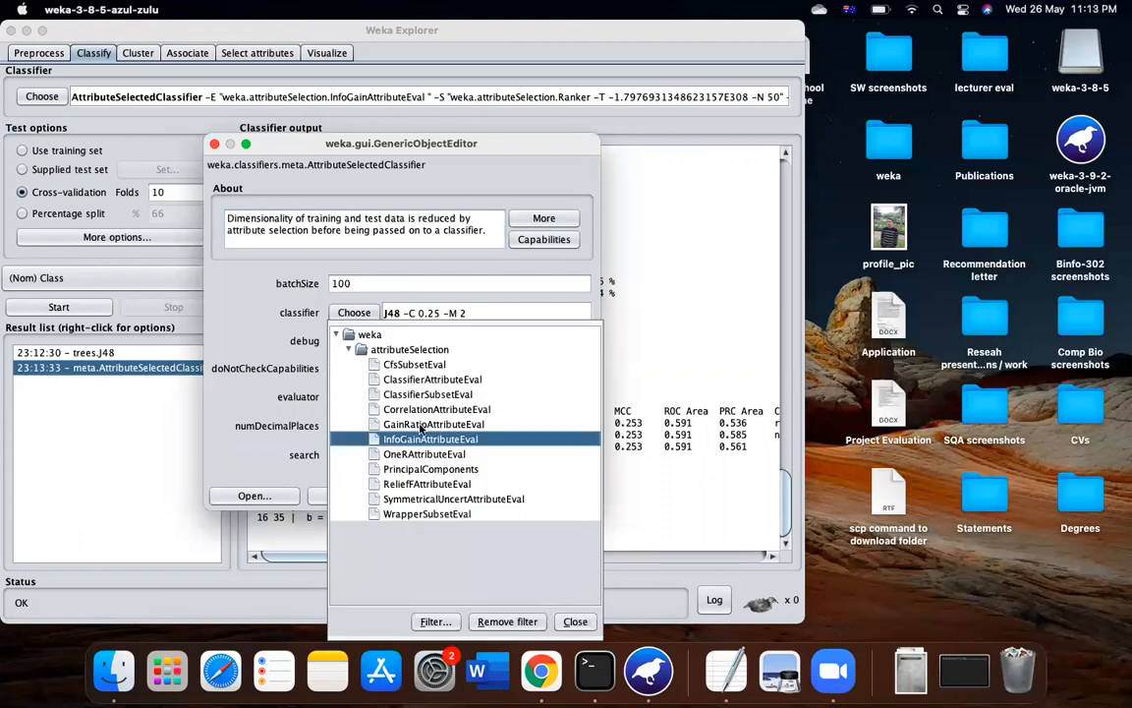
{"action": "mouse_move", "coordinate": [435, 424]}
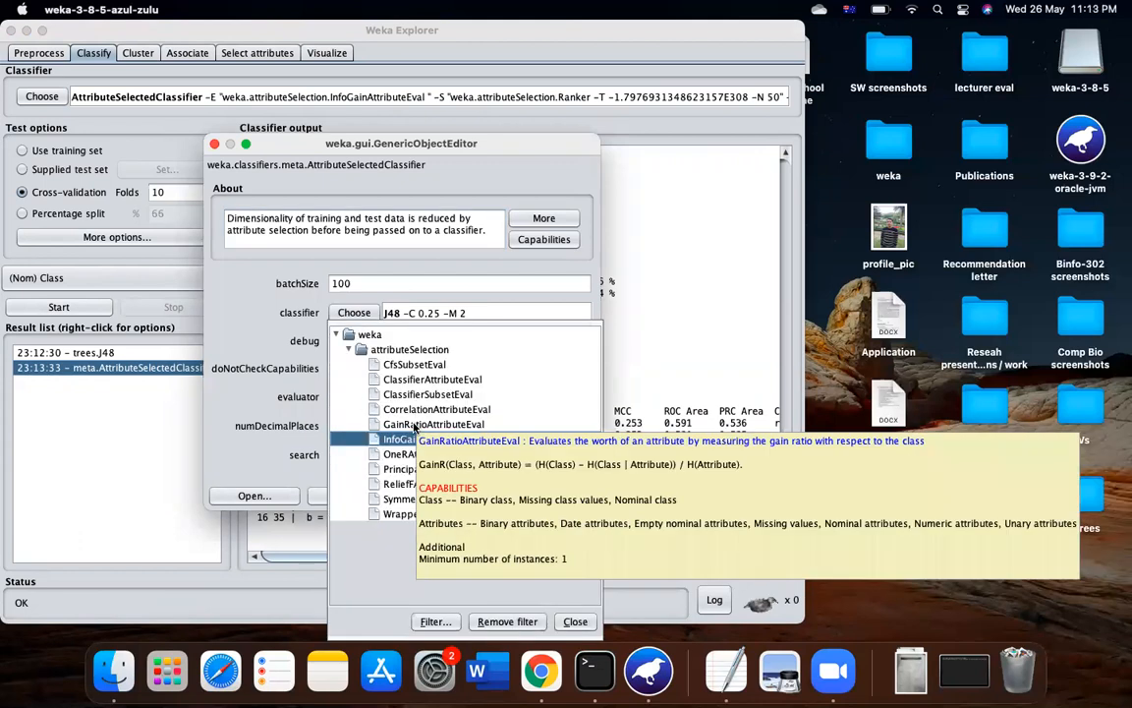
{"action": "left_click", "coordinate": [434, 423]}
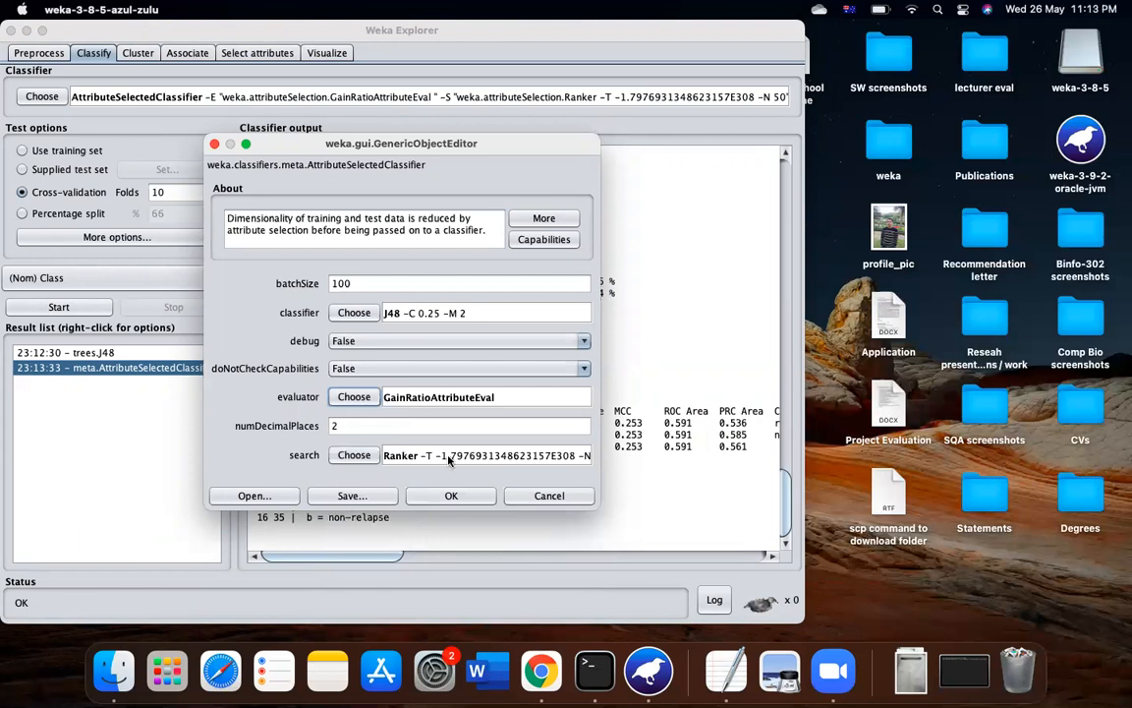
{"action": "left_click", "coordinate": [452, 495]}
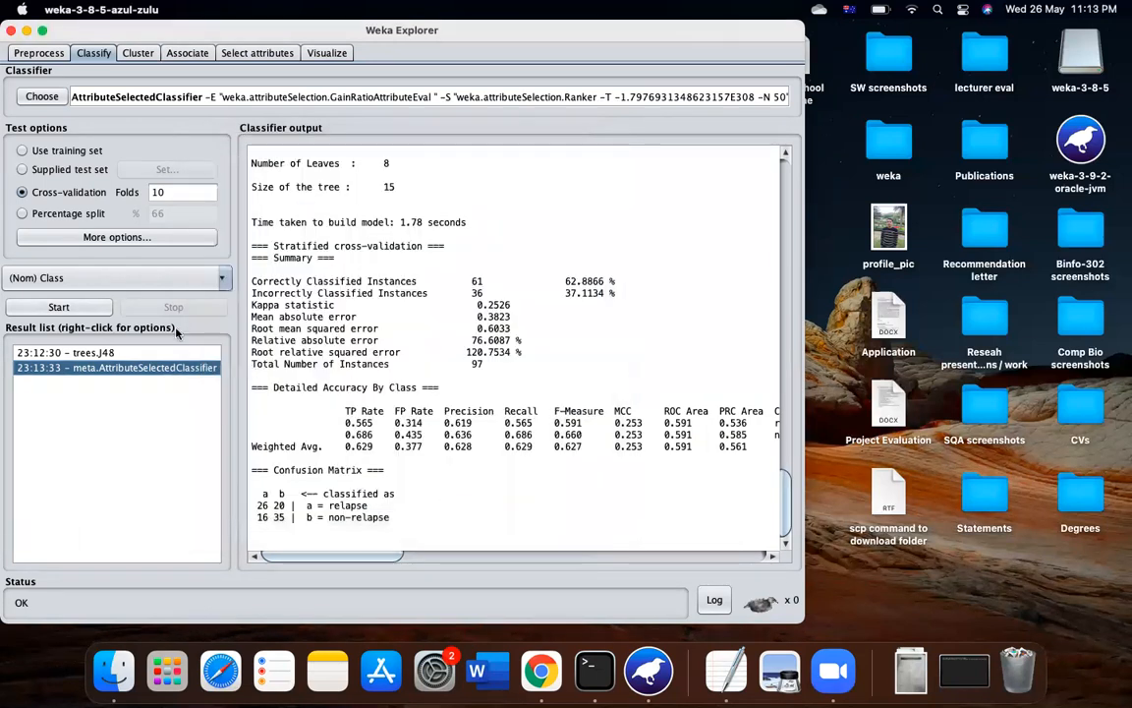
{"action": "left_click", "coordinate": [58, 307]}
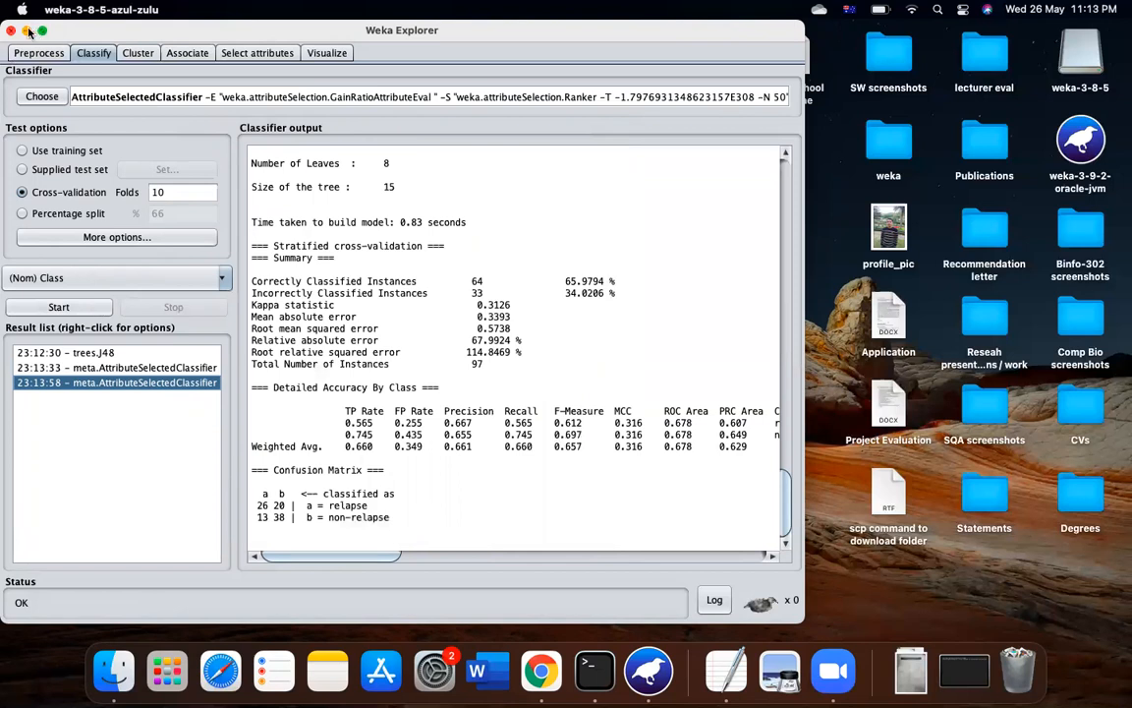
{"action": "left_click", "coordinate": [11, 31]}
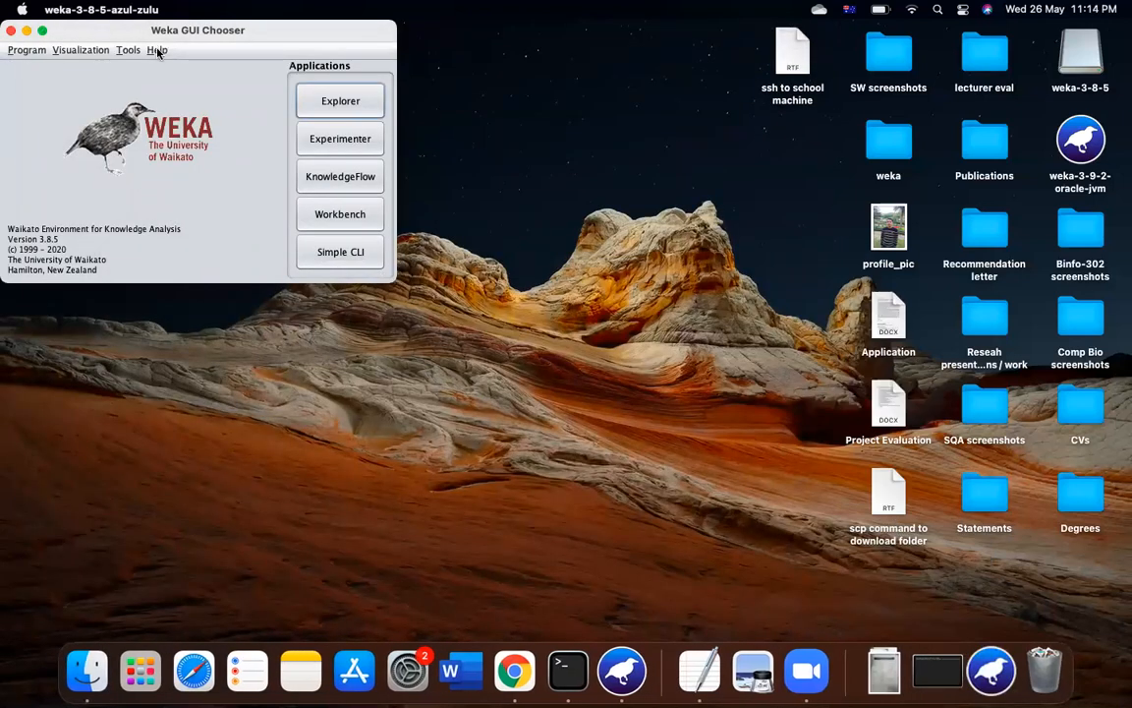
{"action": "left_click", "coordinate": [157, 50]}
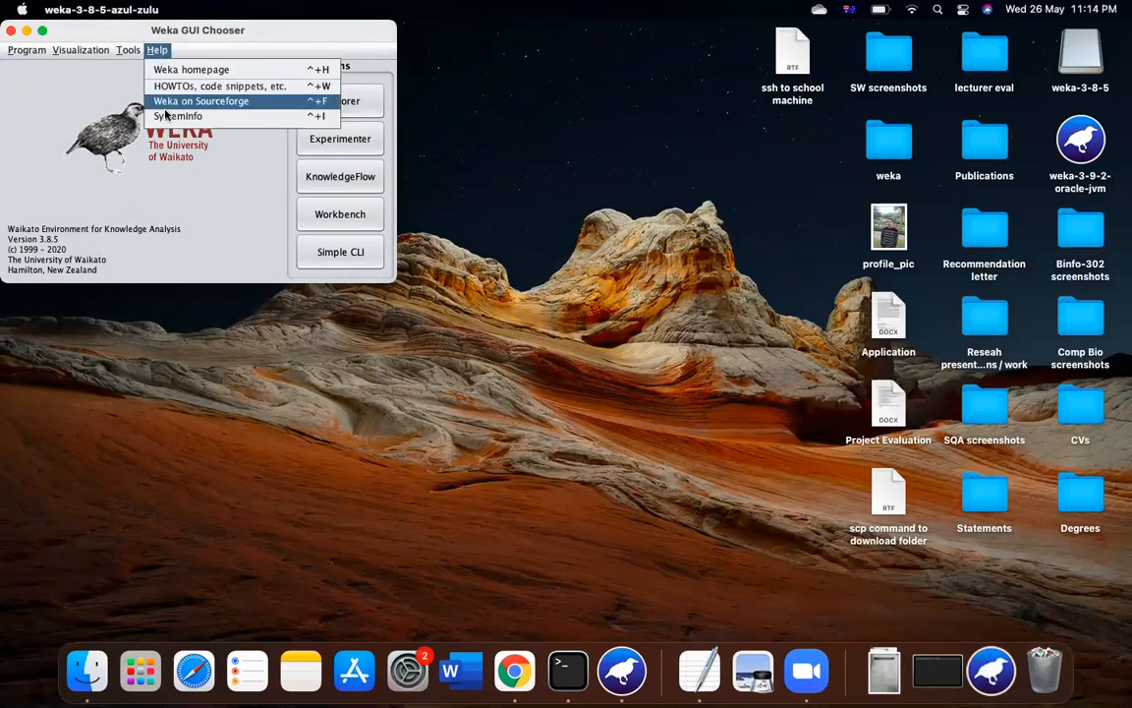
{"action": "left_click", "coordinate": [179, 116]}
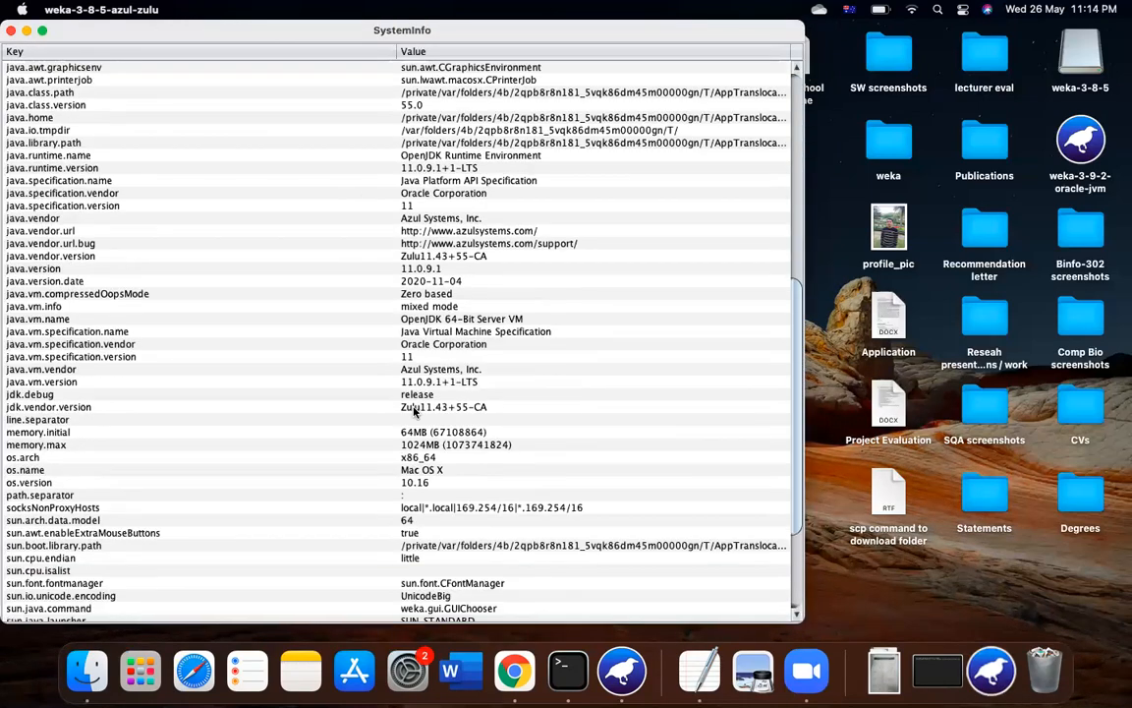
{"action": "scroll", "scroll_direction": "down", "scroll_amount": 3}
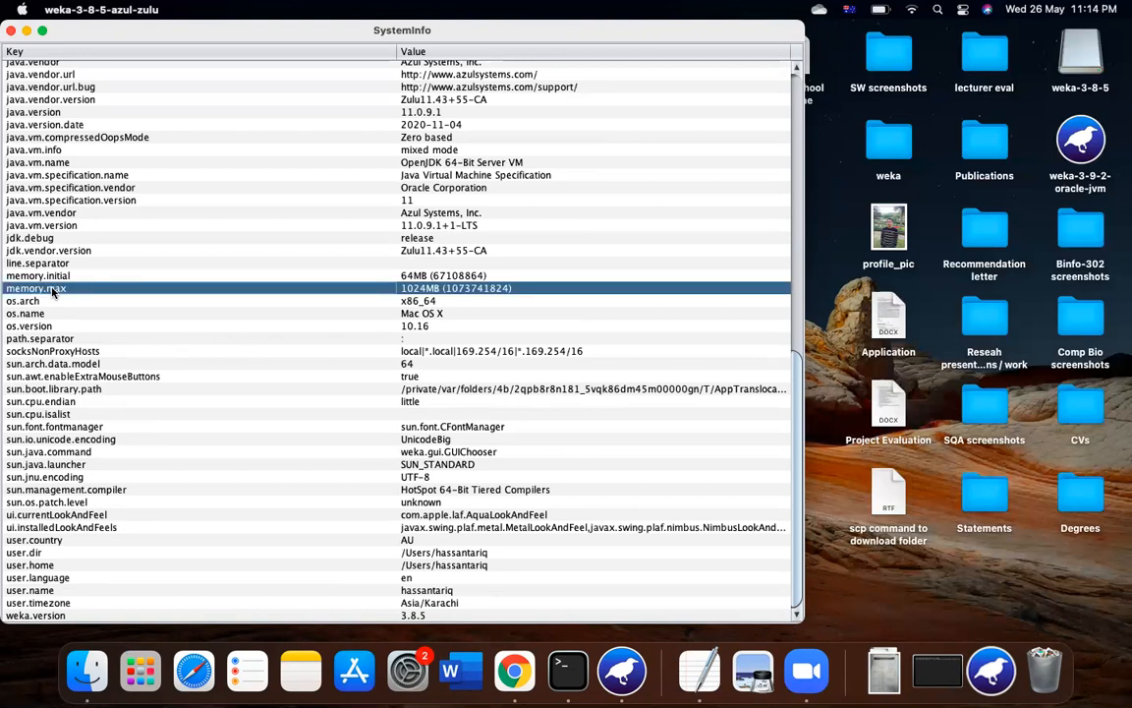
{"action": "mouse_move", "coordinate": [417, 295]}
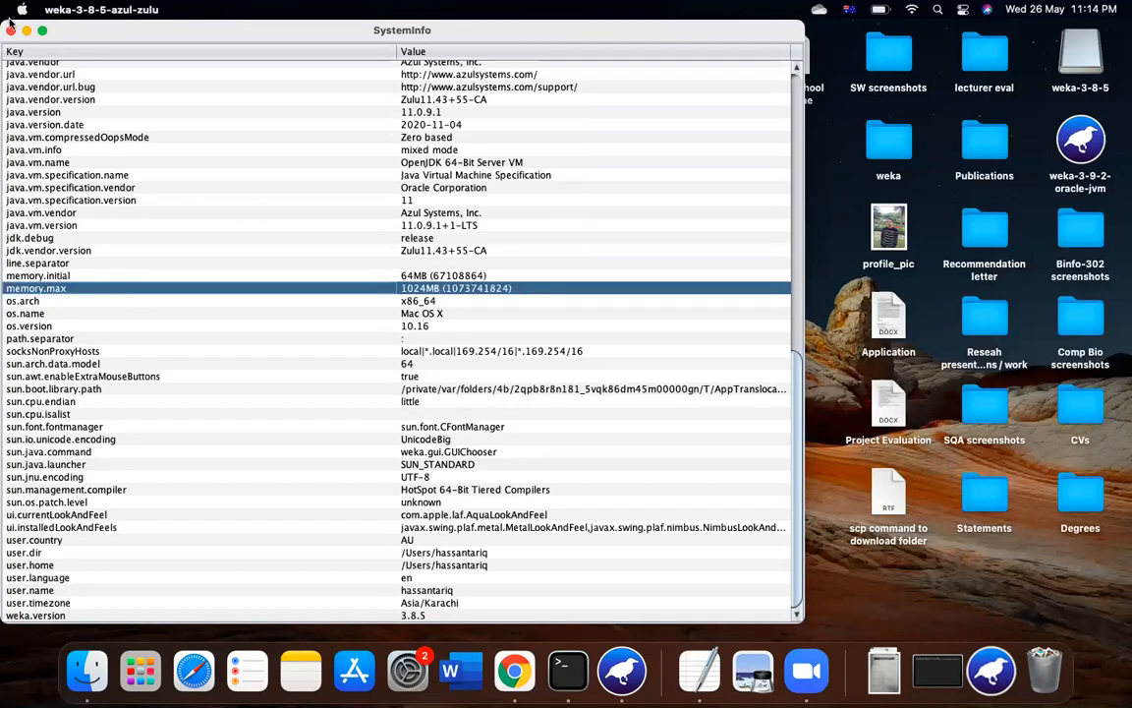
{"action": "left_click", "coordinate": [11, 31]}
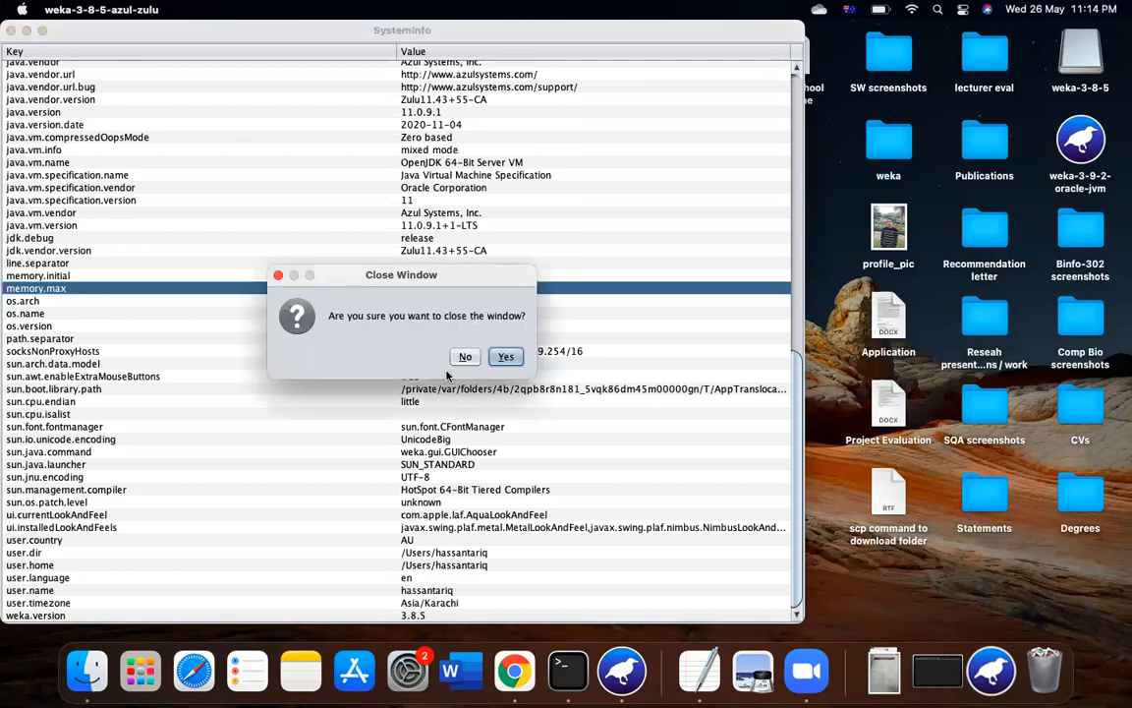
{"action": "left_click", "coordinate": [506, 356]}
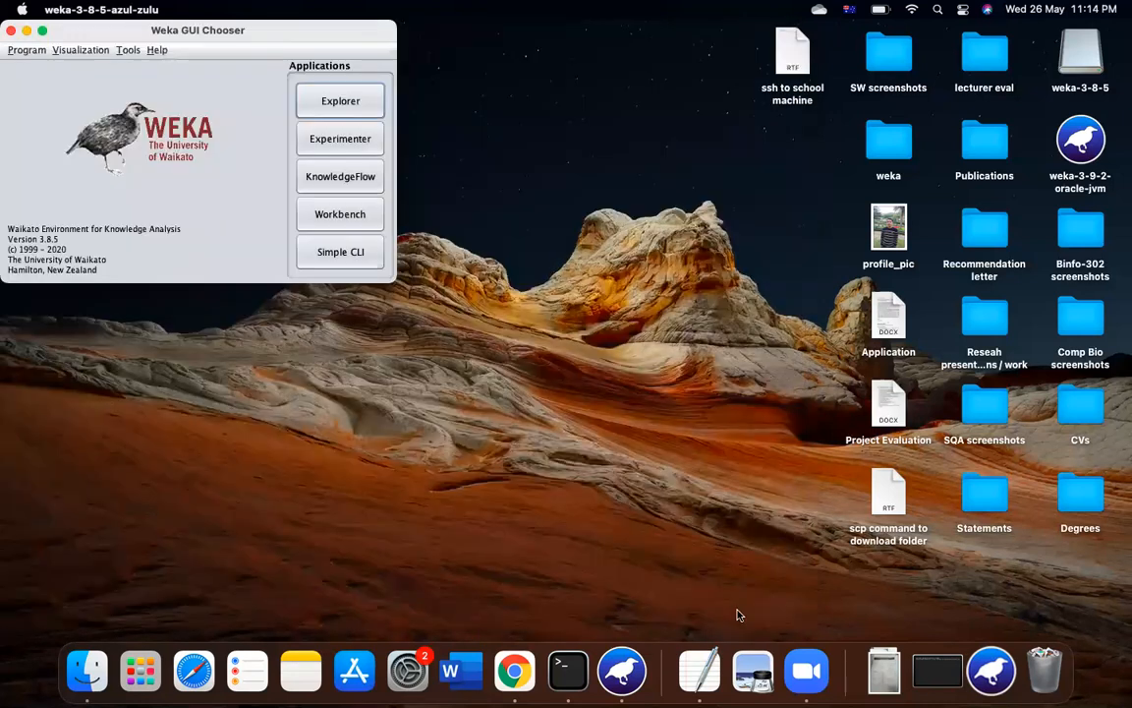
{"action": "mouse_move", "coordinate": [991, 672]}
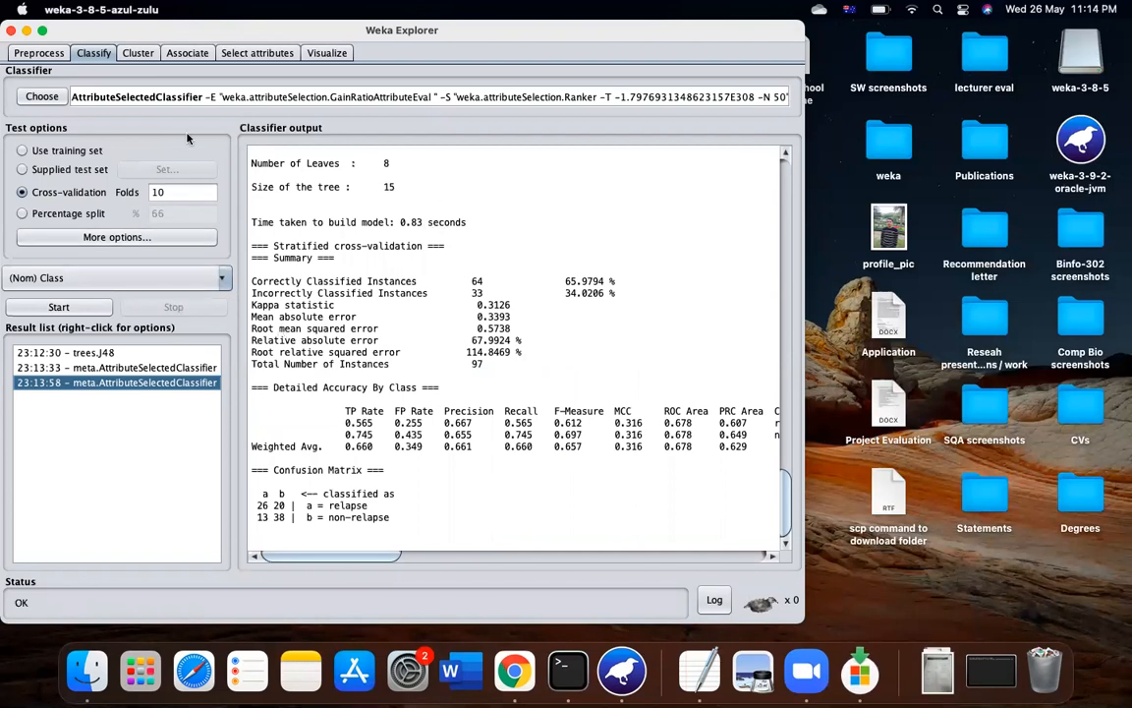
Step: Reopen the AttributeSelectedClassifier settings in the restored Explorer
{"action": "left_click", "coordinate": [137, 97]}
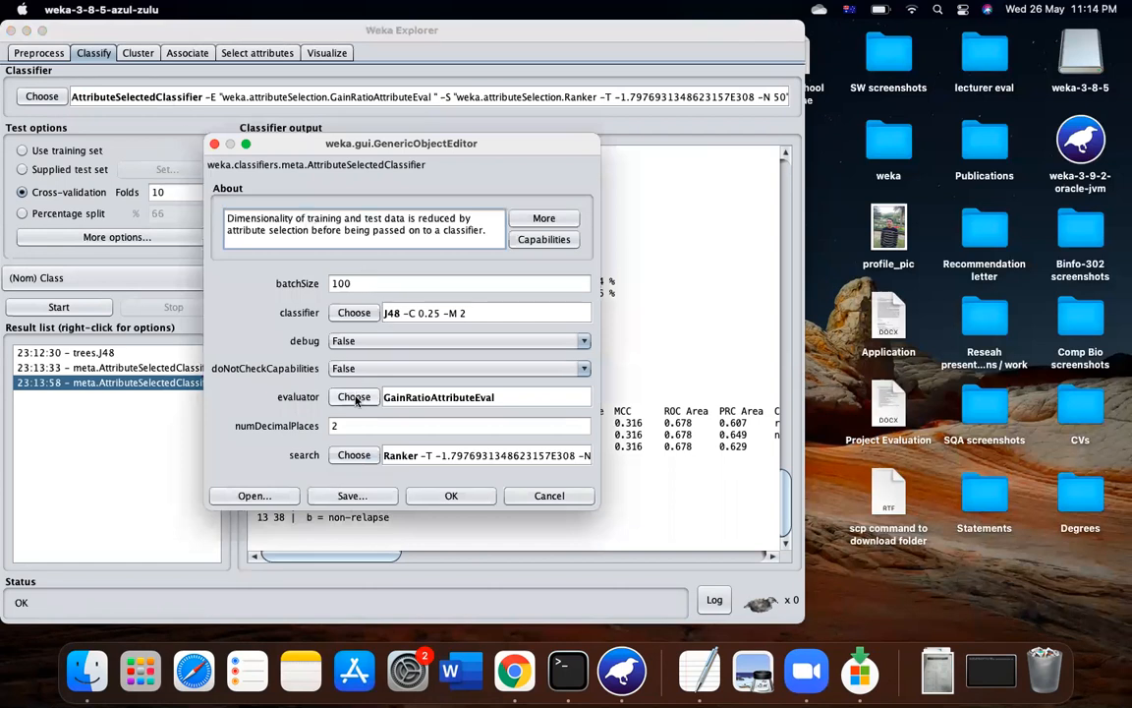
Step: Switch the evaluator to CfsSubsetEval, keeping Ranker search, and attempt a run
{"action": "left_click", "coordinate": [354, 396]}
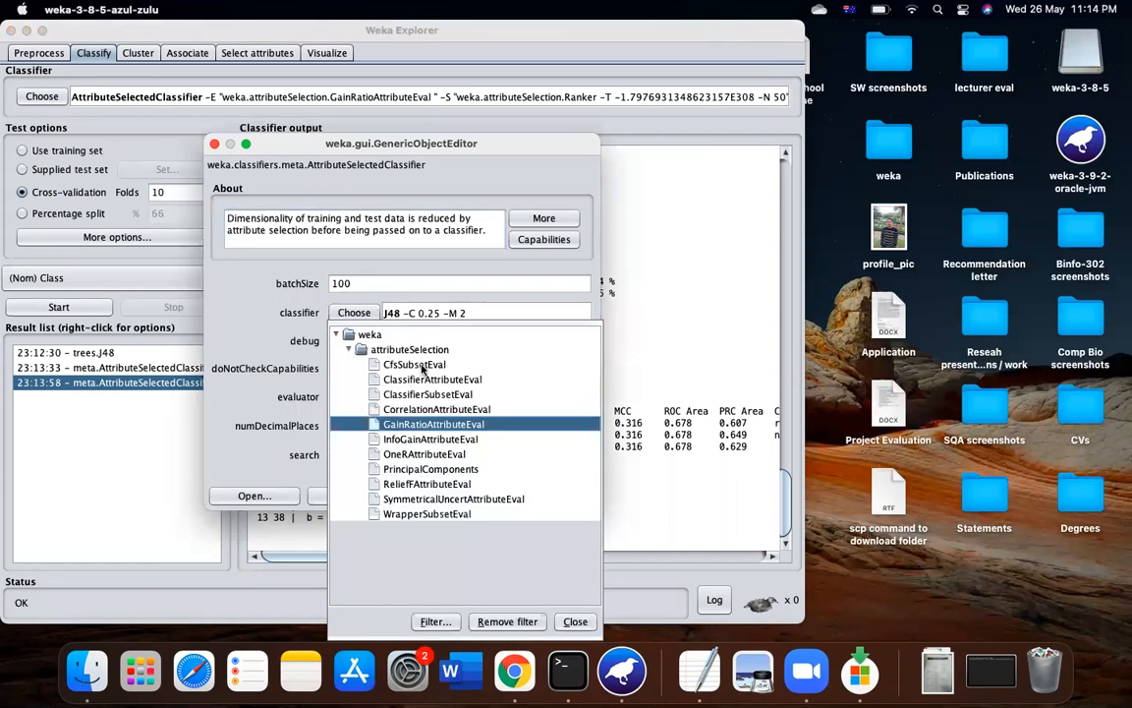
{"action": "left_click", "coordinate": [413, 363]}
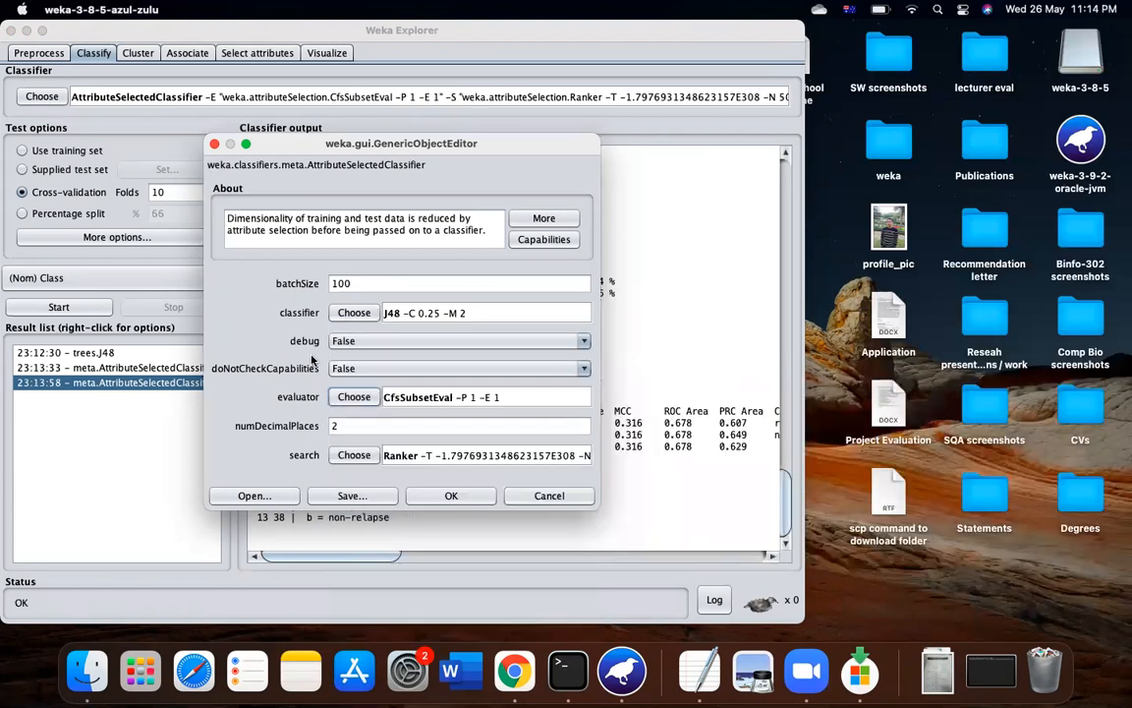
{"action": "mouse_move", "coordinate": [437, 398]}
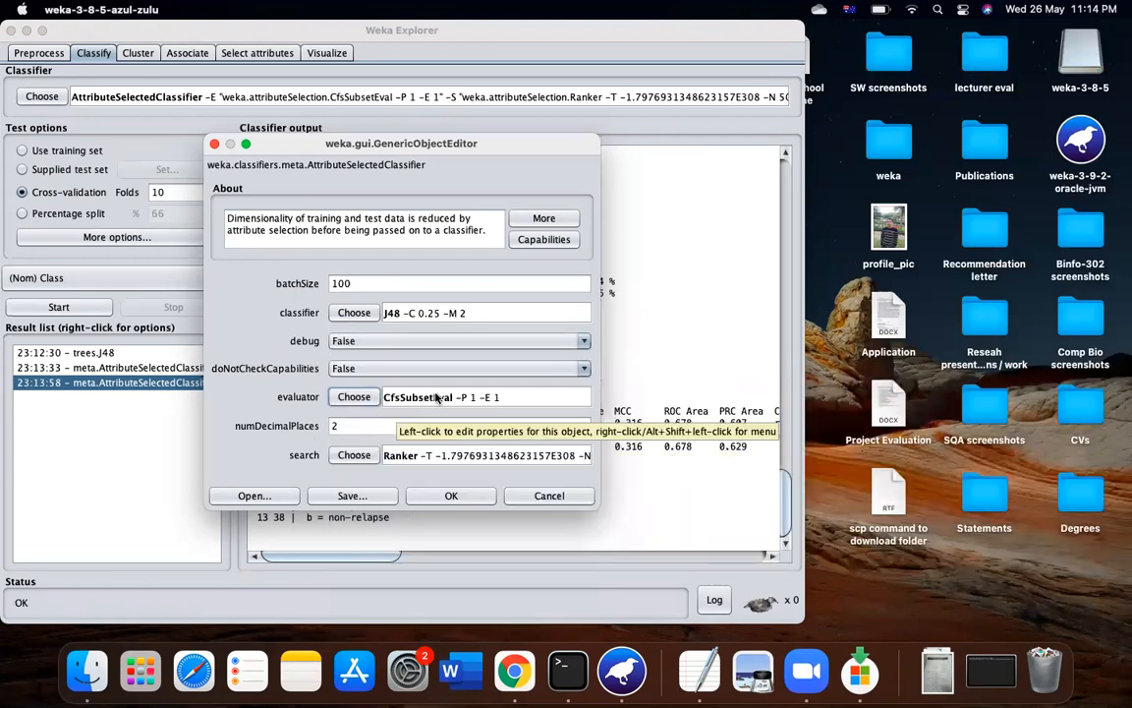
{"action": "mouse_move", "coordinate": [354, 454]}
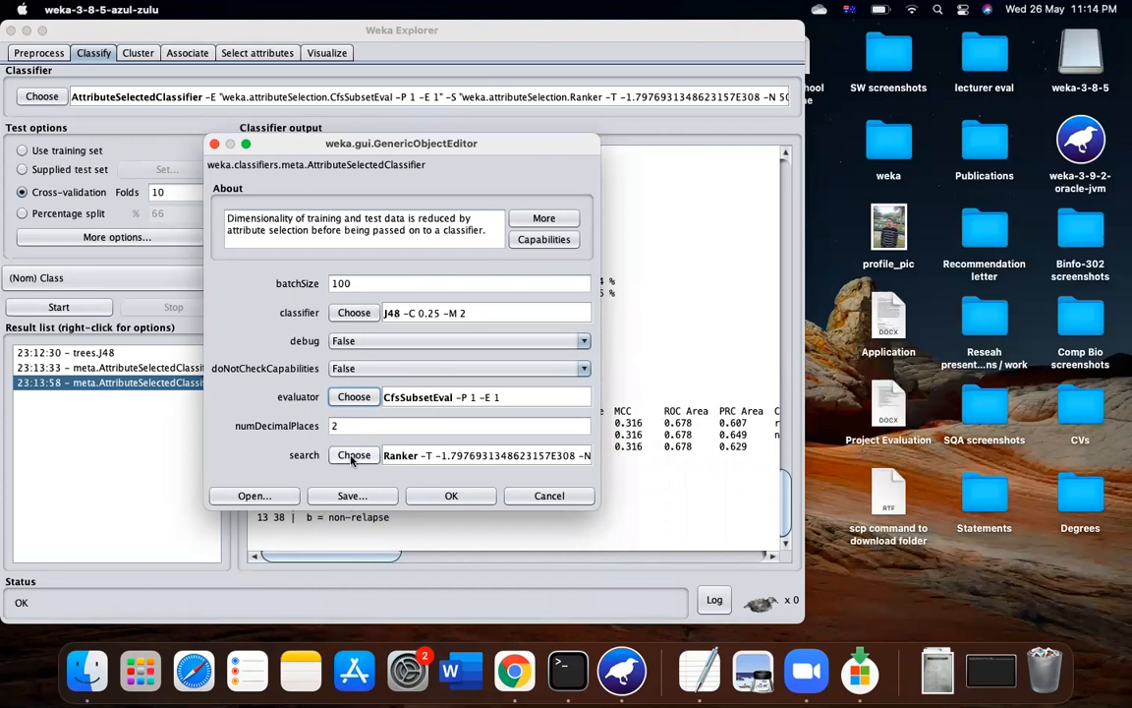
{"action": "left_click", "coordinate": [353, 454]}
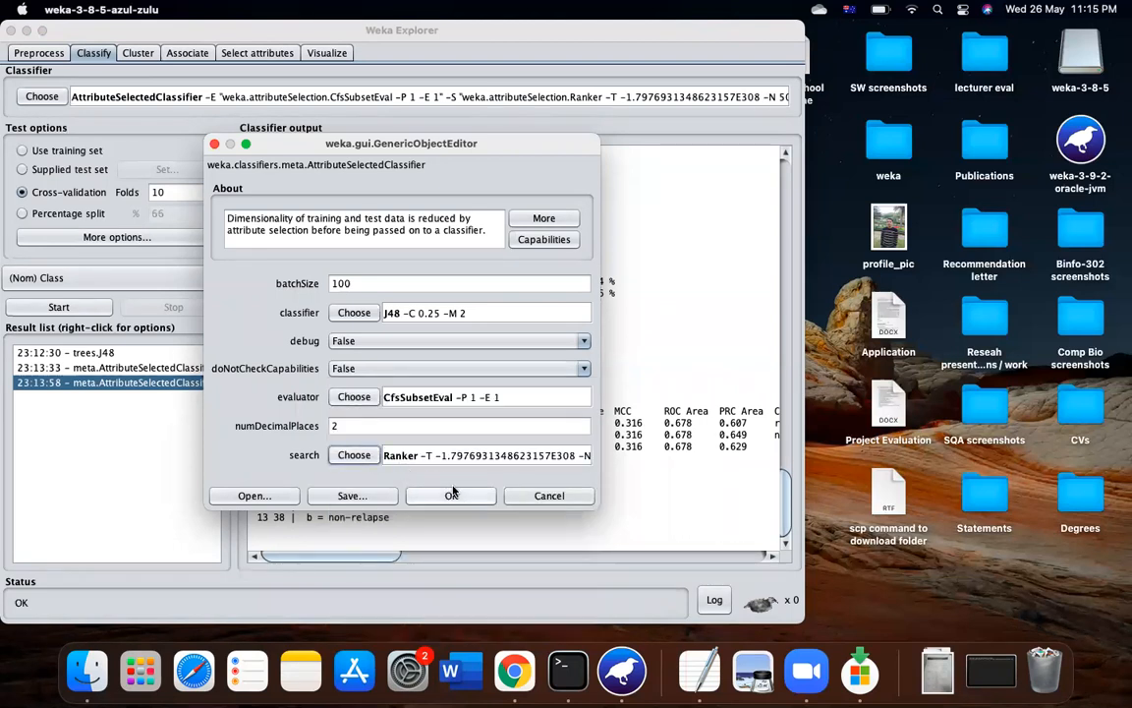
{"action": "left_click", "coordinate": [450, 495]}
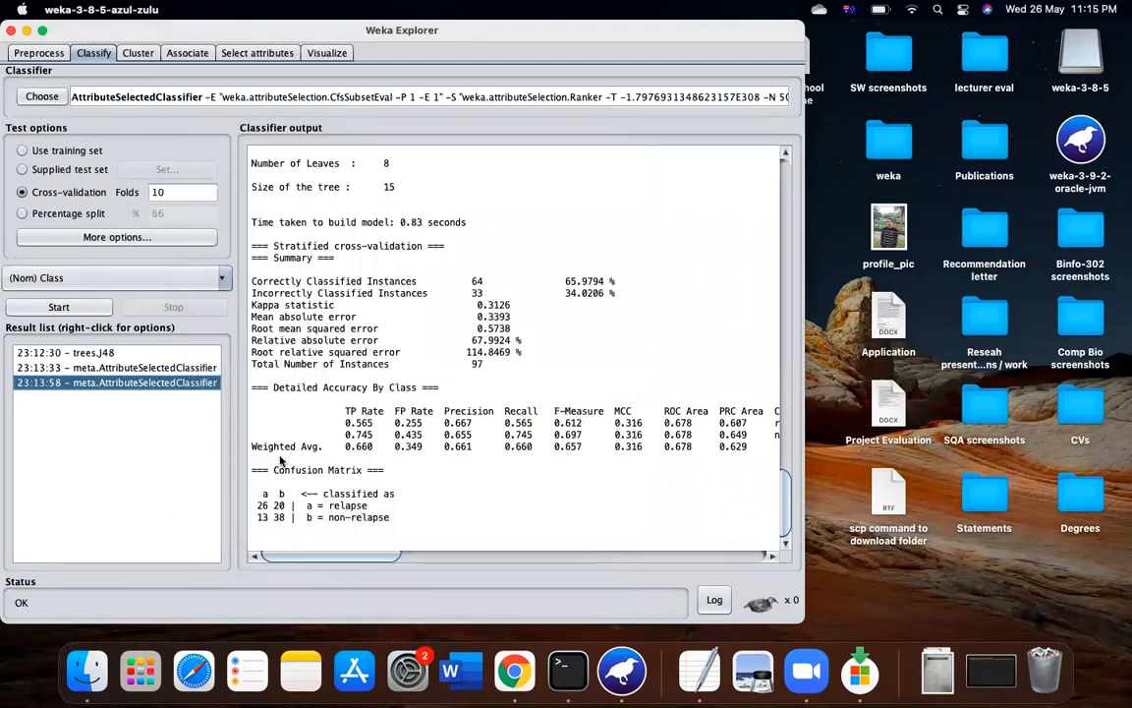
{"action": "mouse_move", "coordinate": [141, 372]}
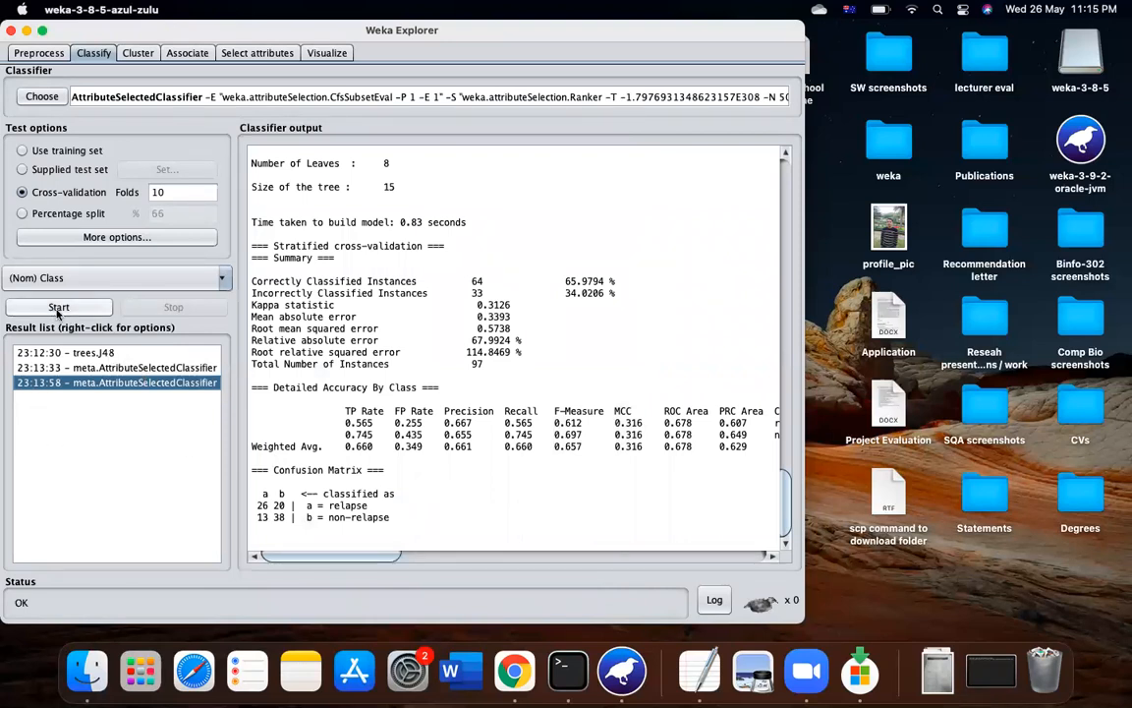
{"action": "left_click", "coordinate": [58, 307]}
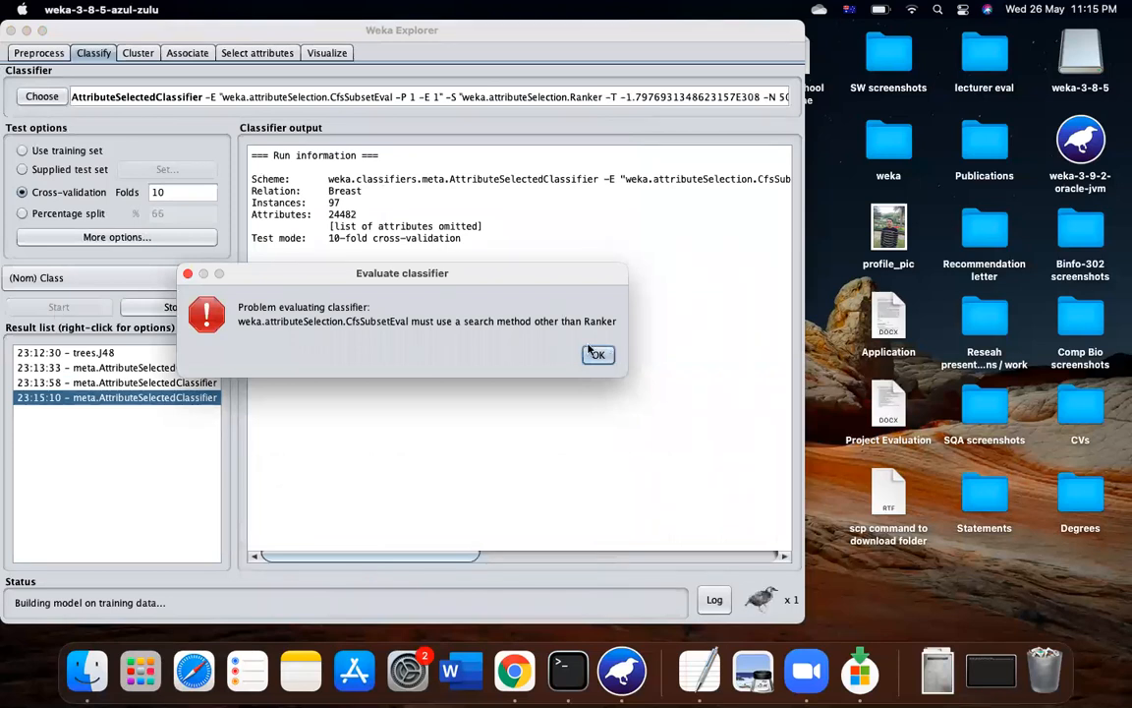
{"action": "mouse_move", "coordinate": [593, 354]}
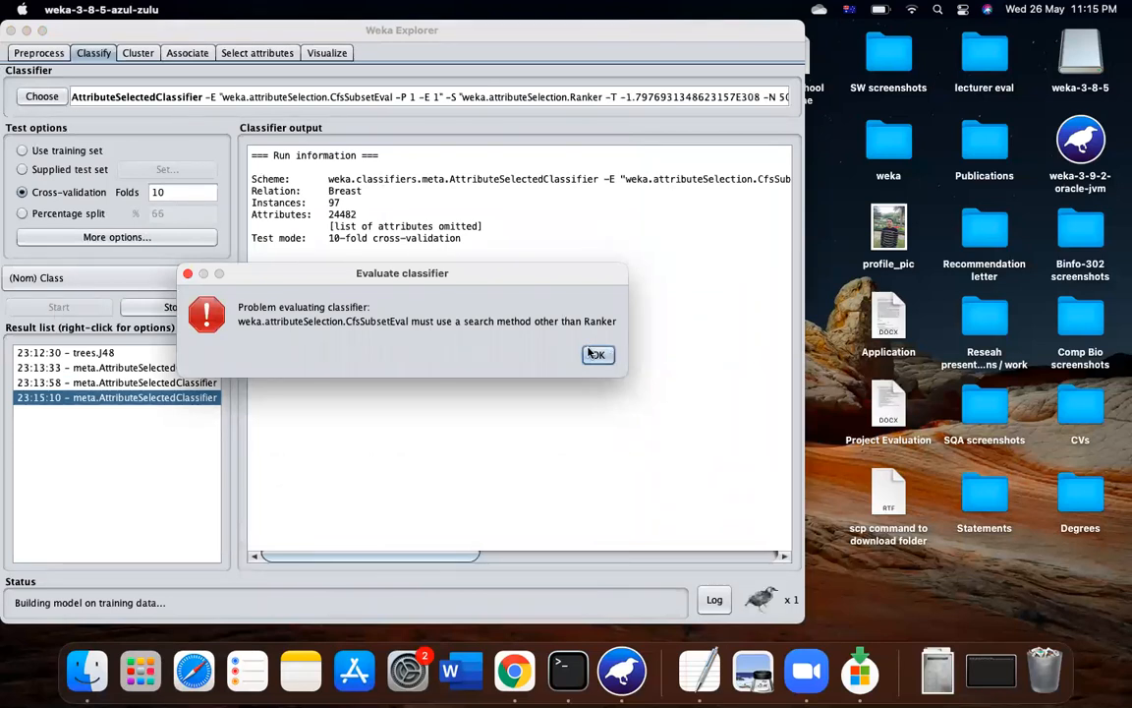
Step: Dismiss the search-method error and set the search method to PSOSearch
{"action": "left_click", "coordinate": [596, 354]}
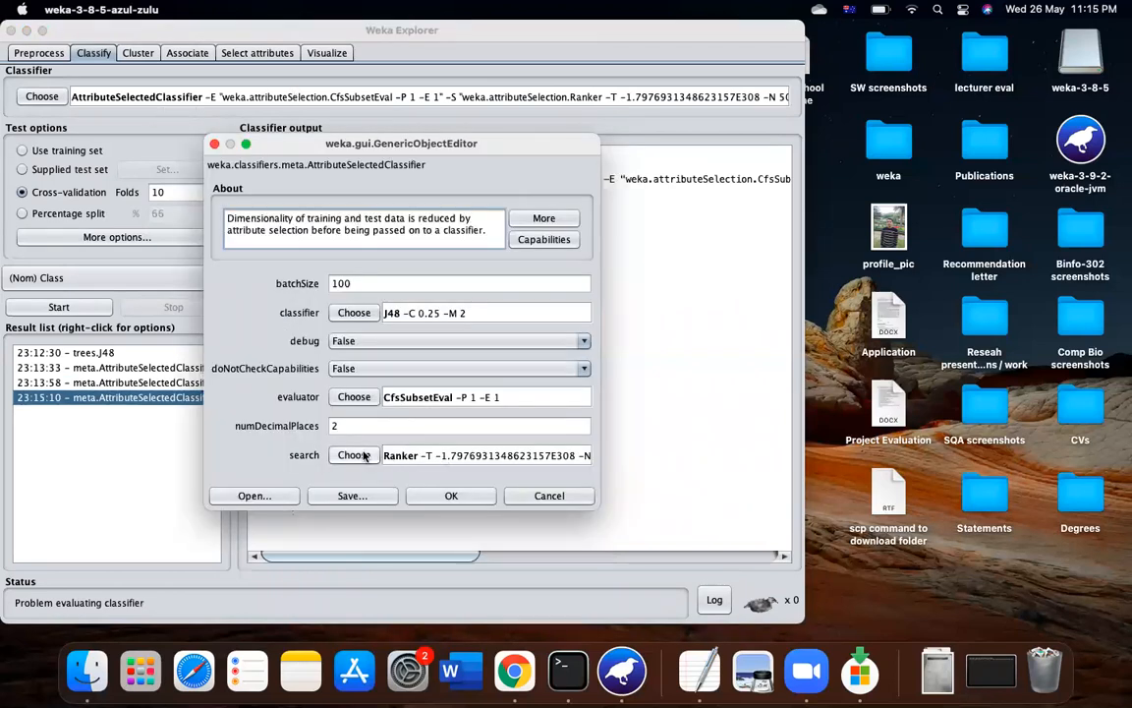
{"action": "left_click", "coordinate": [354, 454]}
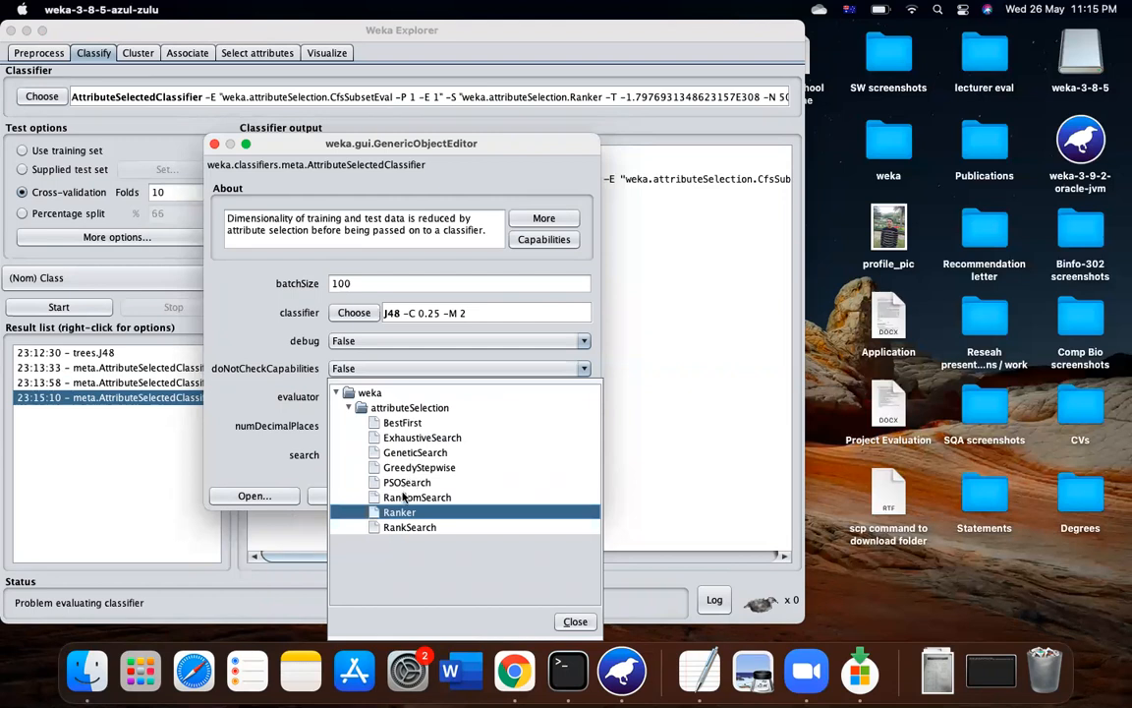
{"action": "left_click", "coordinate": [407, 481]}
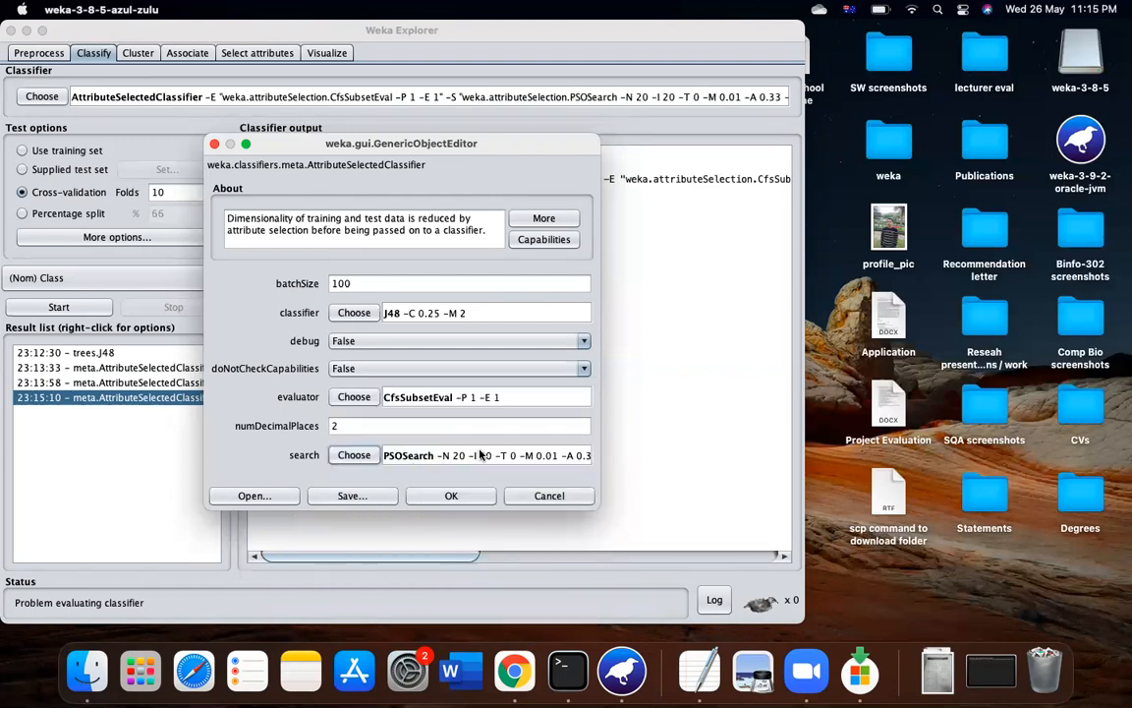
{"action": "left_click", "coordinate": [451, 495]}
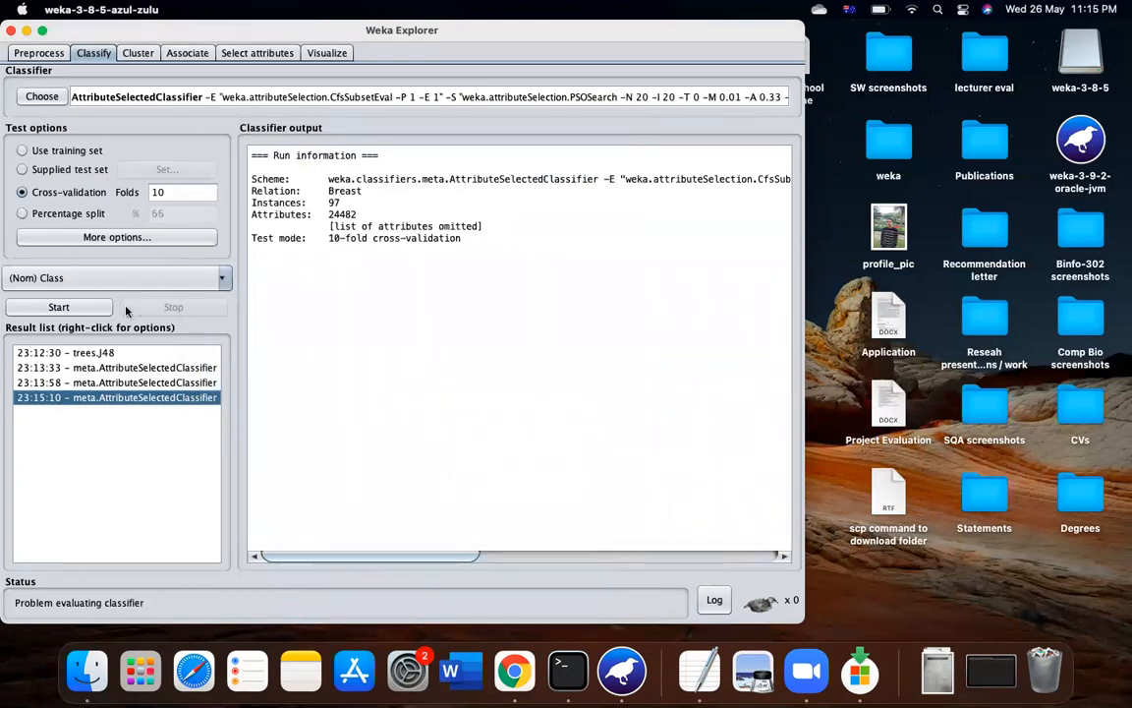
Step: Select the earlier result entry and rerun the attribute-selected classifier
{"action": "right_click", "coordinate": [116, 397]}
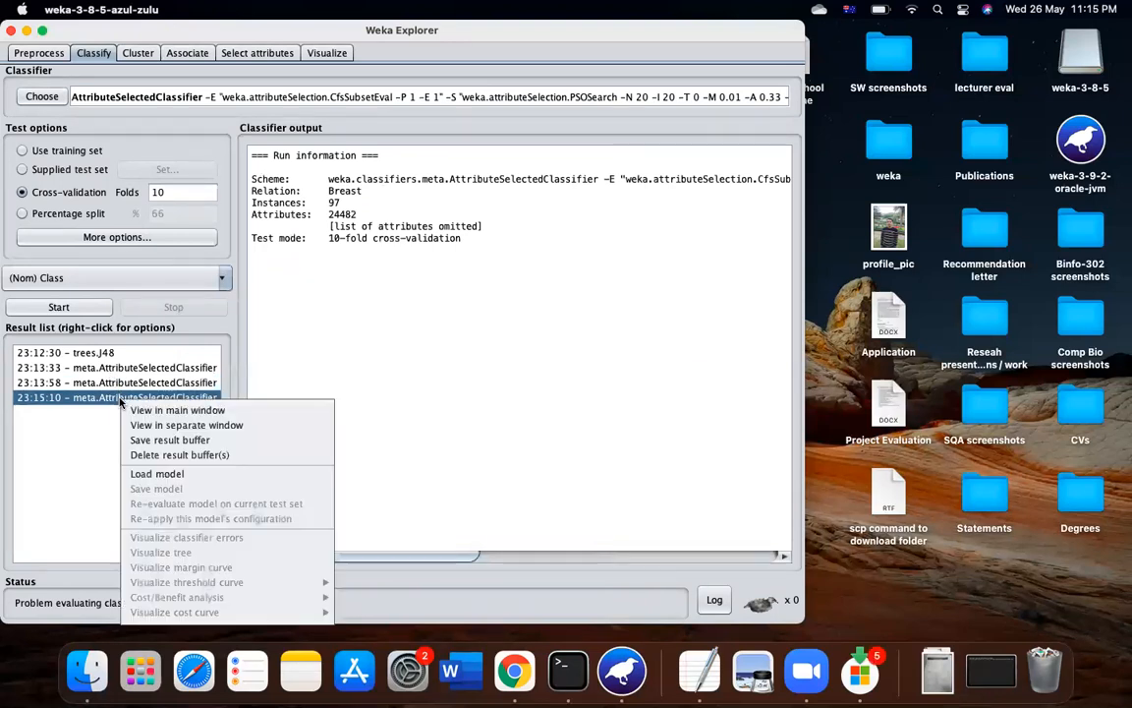
{"action": "left_click", "coordinate": [180, 454]}
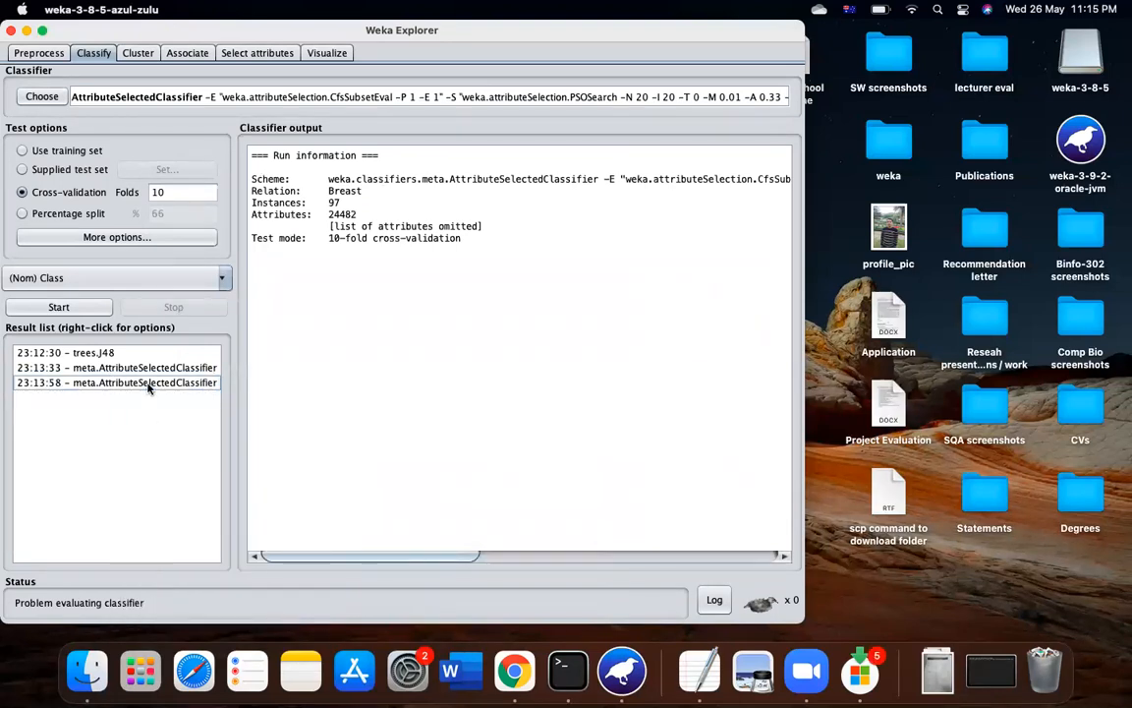
{"action": "left_click", "coordinate": [58, 306]}
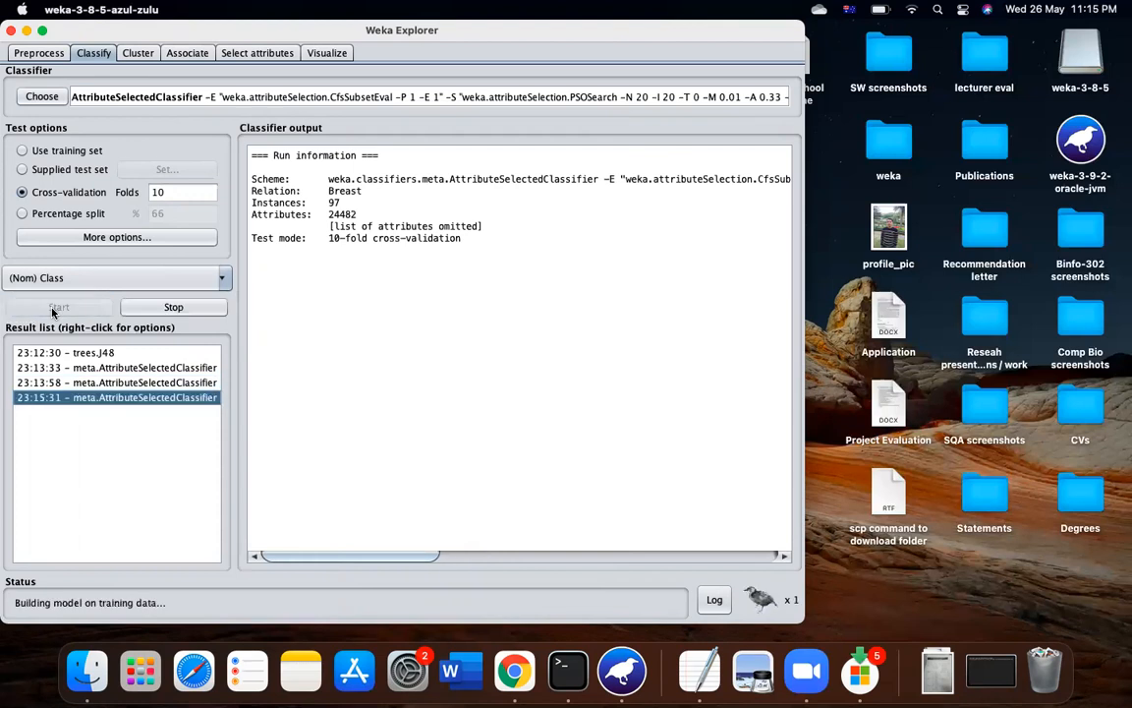
{"action": "left_click", "coordinate": [11, 30]}
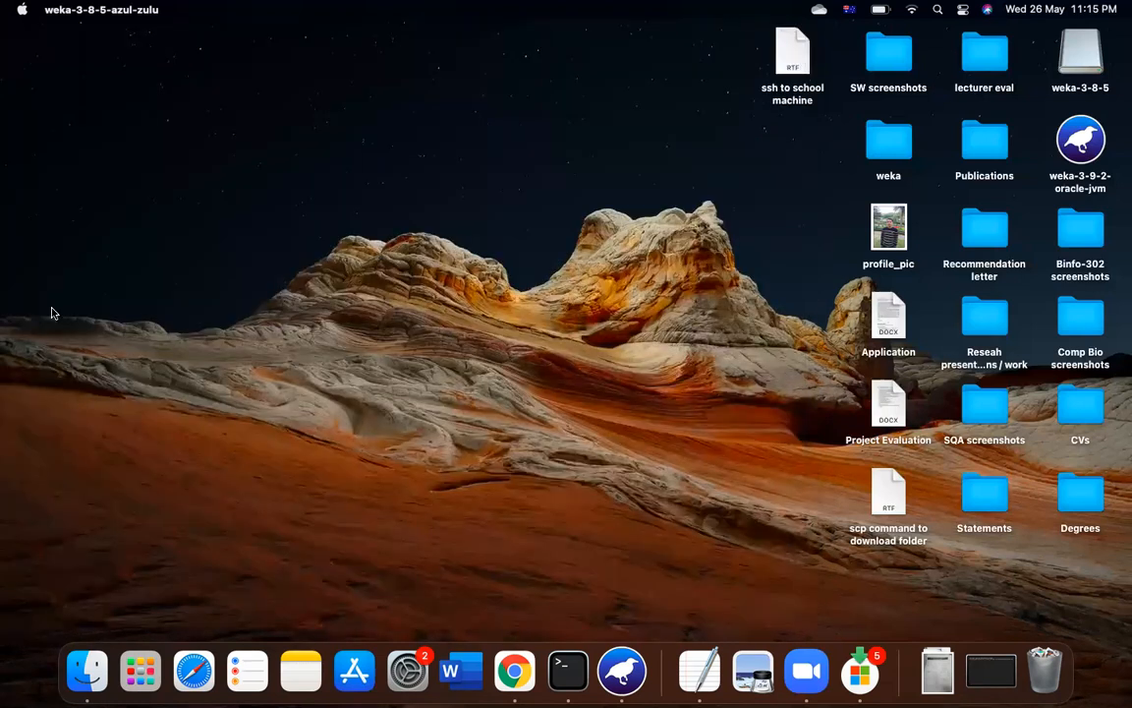
{"action": "mouse_move", "coordinate": [691, 569]}
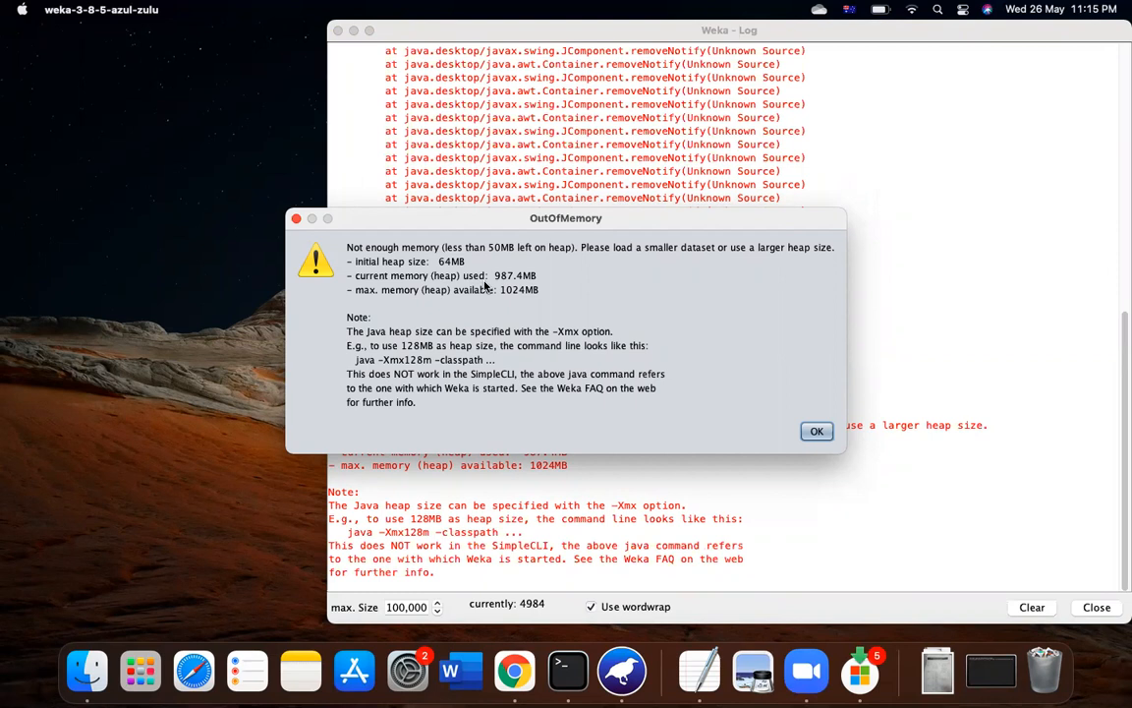
{"action": "mouse_move", "coordinate": [422, 357]}
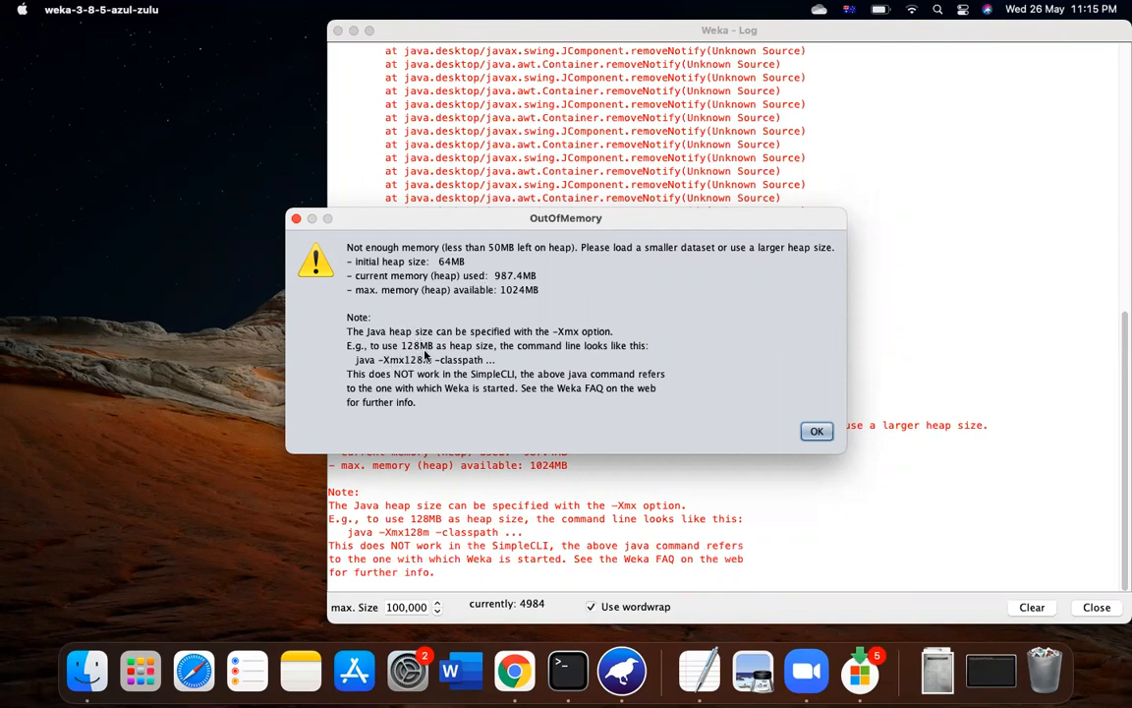
{"action": "mouse_move", "coordinate": [354, 366]}
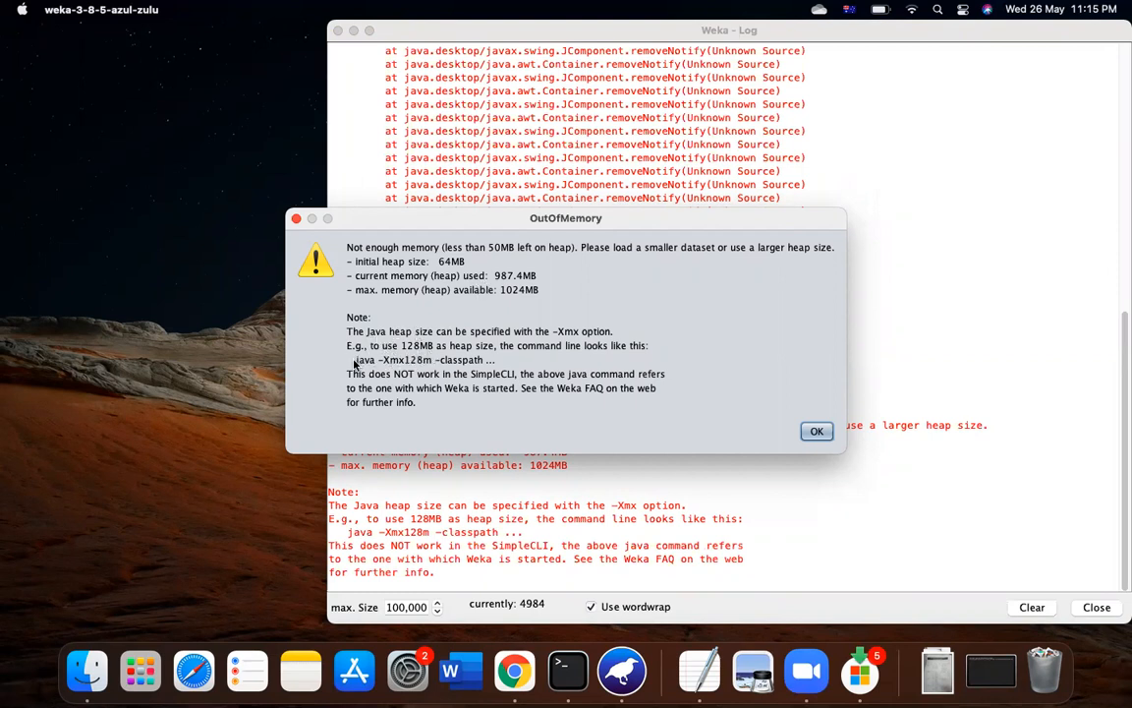
{"action": "mouse_move", "coordinate": [477, 365]}
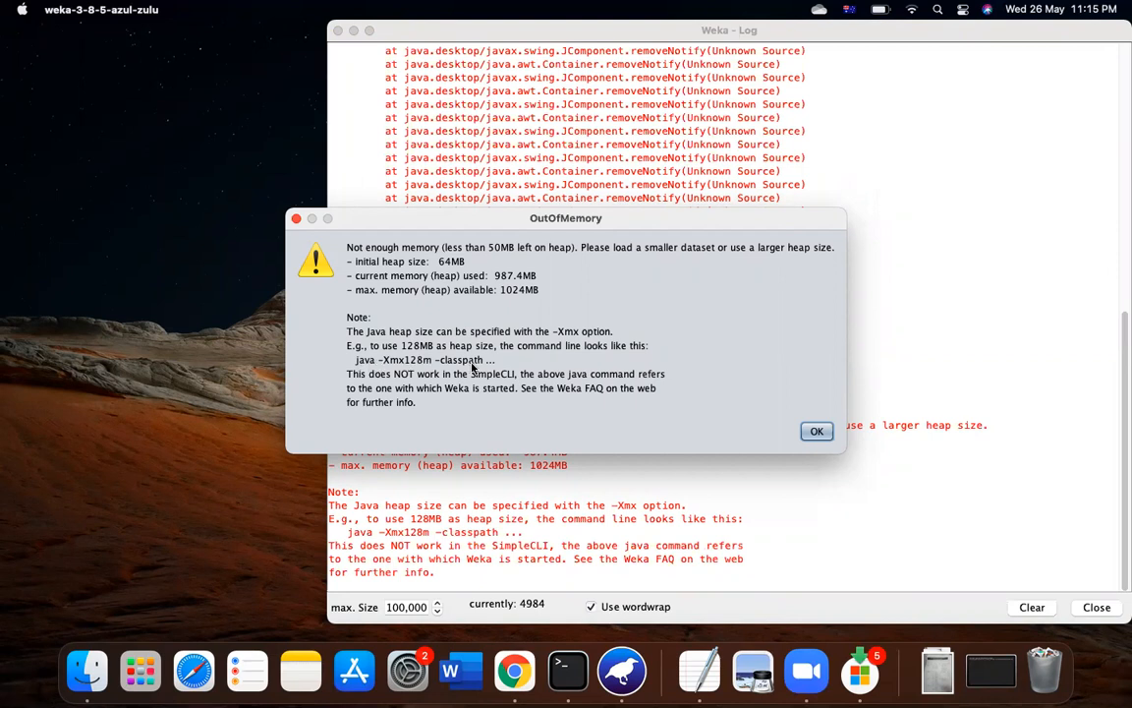
{"action": "mouse_move", "coordinate": [392, 258]}
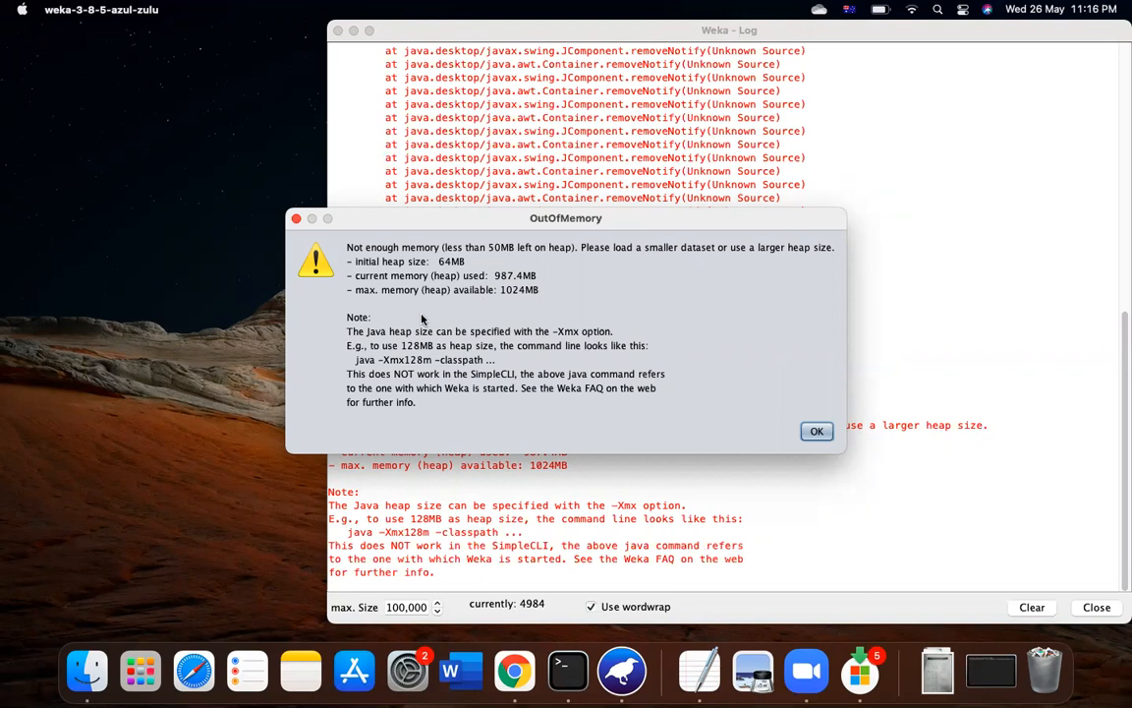
{"action": "mouse_move", "coordinate": [475, 360]}
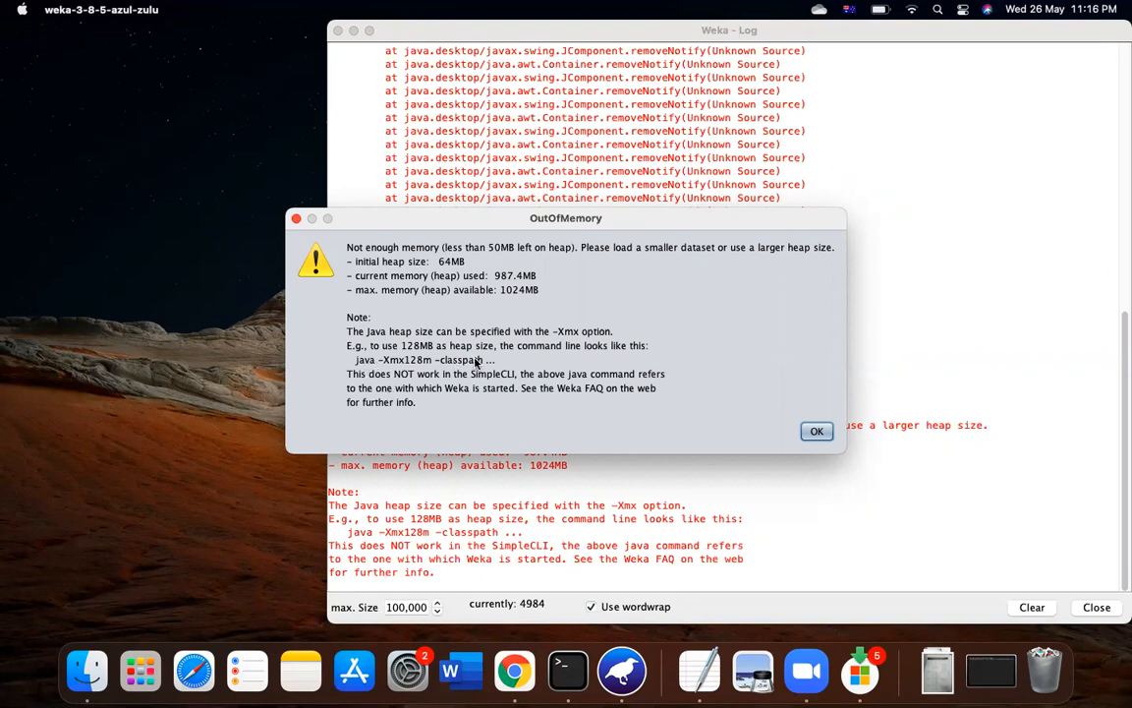
{"action": "mouse_move", "coordinate": [414, 364]}
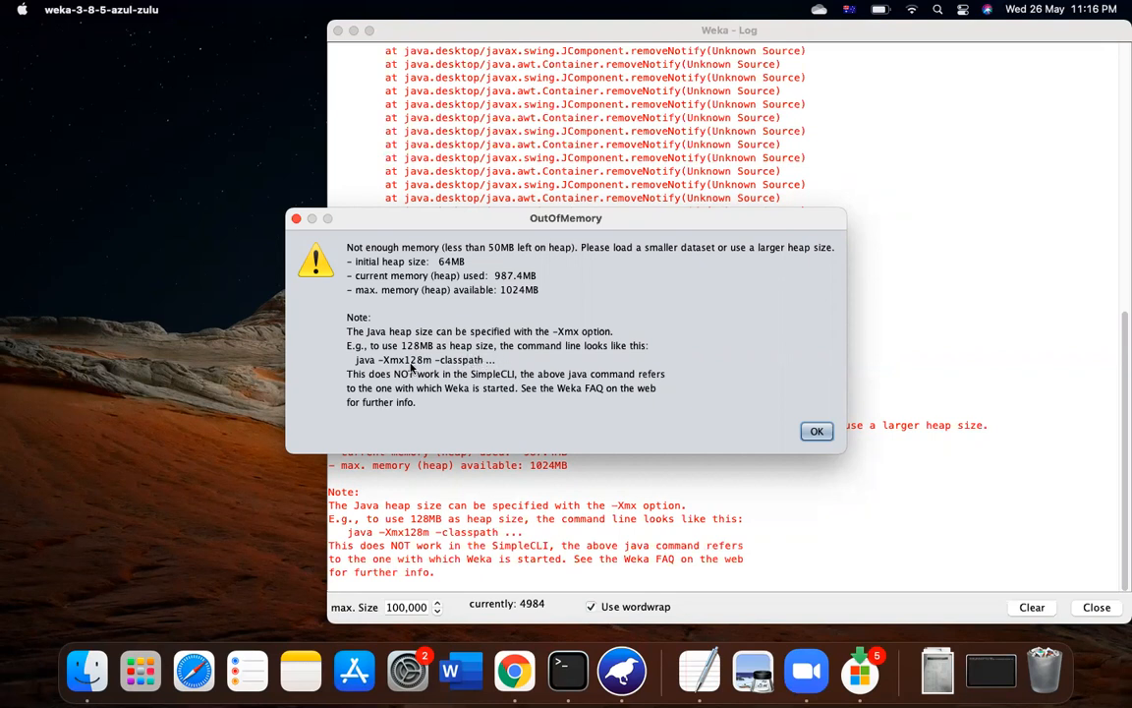
{"action": "mouse_move", "coordinate": [539, 377]}
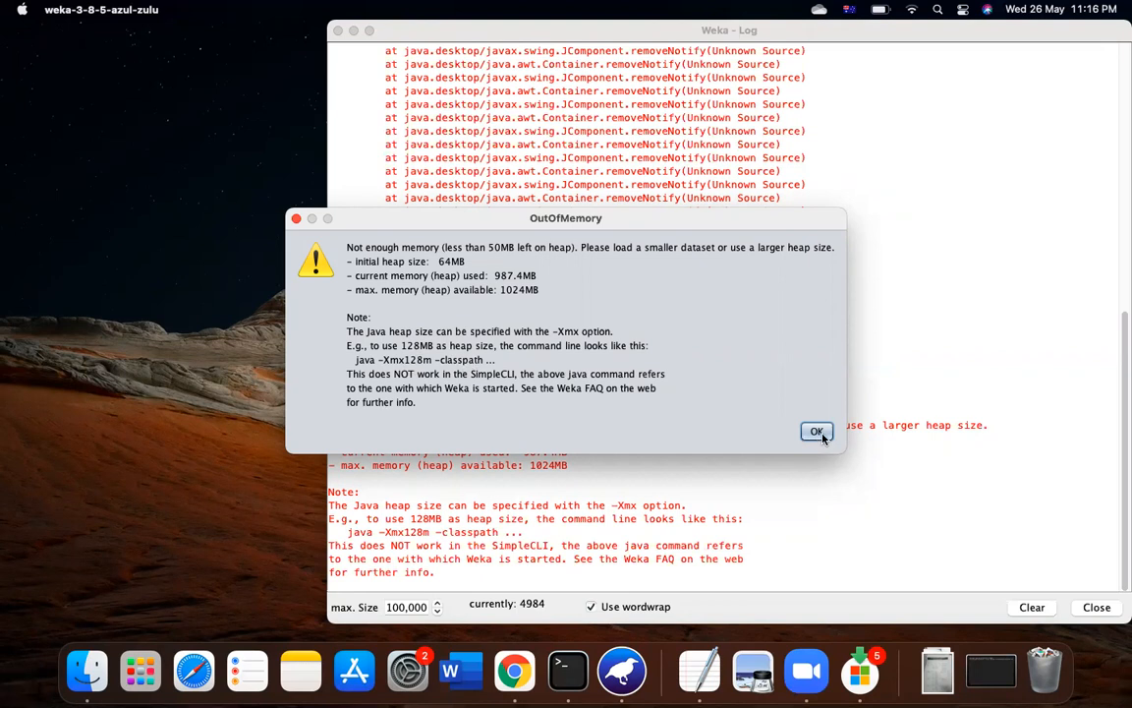
Step: Dismiss the OutOfMemory warning reporting 987.4MB used of the 1024MB heap
{"action": "left_click", "coordinate": [817, 432]}
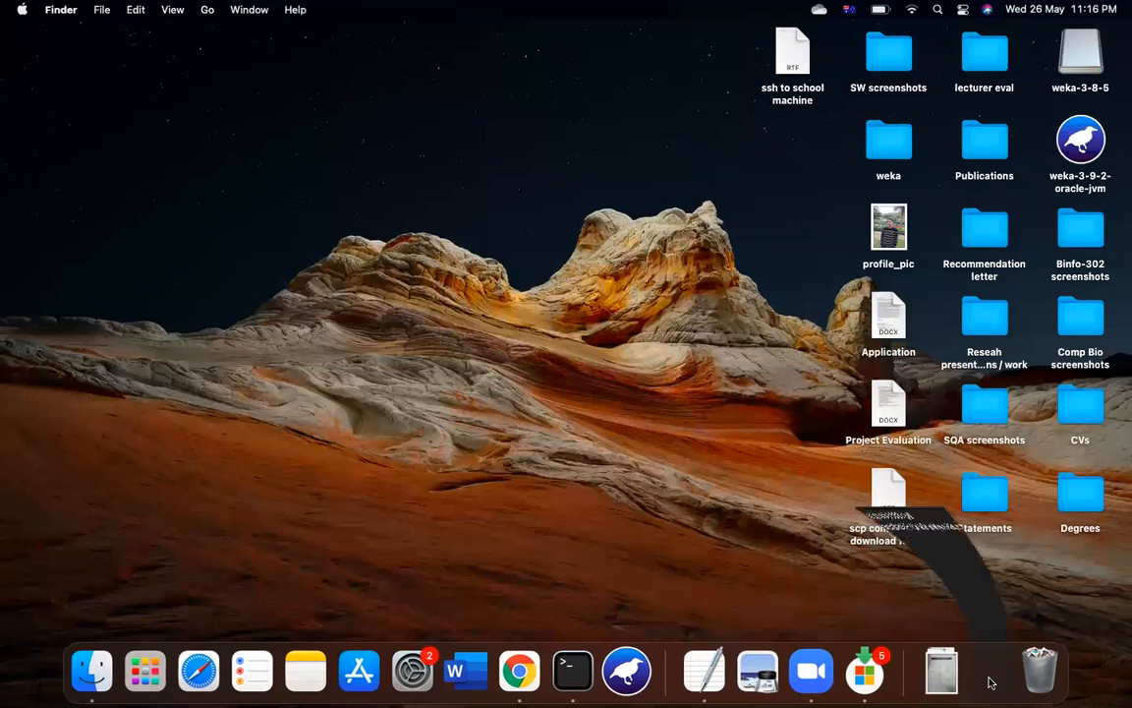
Step: Bring up the Terminal holding the java -Xmx2048m command and enlarge its text
{"action": "left_click", "coordinate": [572, 670]}
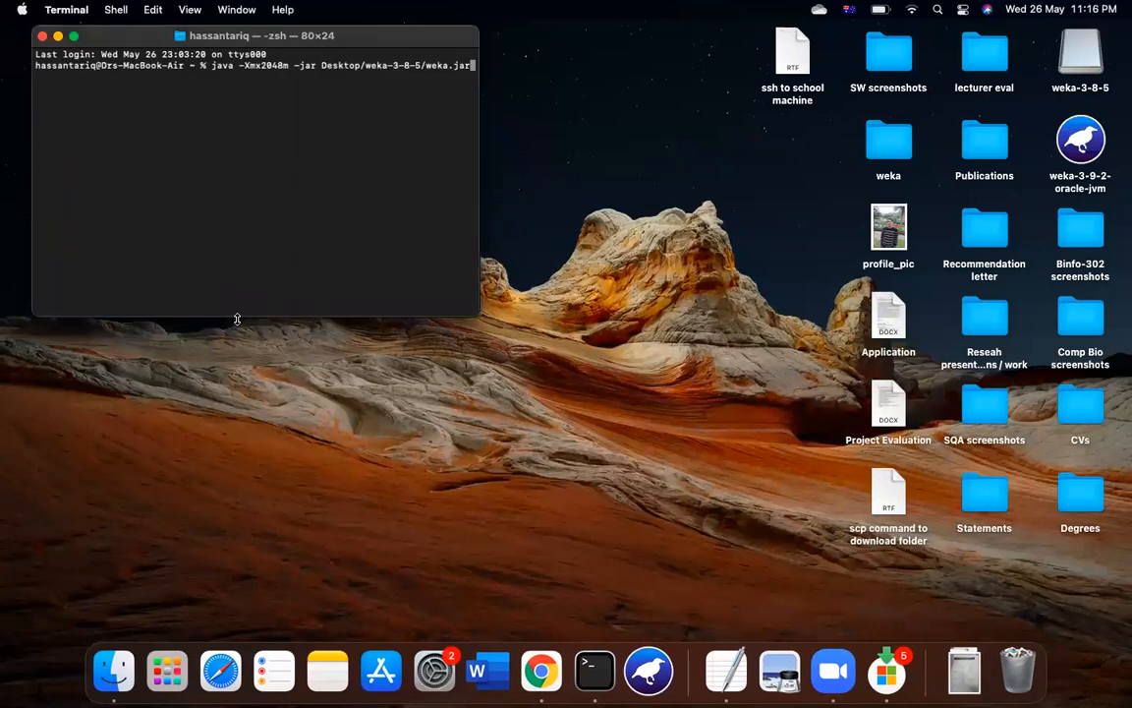
{"action": "mouse_move", "coordinate": [495, 155]}
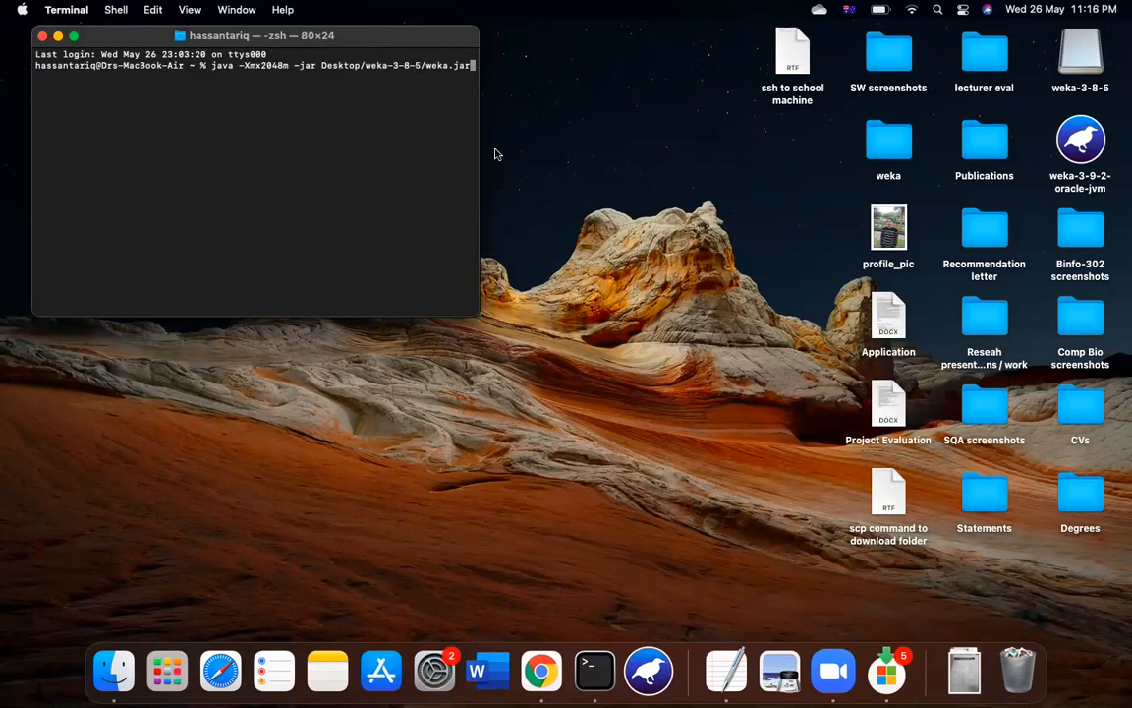
{"action": "mouse_move", "coordinate": [853, 474]}
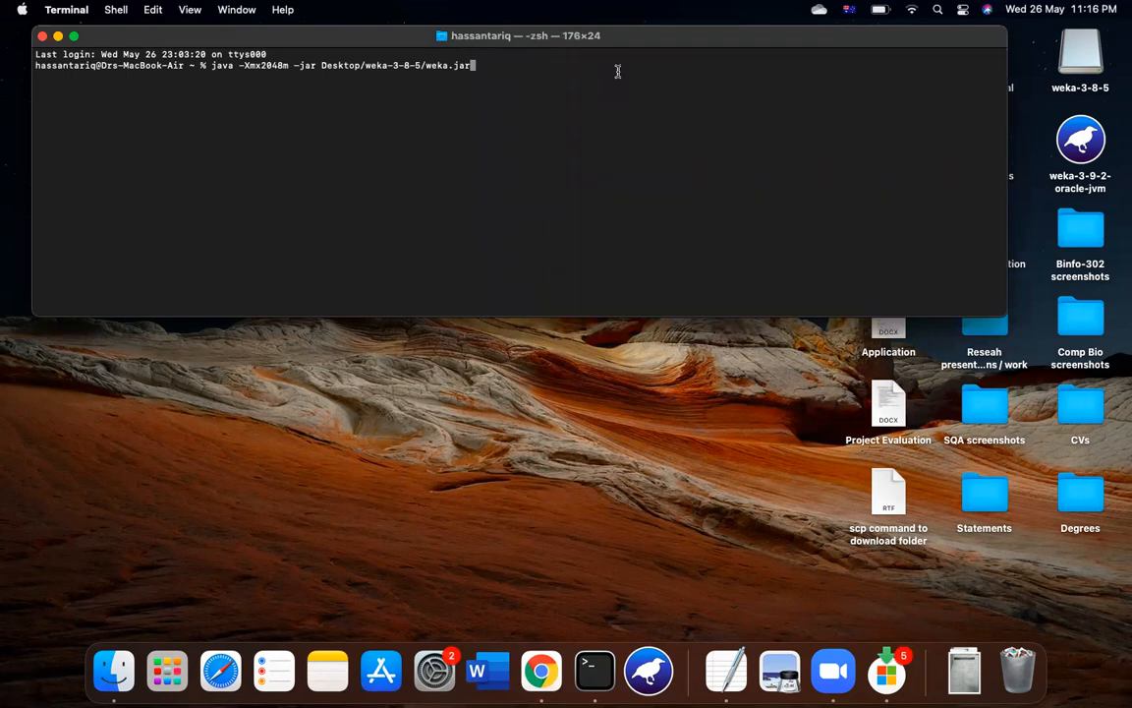
{"action": "left_click", "coordinate": [190, 9]}
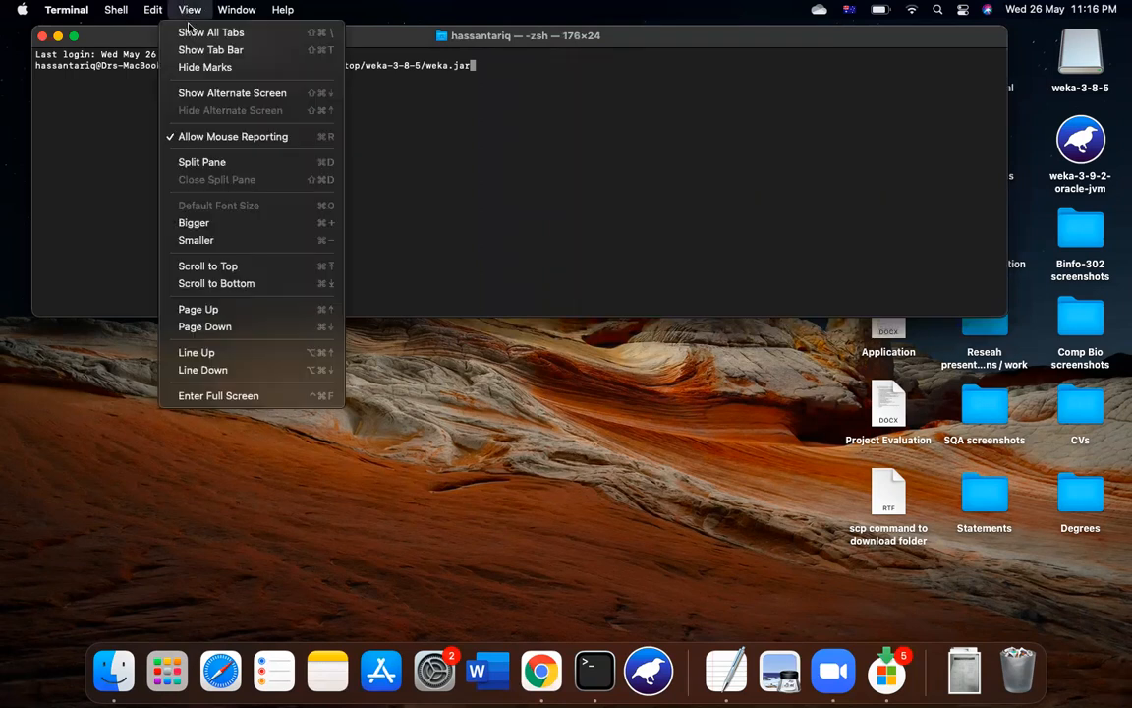
{"action": "mouse_move", "coordinate": [194, 222]}
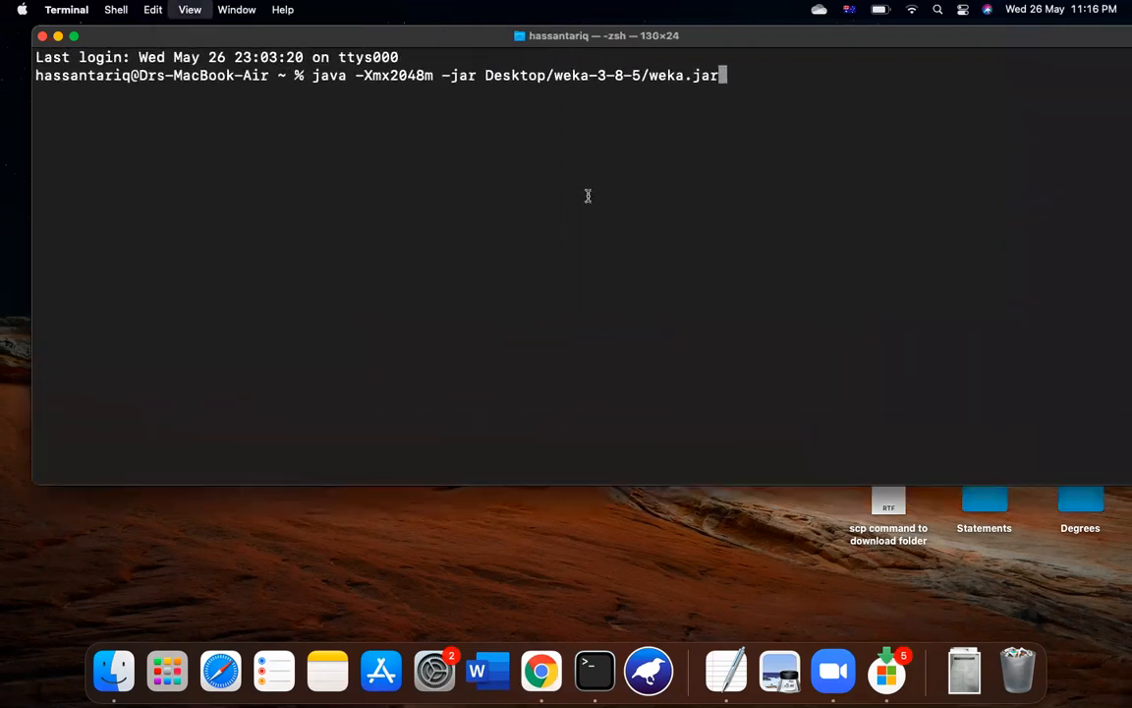
{"action": "mouse_move", "coordinate": [546, 123]}
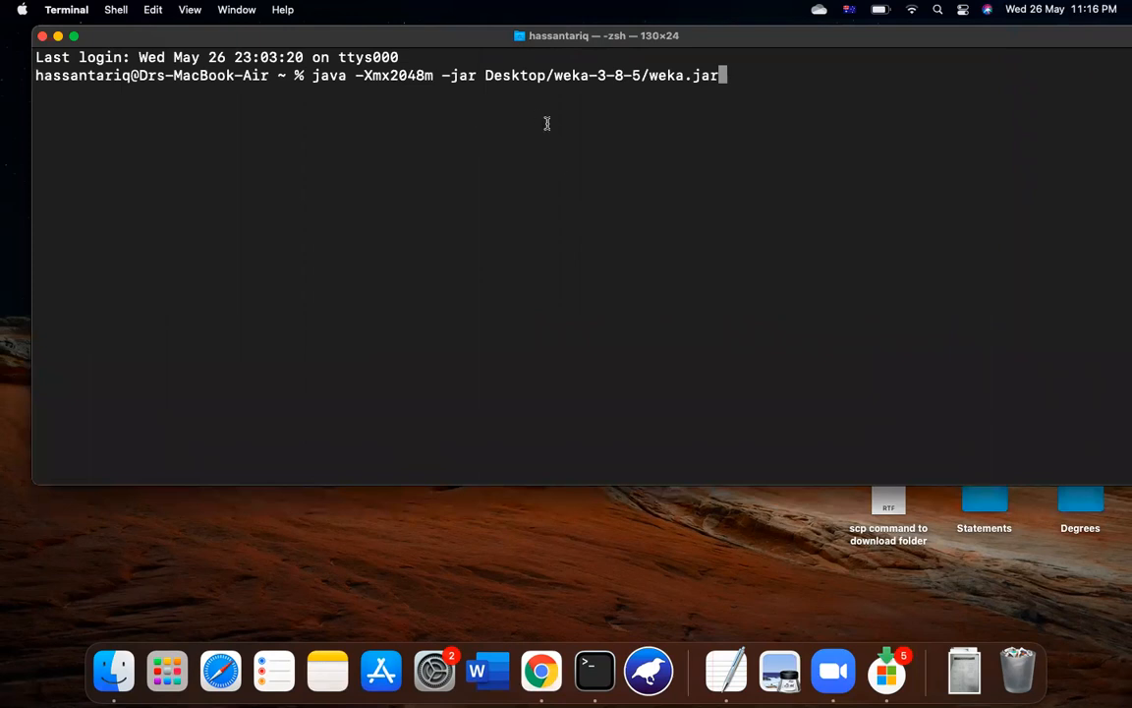
Step: Replace the jar path after -jar with Desktop/weka/weka.jar
{"action": "key", "text": "Backspace"}
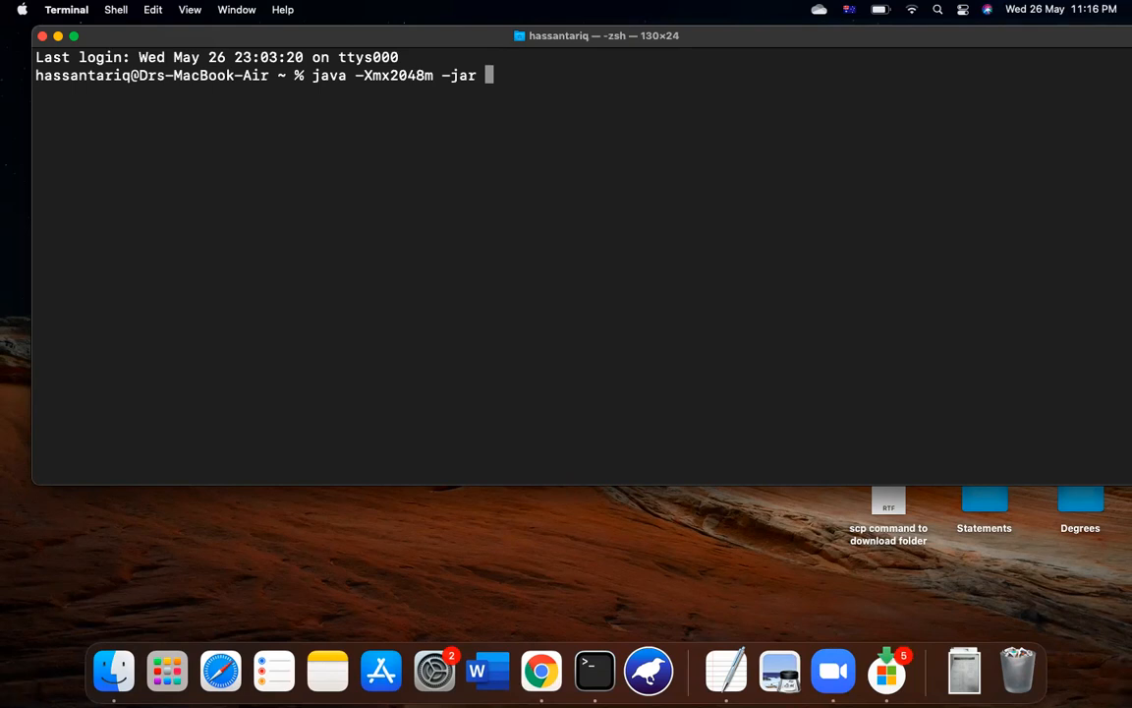
{"action": "type", "text": "Desktop/"}
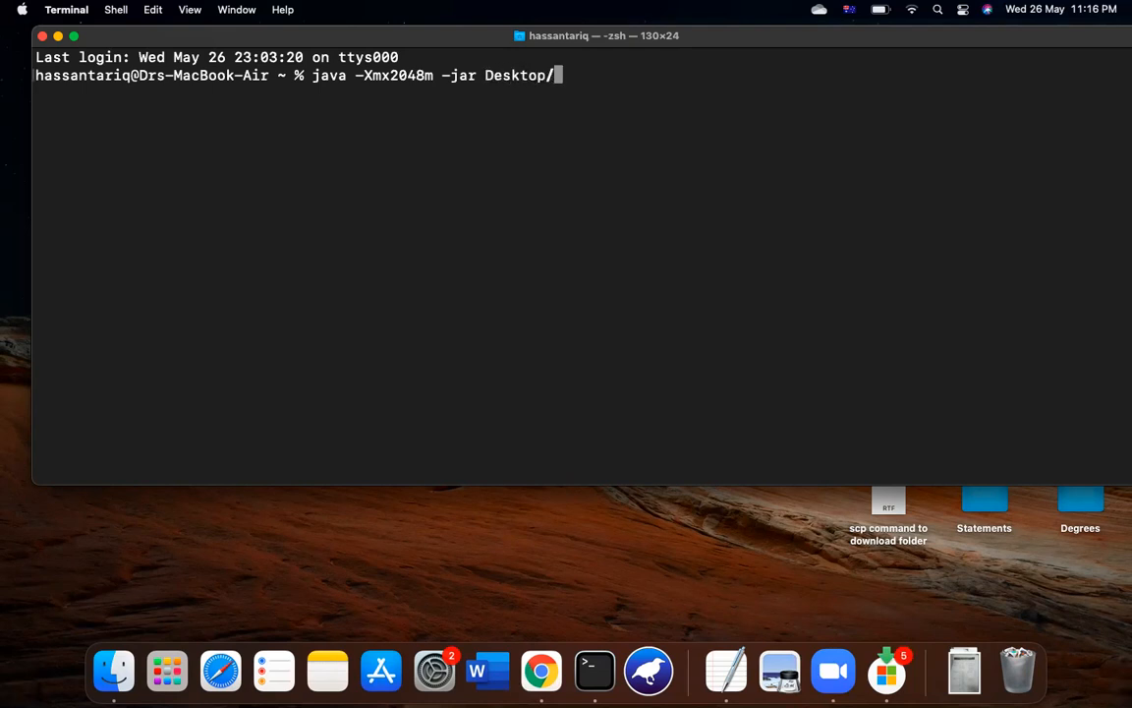
{"action": "type", "text": "we"}
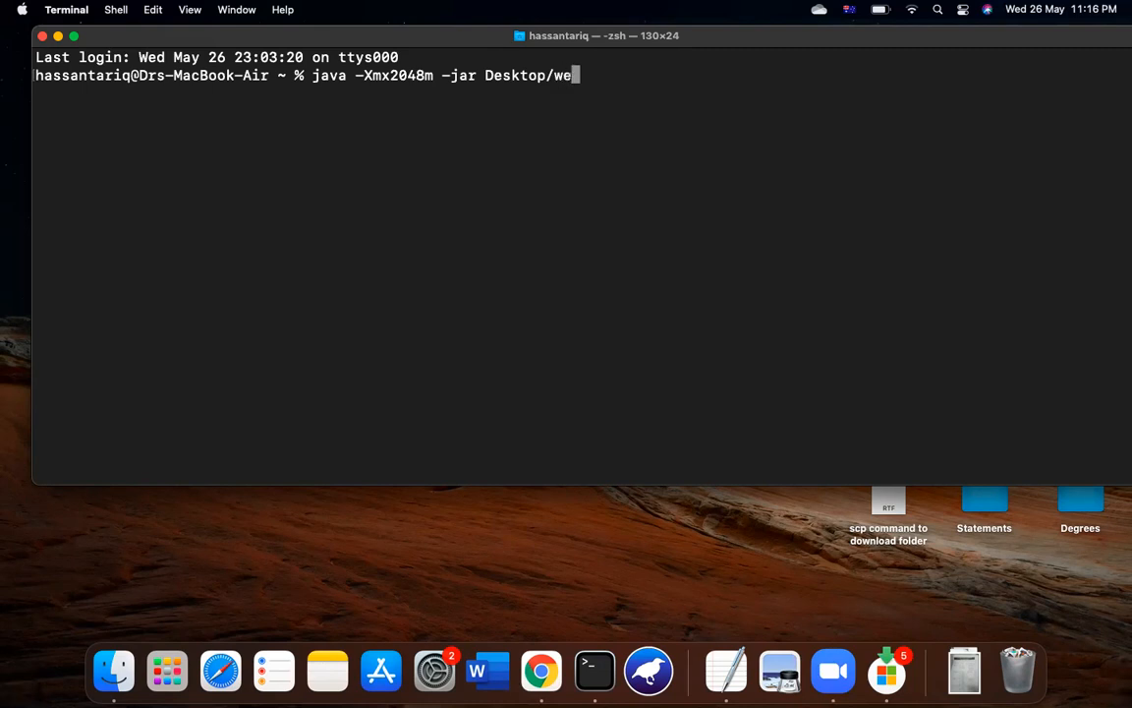
{"action": "type", "text": "ka/we"}
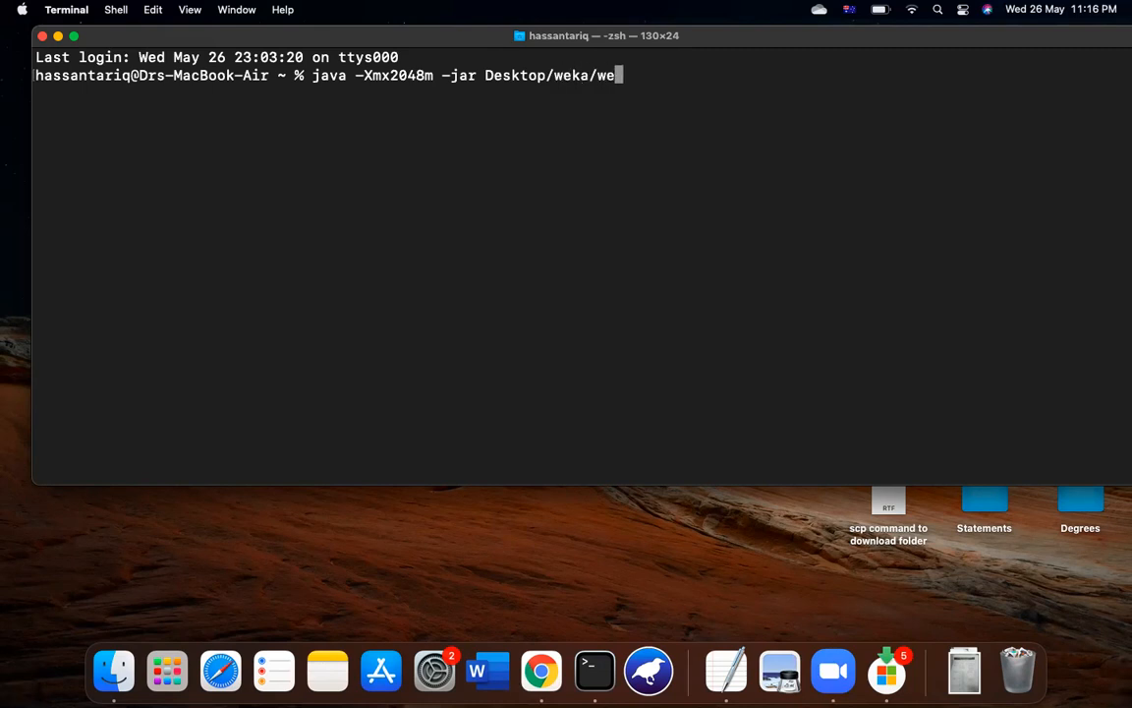
{"action": "type", "text": "a."}
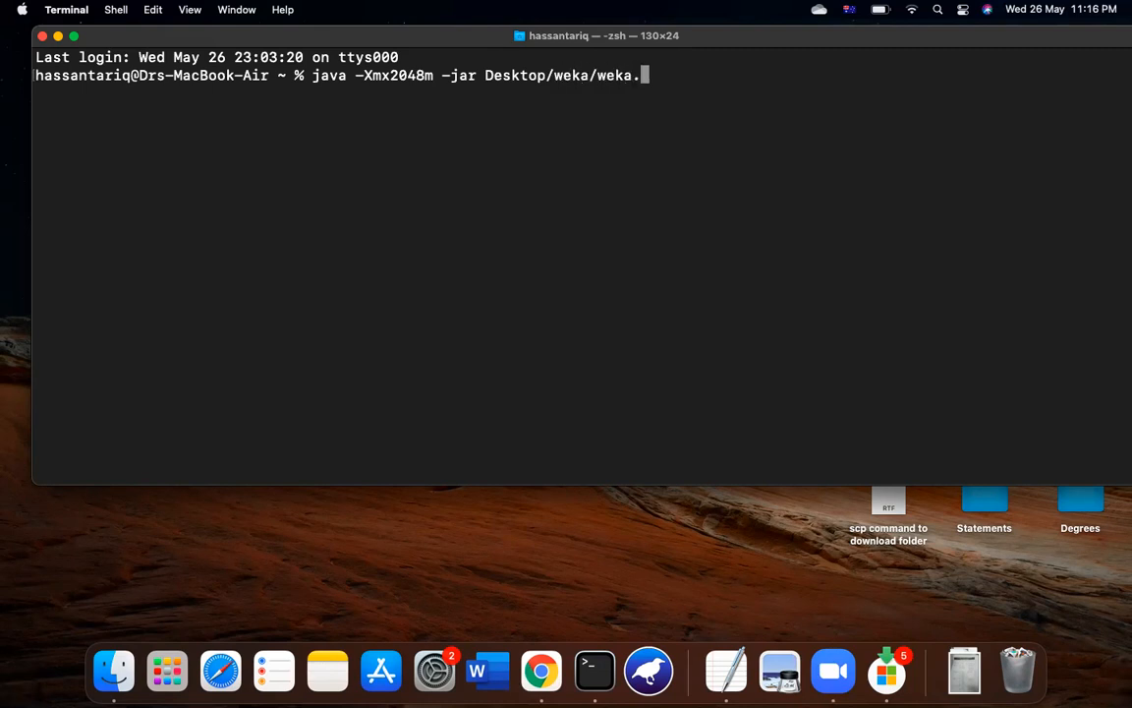
{"action": "type", "text": "jar"}
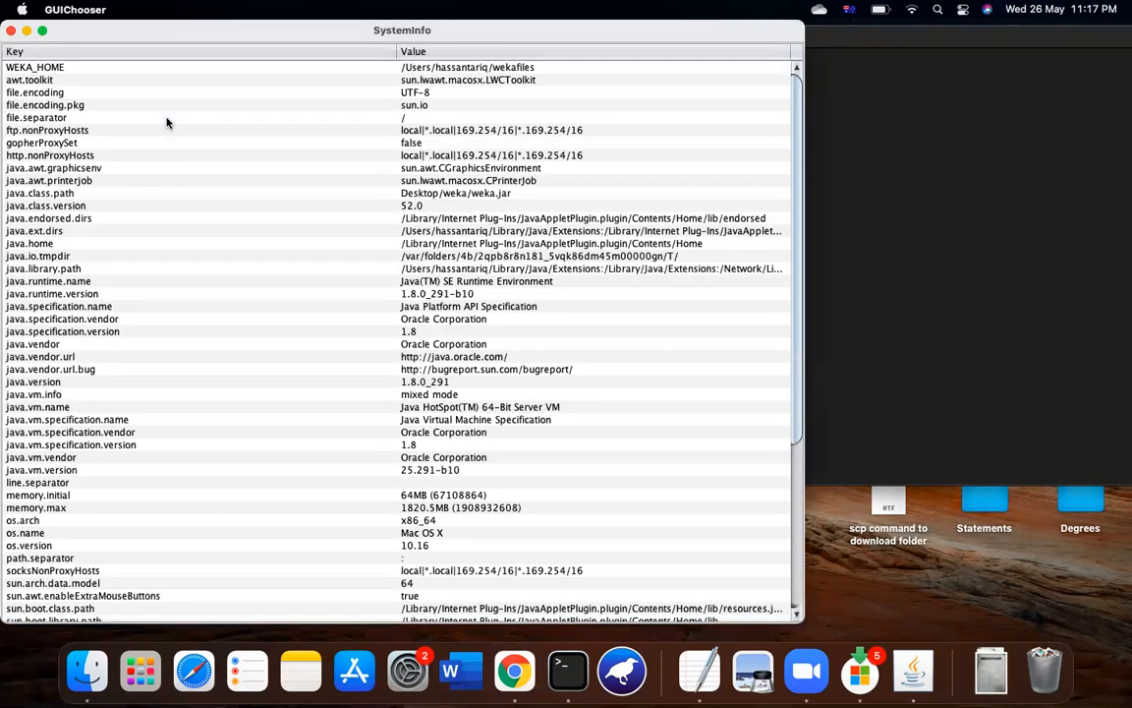
Step: Scroll the SystemInfo list down to the memory.max row showing 1820.5MB
{"action": "scroll", "scroll_direction": "down", "scroll_amount": 3}
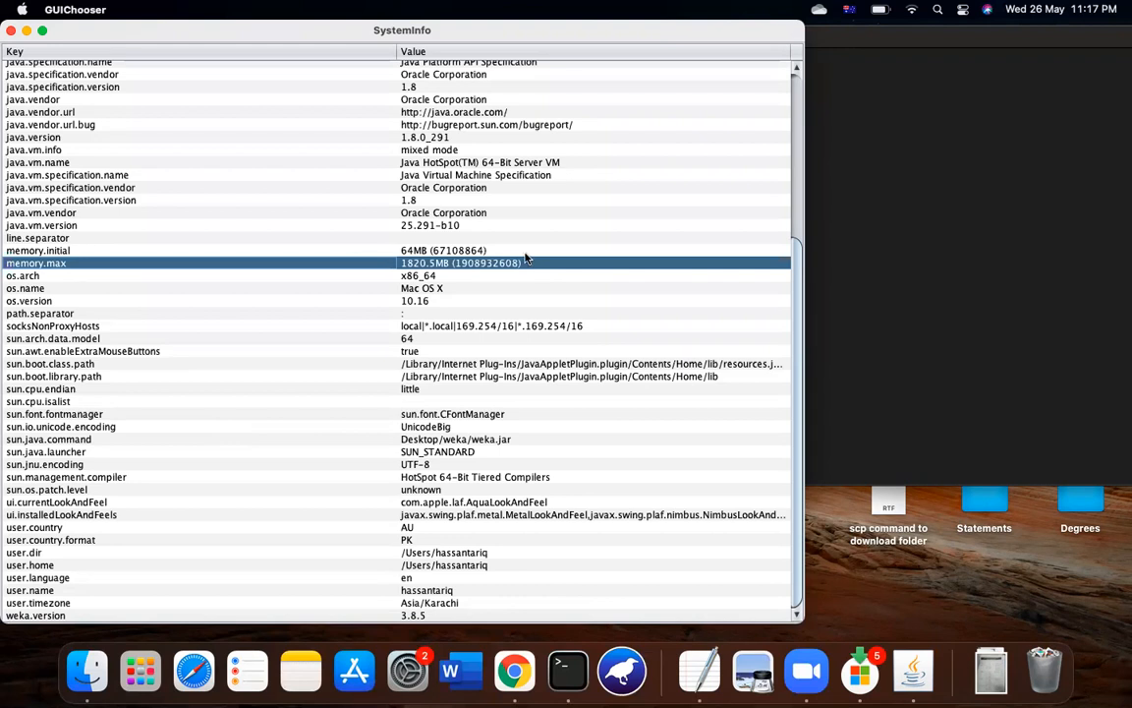
{"action": "mouse_move", "coordinate": [473, 267]}
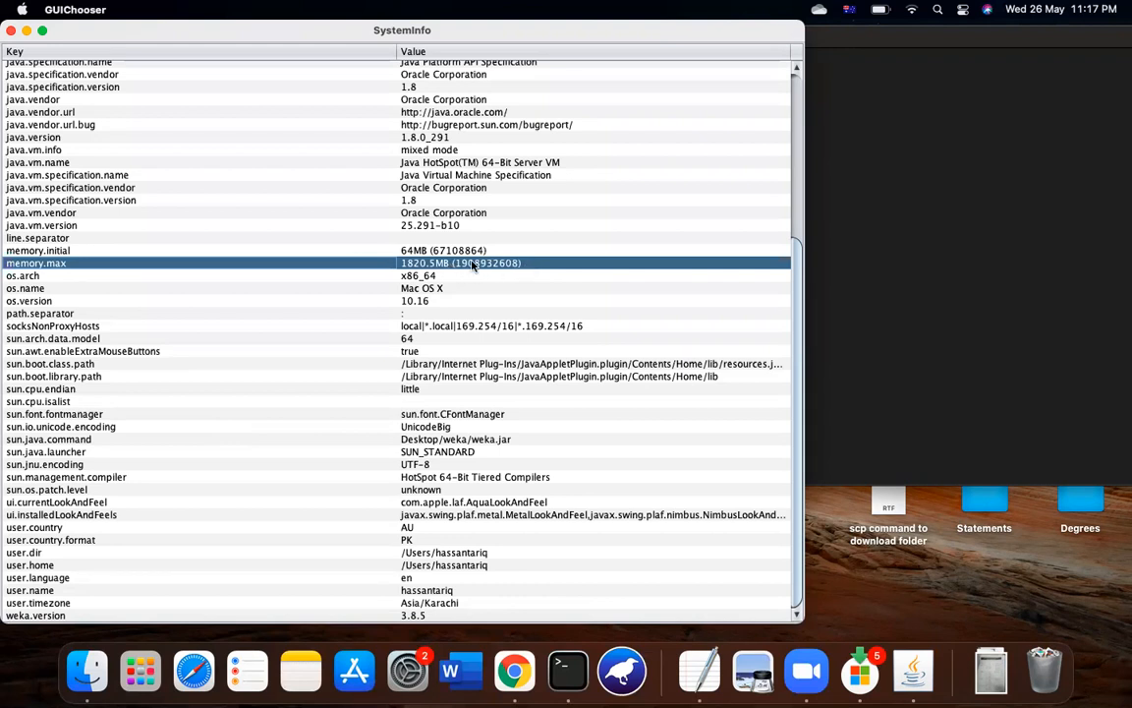
{"action": "mouse_move", "coordinate": [412, 273]}
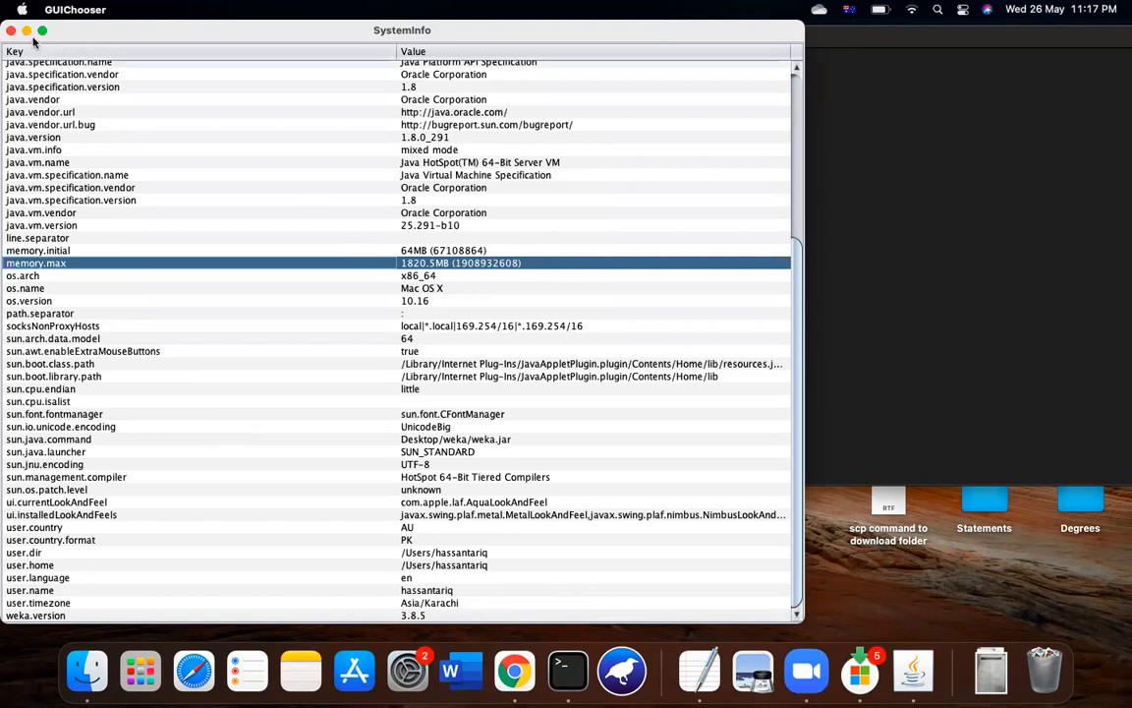
{"action": "mouse_move", "coordinate": [300, 327]}
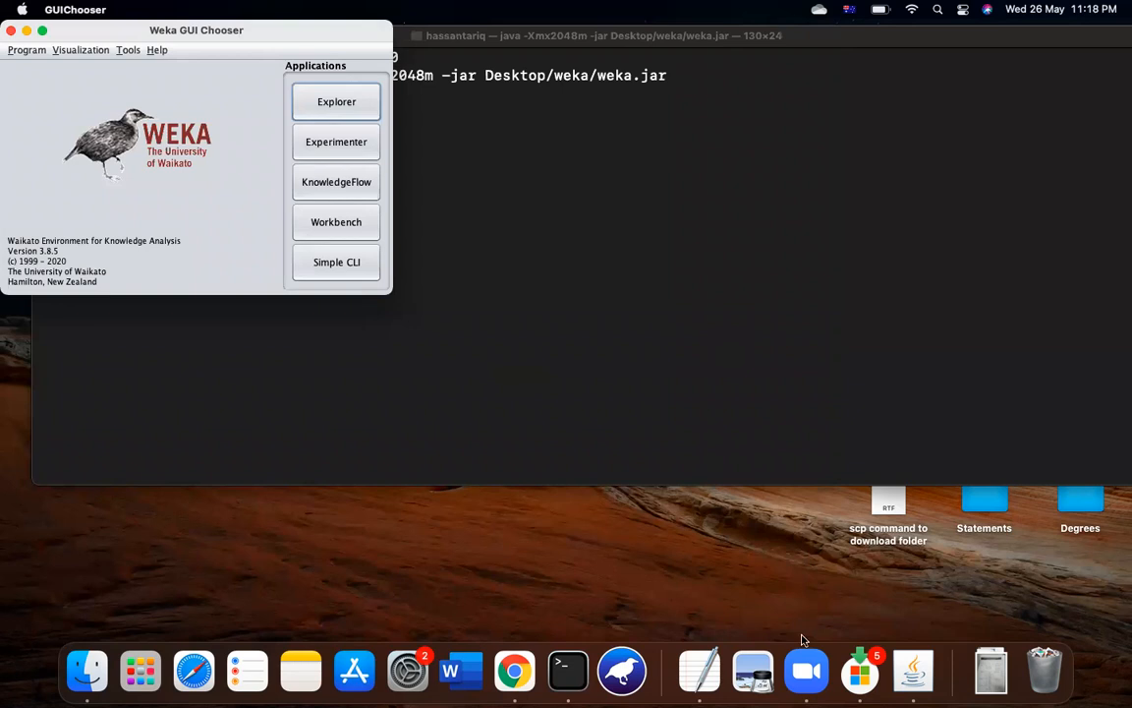
{"action": "mouse_move", "coordinate": [514, 671]}
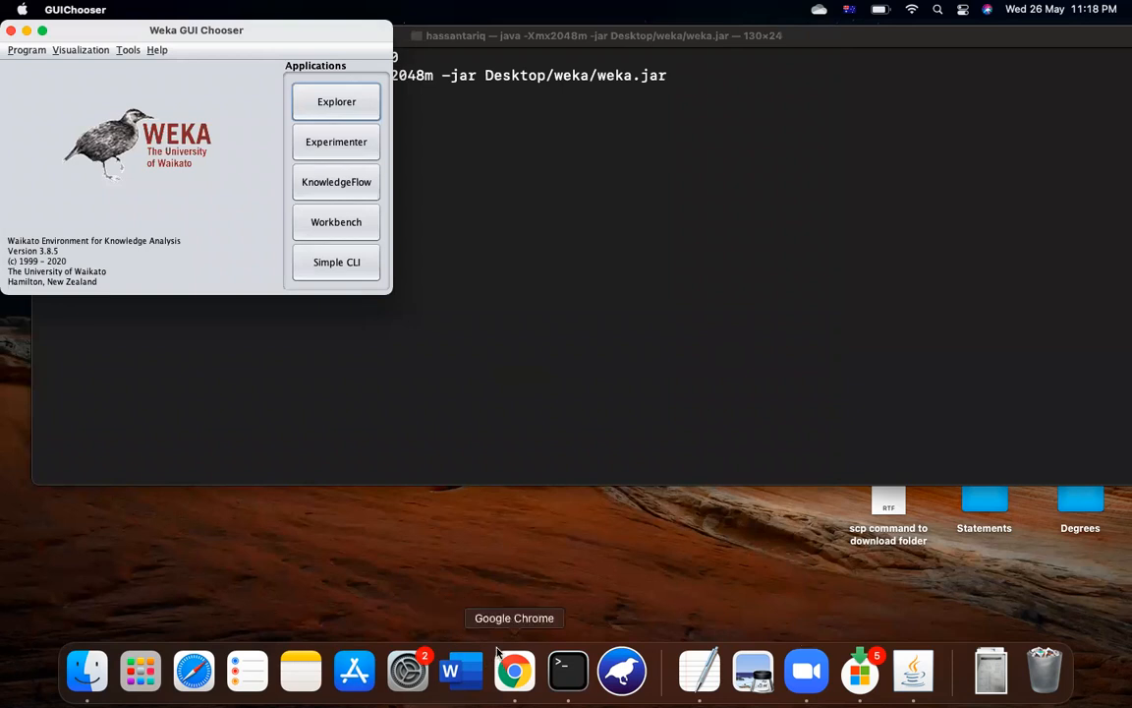